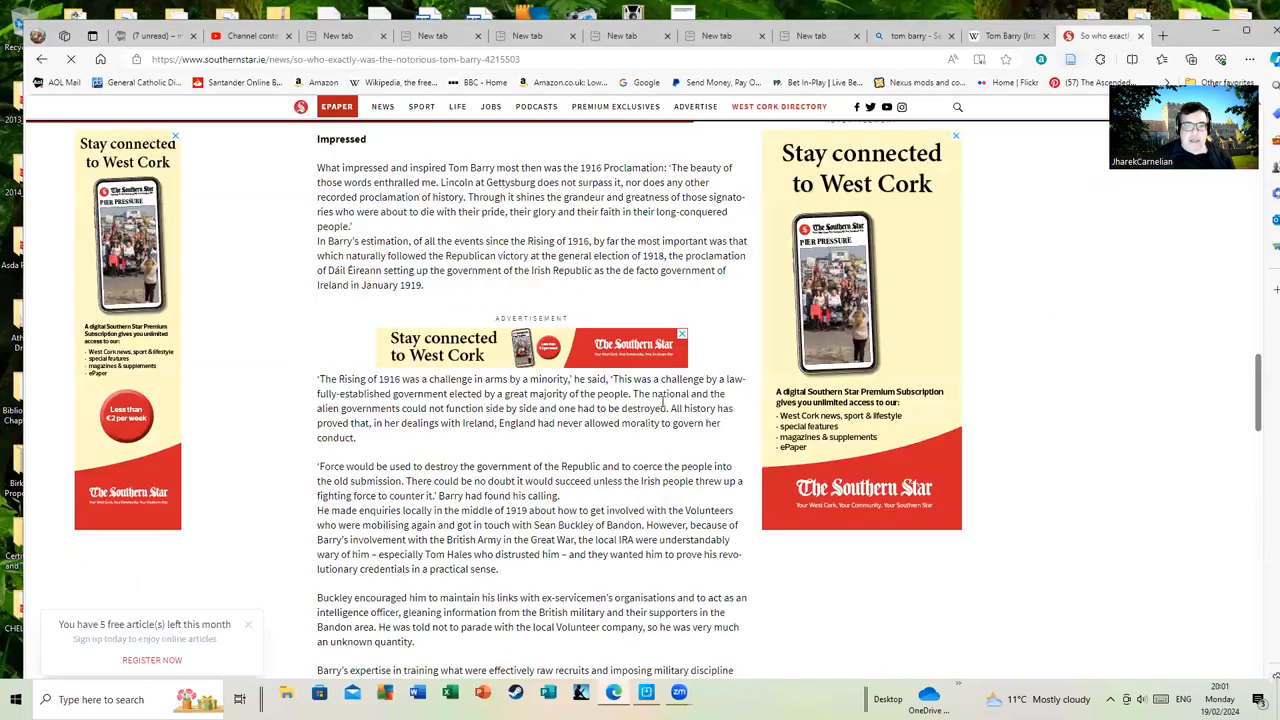
# Scroll back up to the article title and photo of Tom Barry
pyautogui.scroll(3)
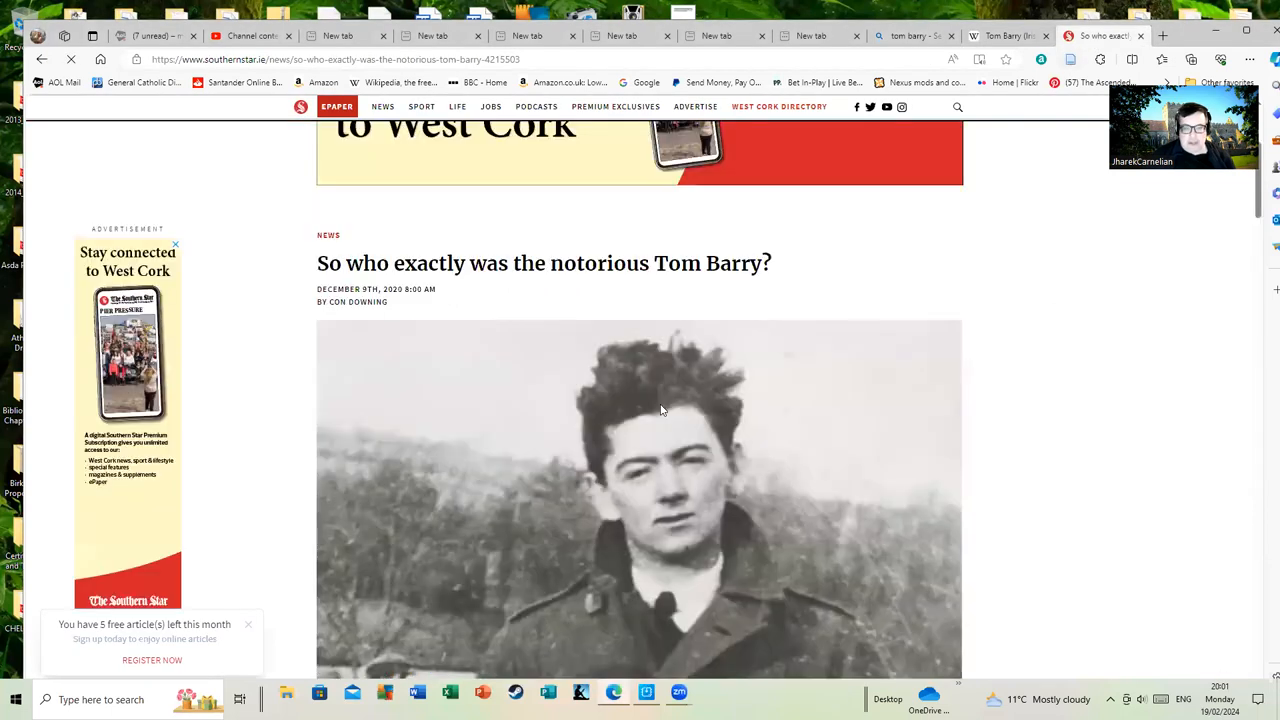
pyautogui.scroll(-3)
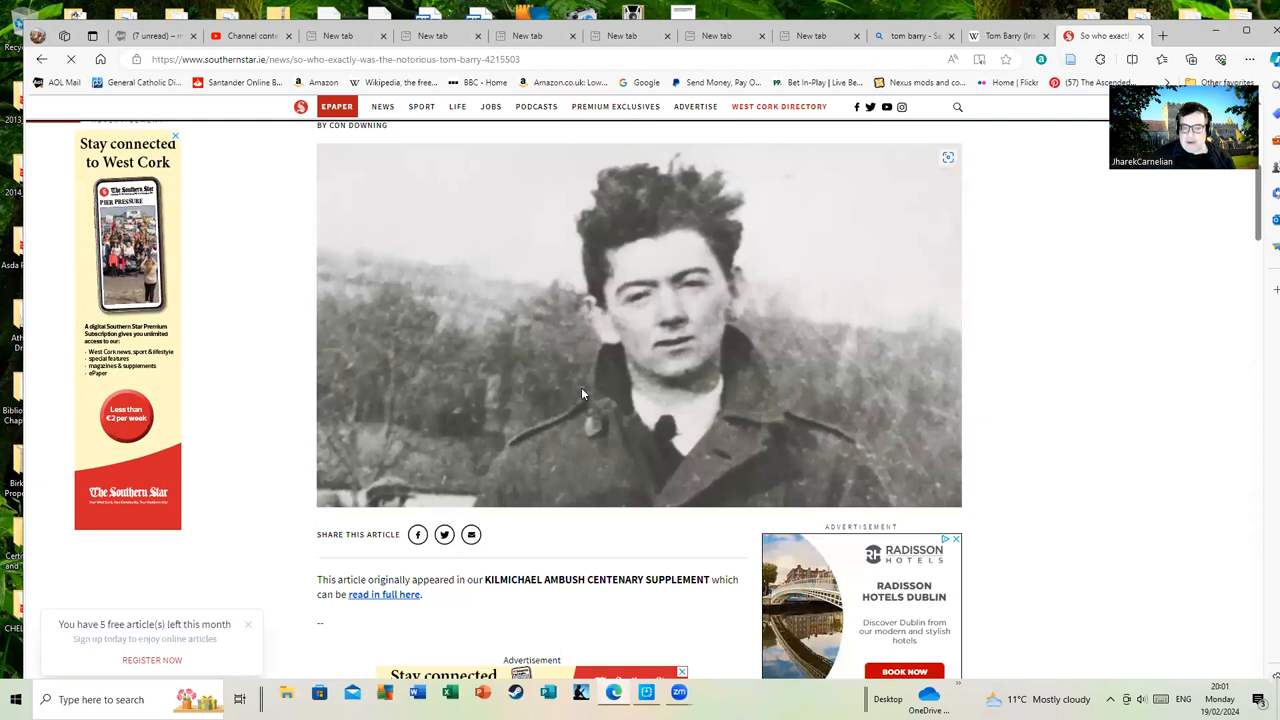
pyautogui.moveTo(584, 394)
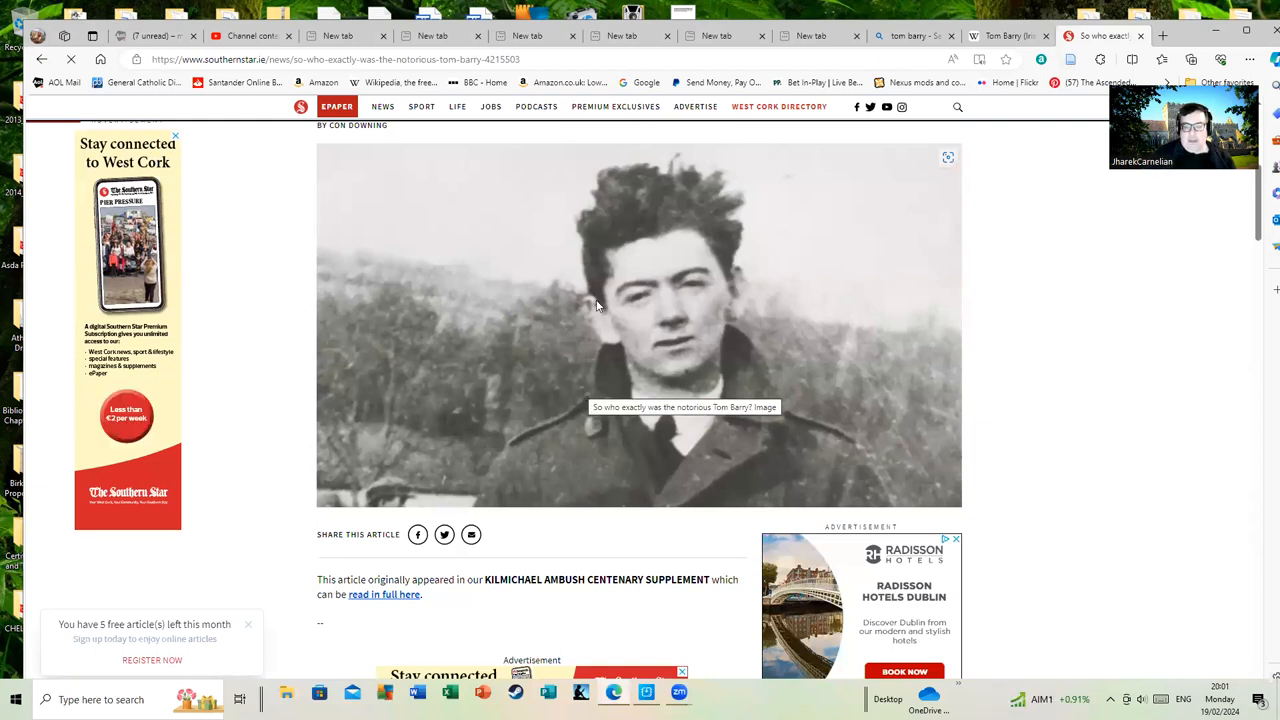
pyautogui.scroll(-3)
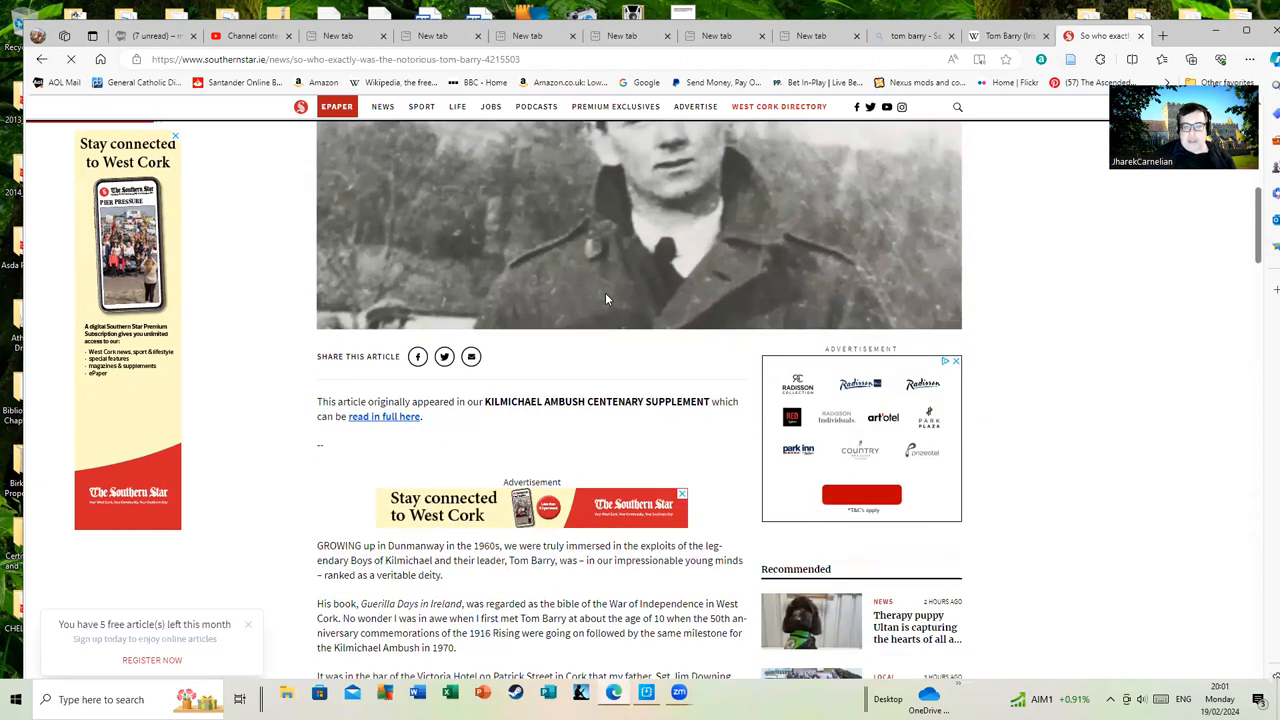
pyautogui.scroll(3)
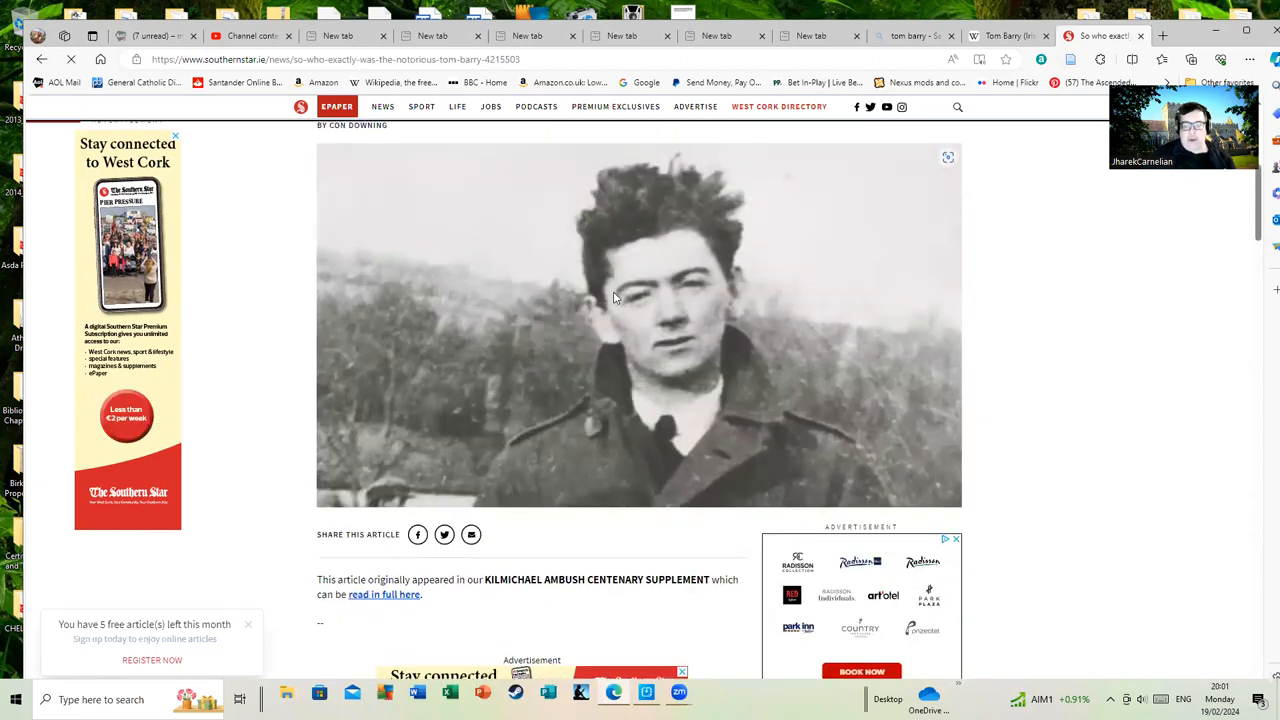
pyautogui.moveTo(620, 308)
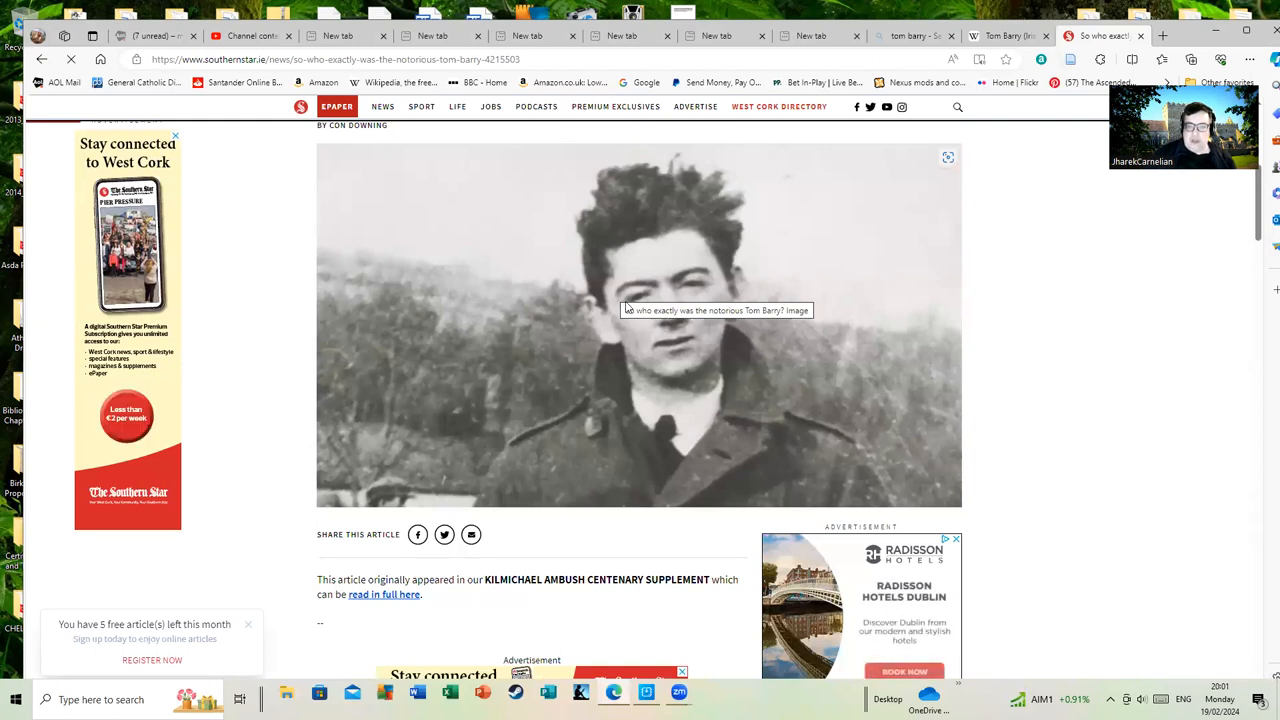
# Scroll down past the share bar to the opening paragraphs about Kilmichael
pyautogui.scroll(-3)
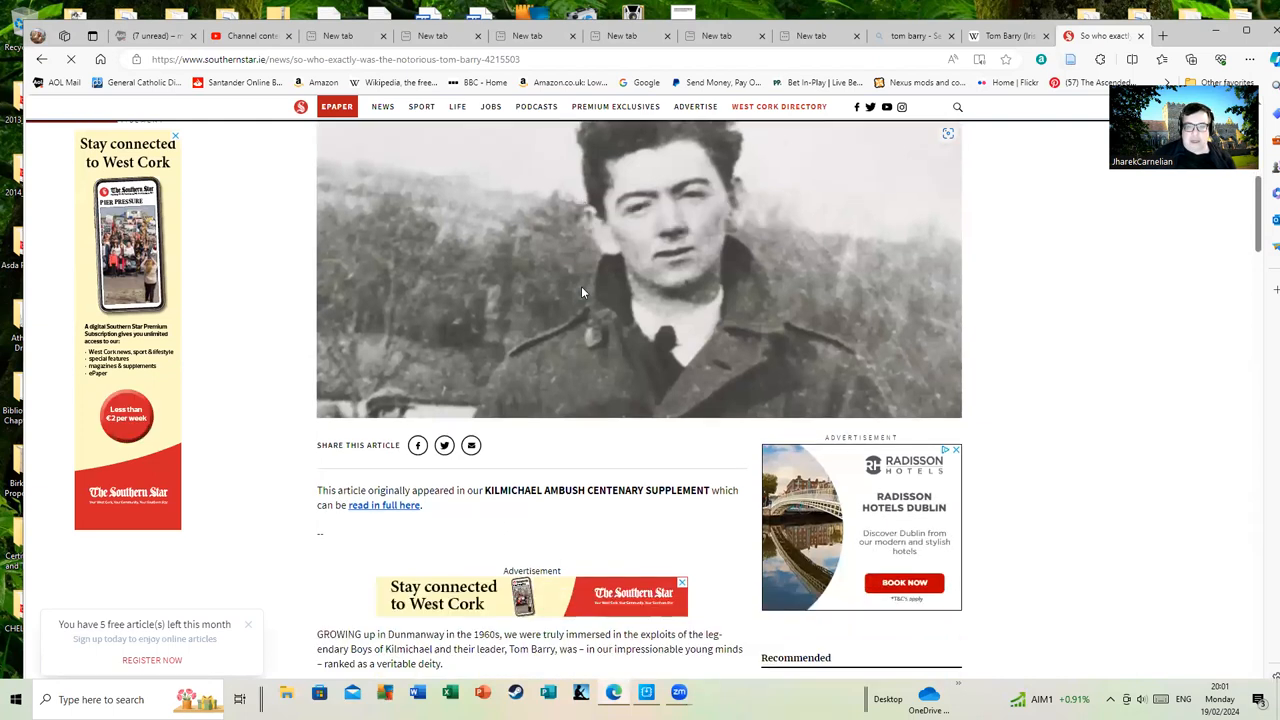
pyautogui.scroll(-3)
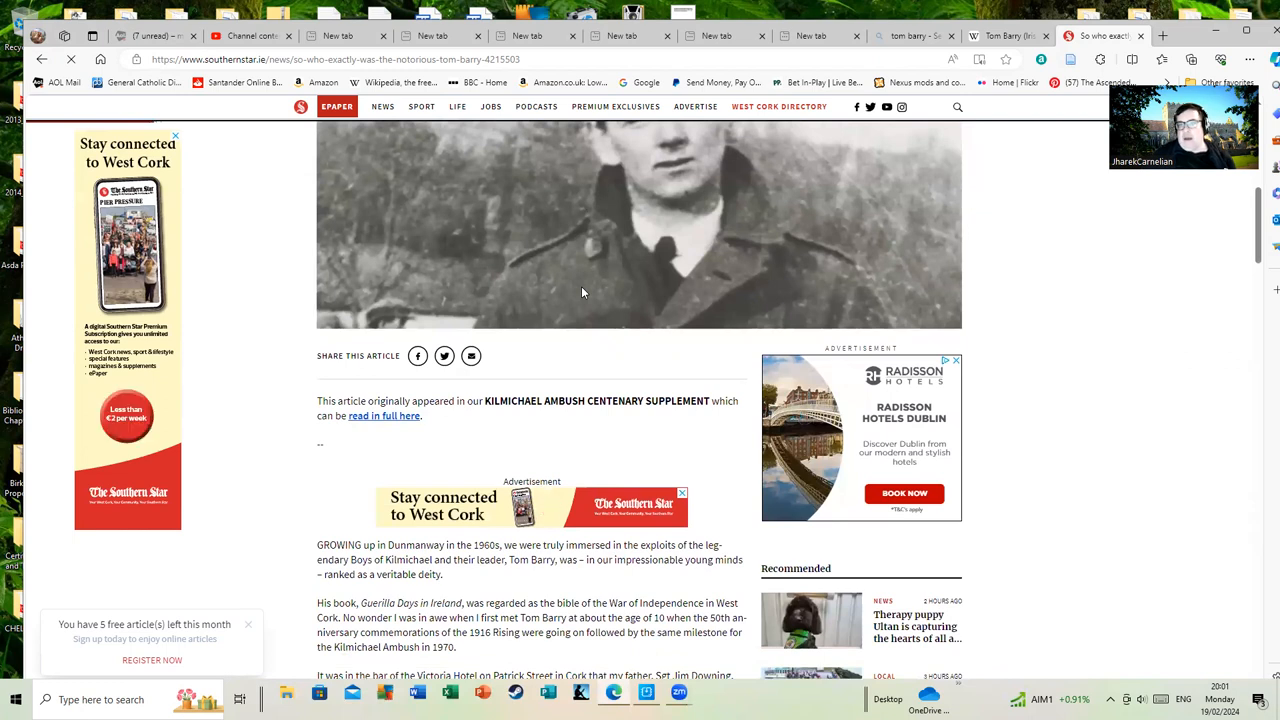
pyautogui.scroll(-3)
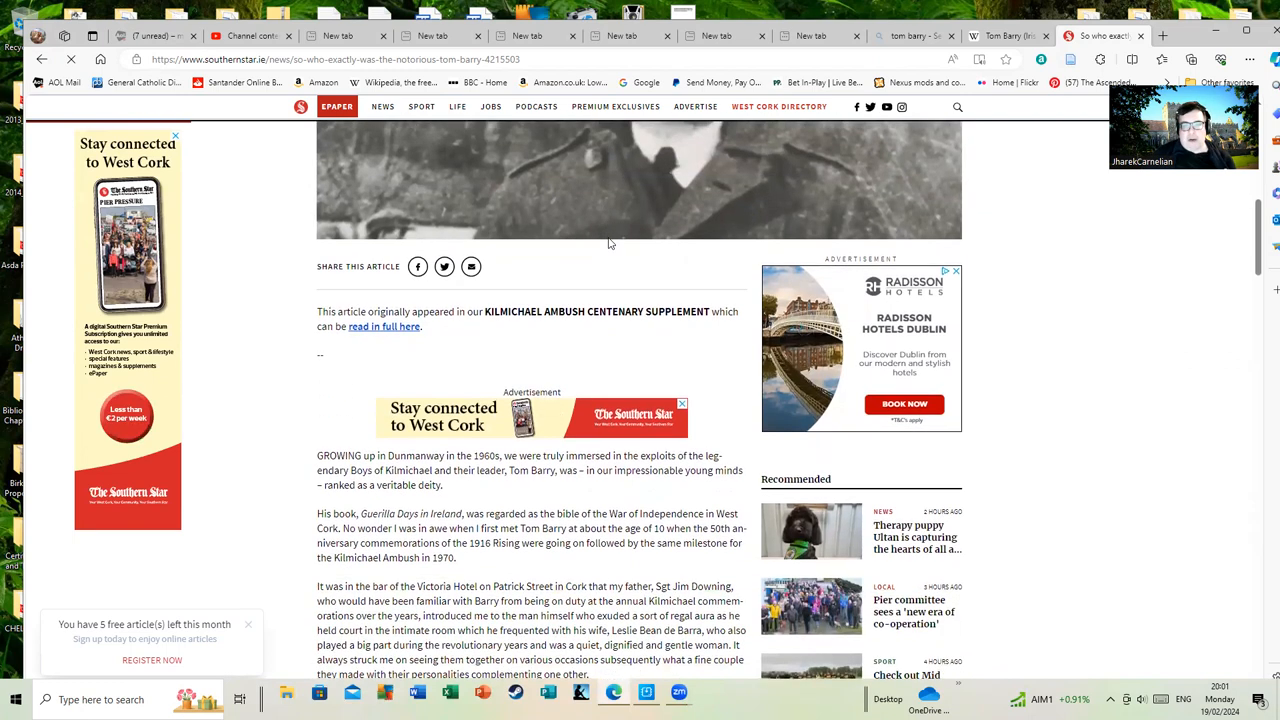
pyautogui.moveTo(644, 252)
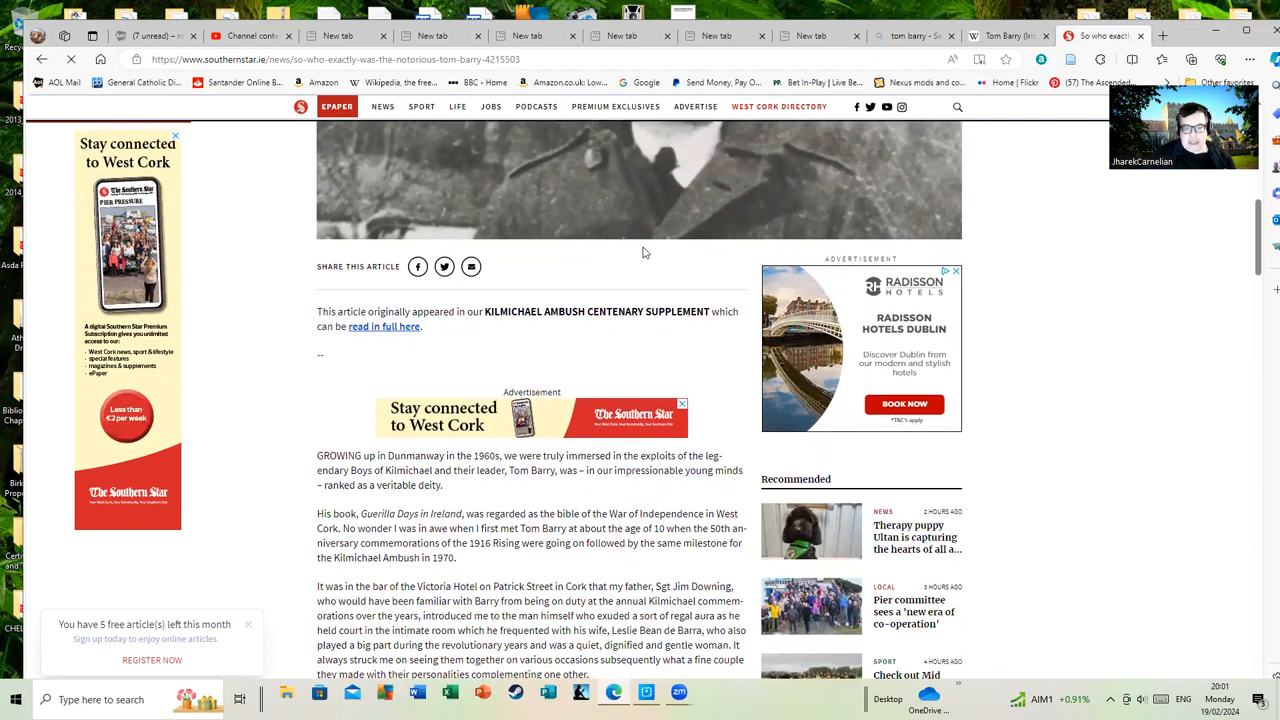
pyautogui.moveTo(644, 294)
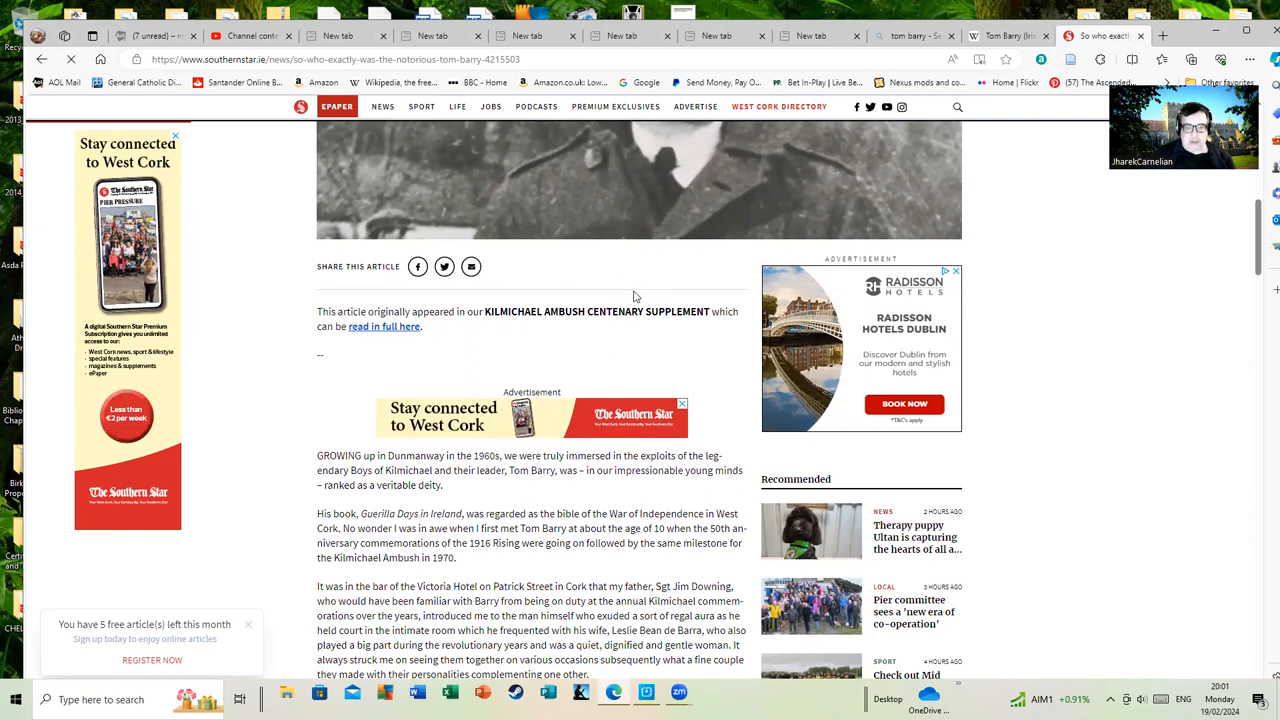
pyautogui.scroll(3)
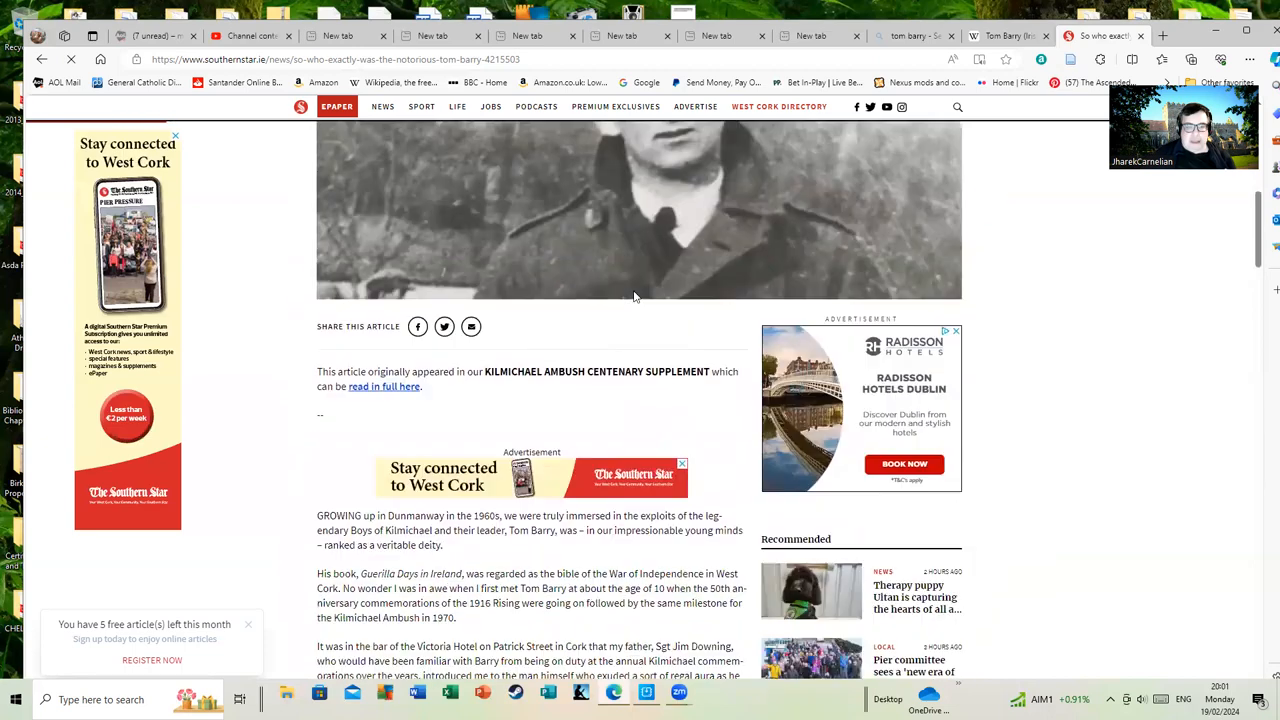
# Read the Dunmanway and Victoria Hotel passages down to the pull quote about Barry's steely side
pyautogui.scroll(-3)
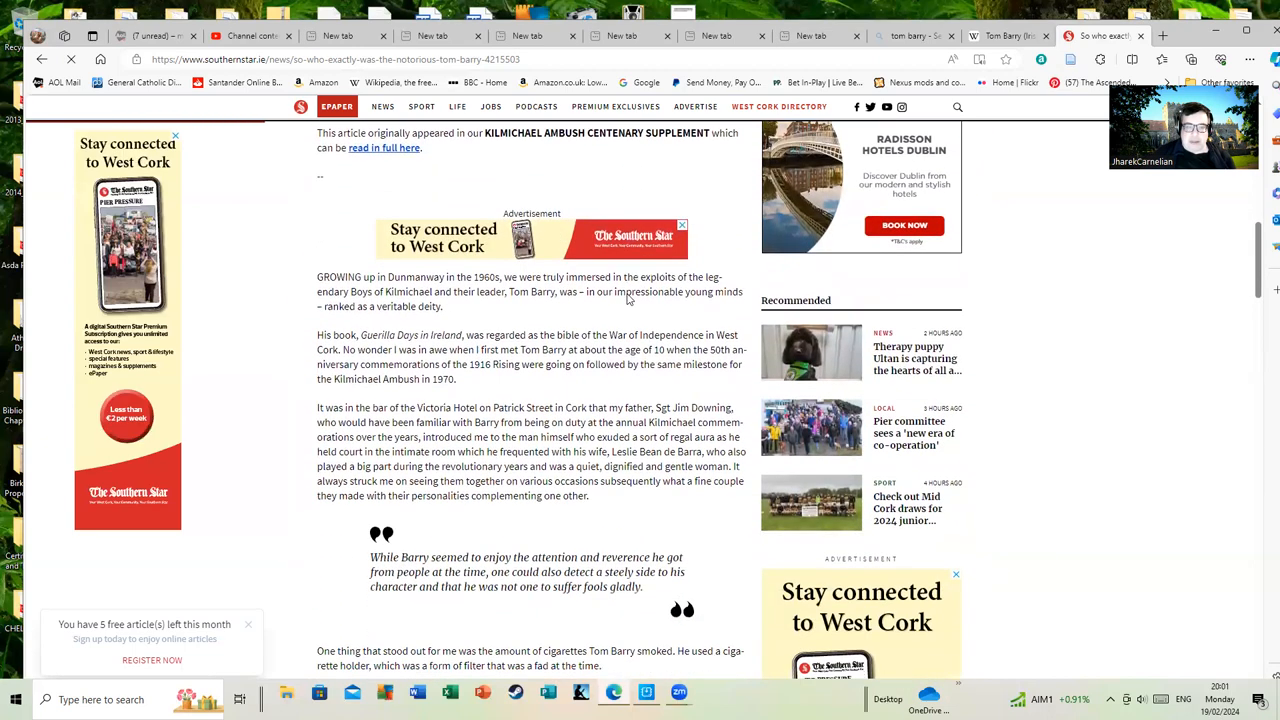
pyautogui.scroll(-3)
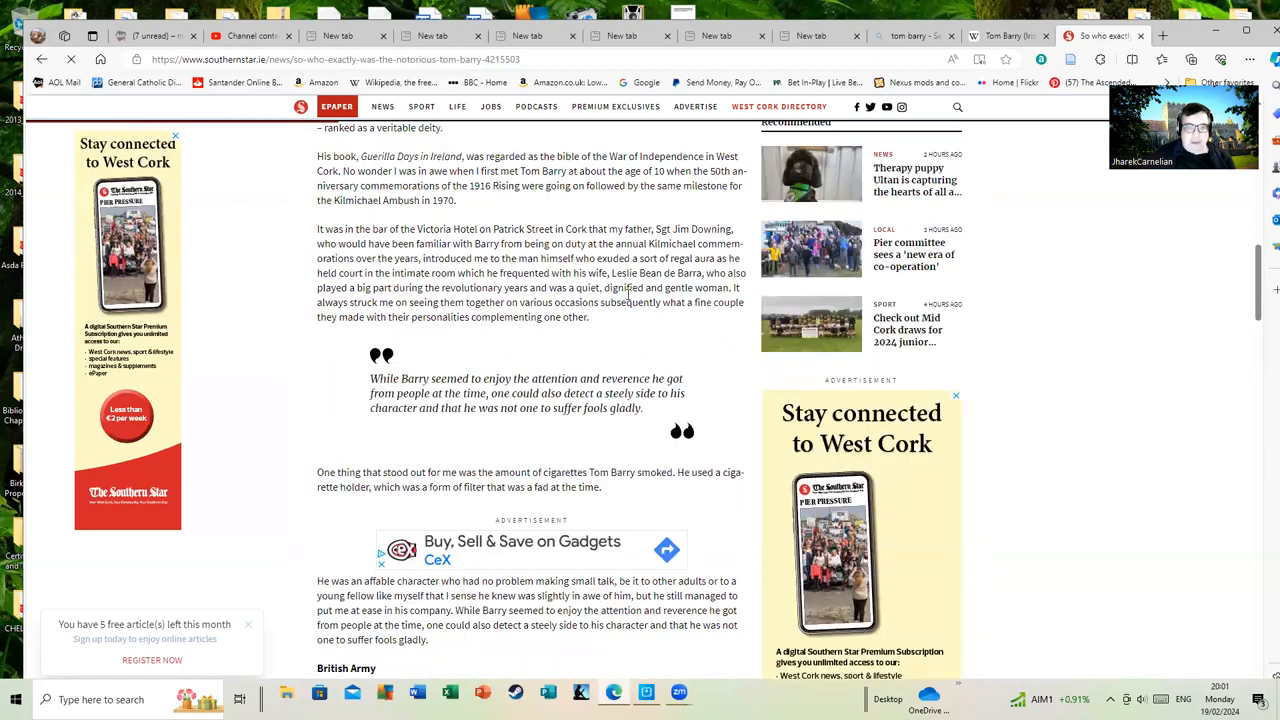
pyautogui.scroll(3)
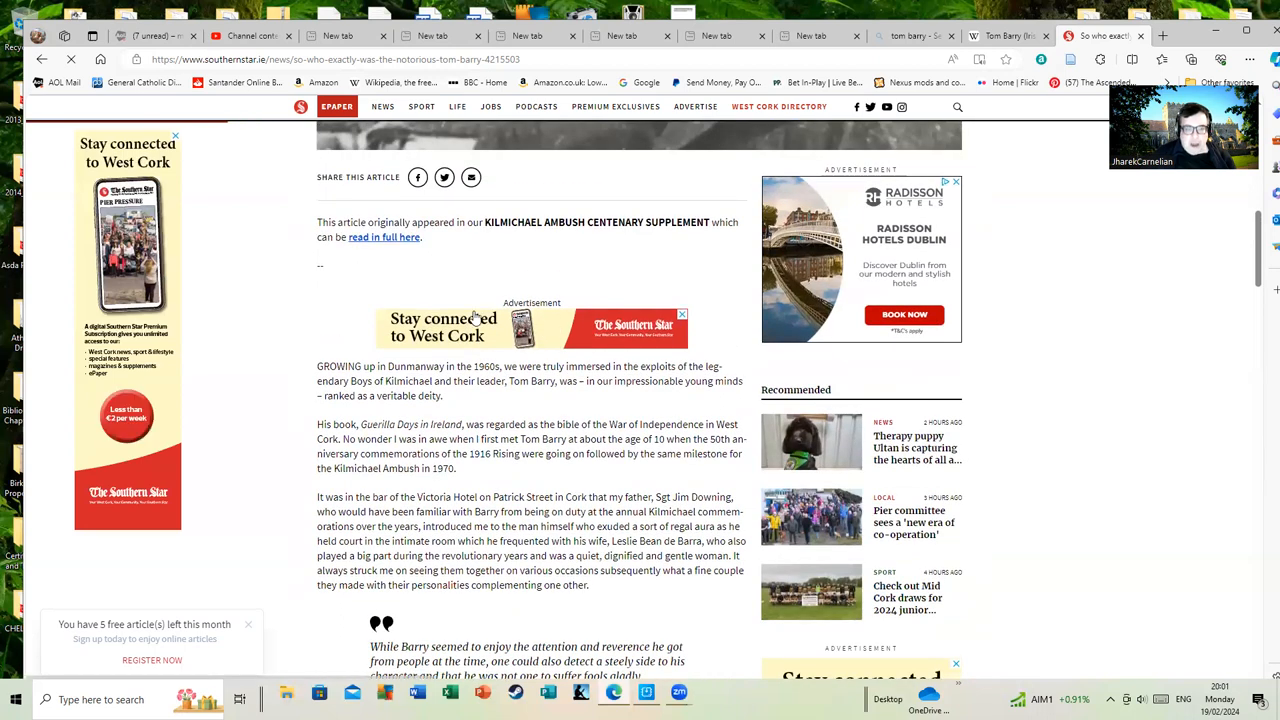
pyautogui.moveTo(476, 318)
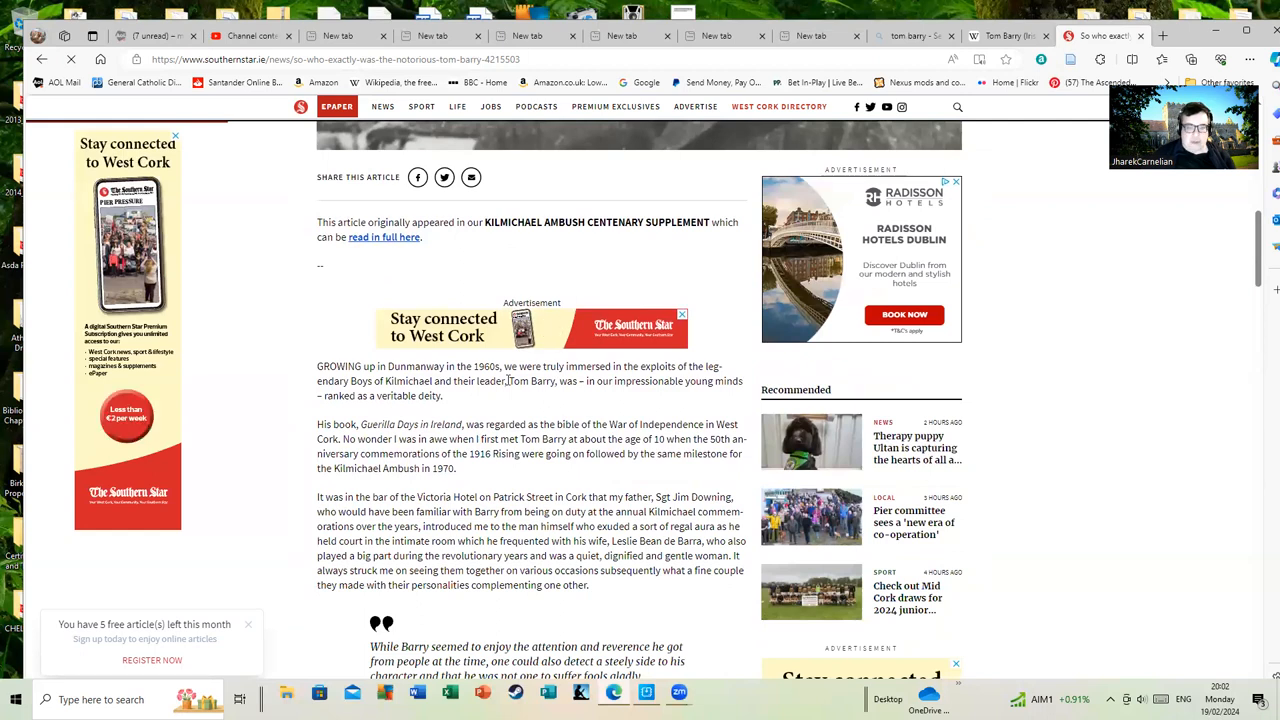
pyautogui.scroll(-3)
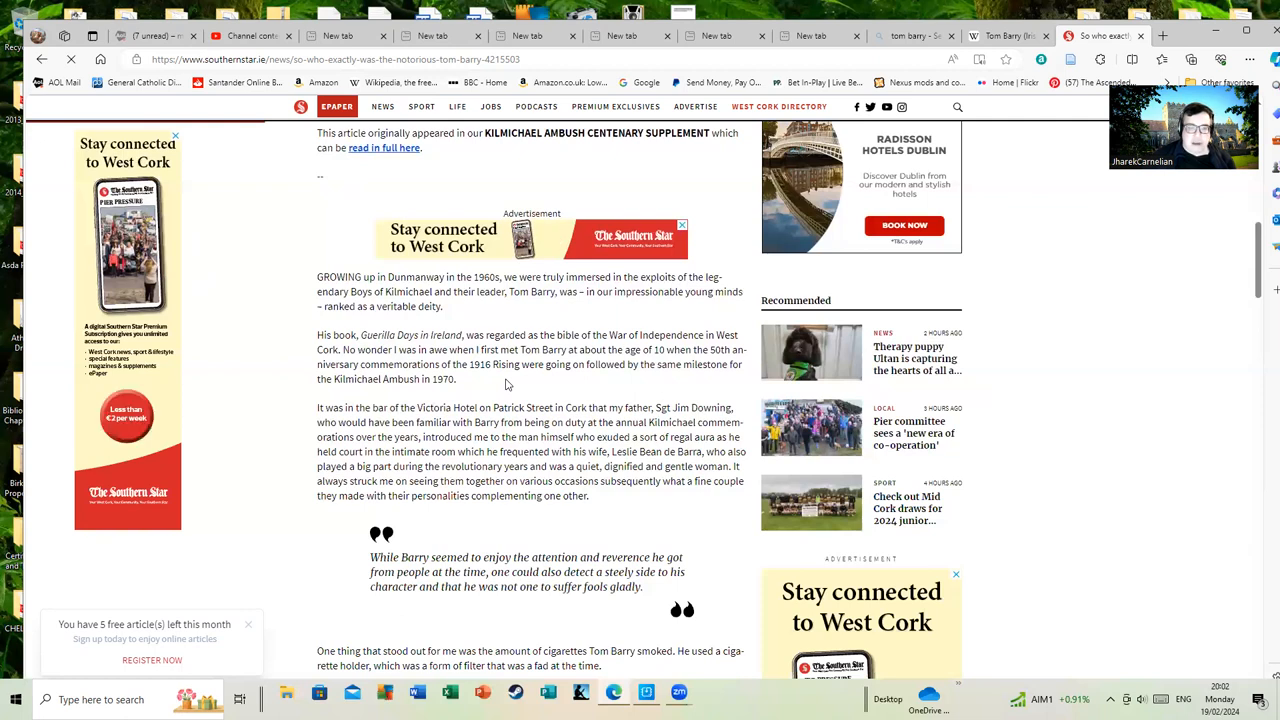
pyautogui.scroll(-3)
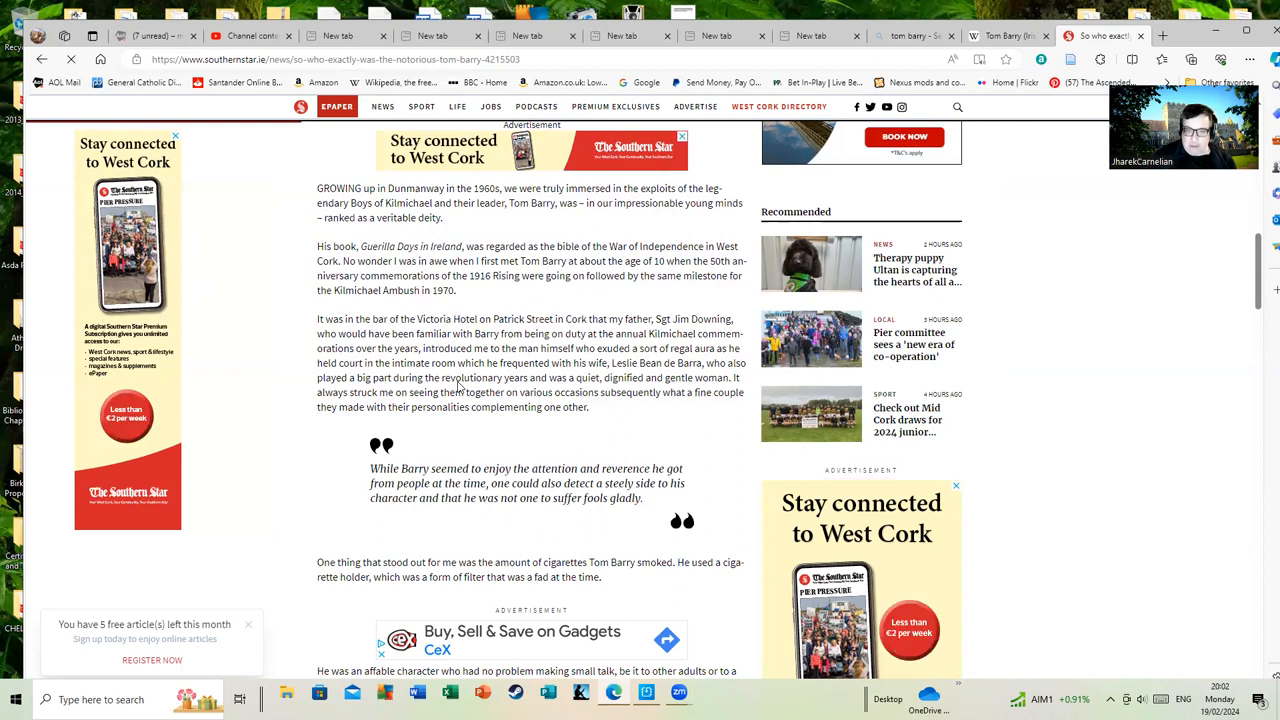
pyautogui.moveTo(540, 294)
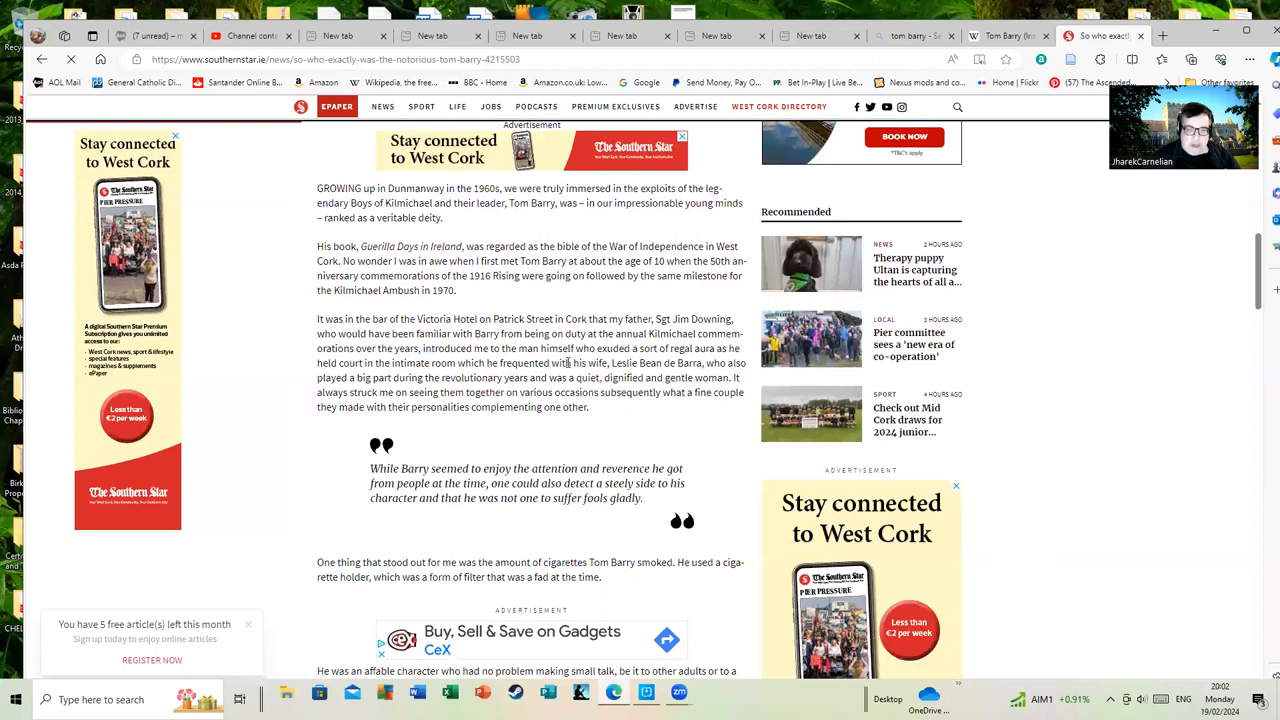
pyautogui.moveTo(596, 412)
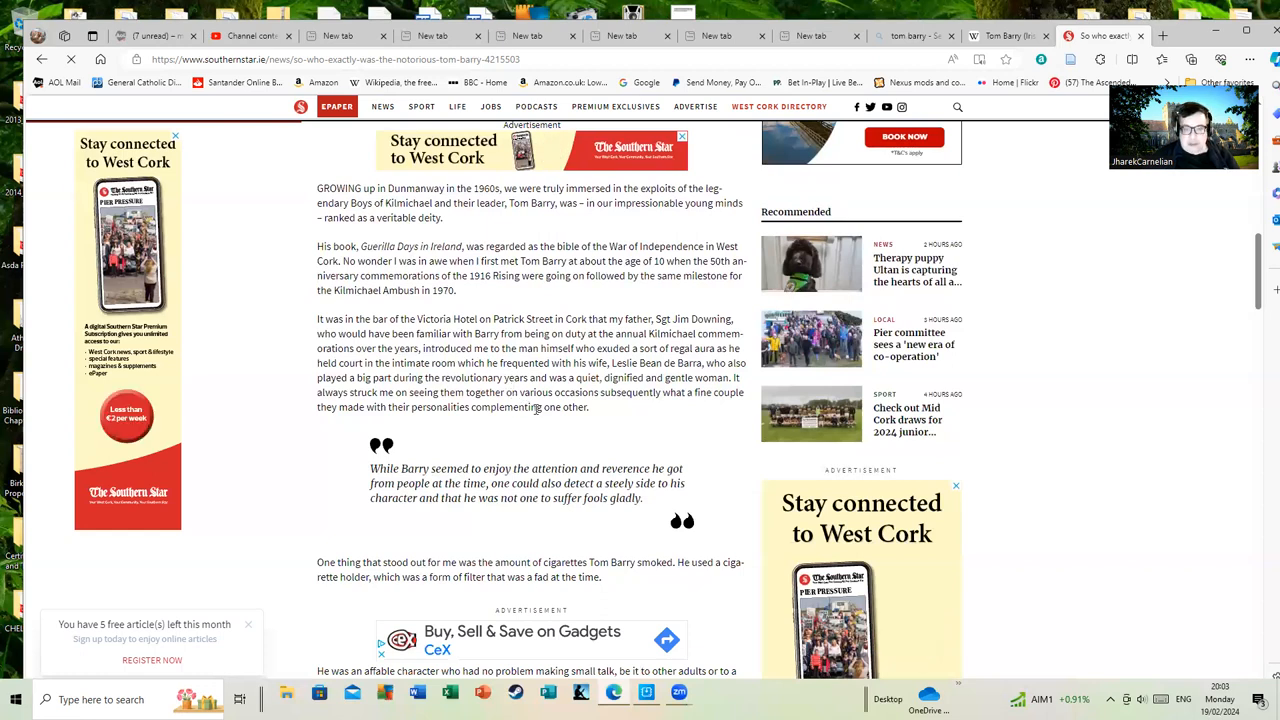
pyautogui.moveTo(528, 430)
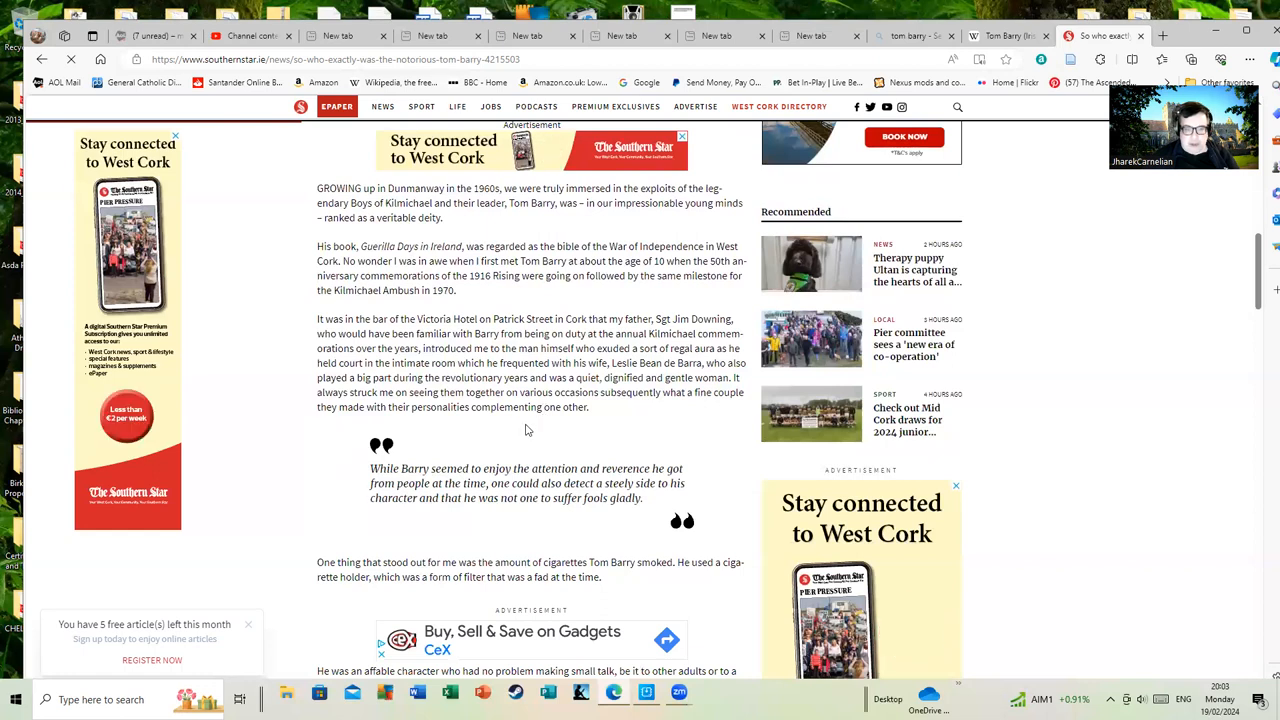
# Read past the cigarette anecdote to the 'British Army' heading and his Mesopotamia service
pyautogui.scroll(-3)
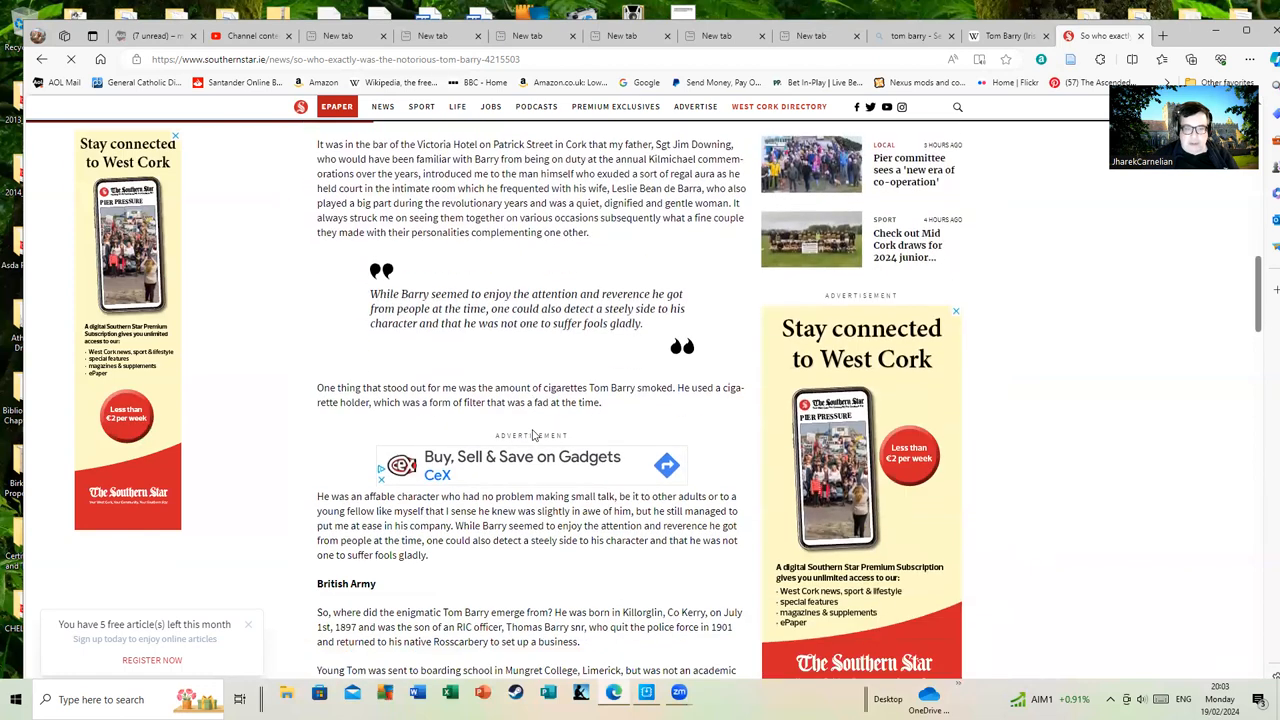
pyautogui.scroll(-3)
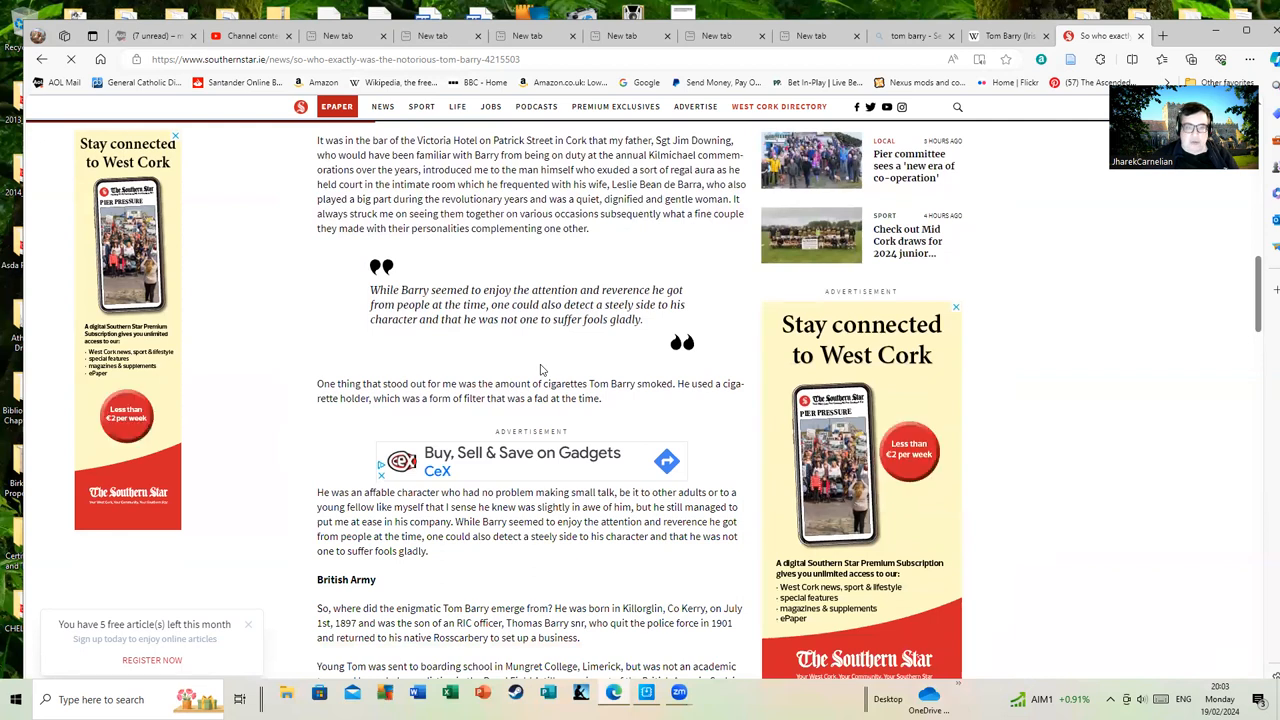
pyautogui.moveTo(450, 356)
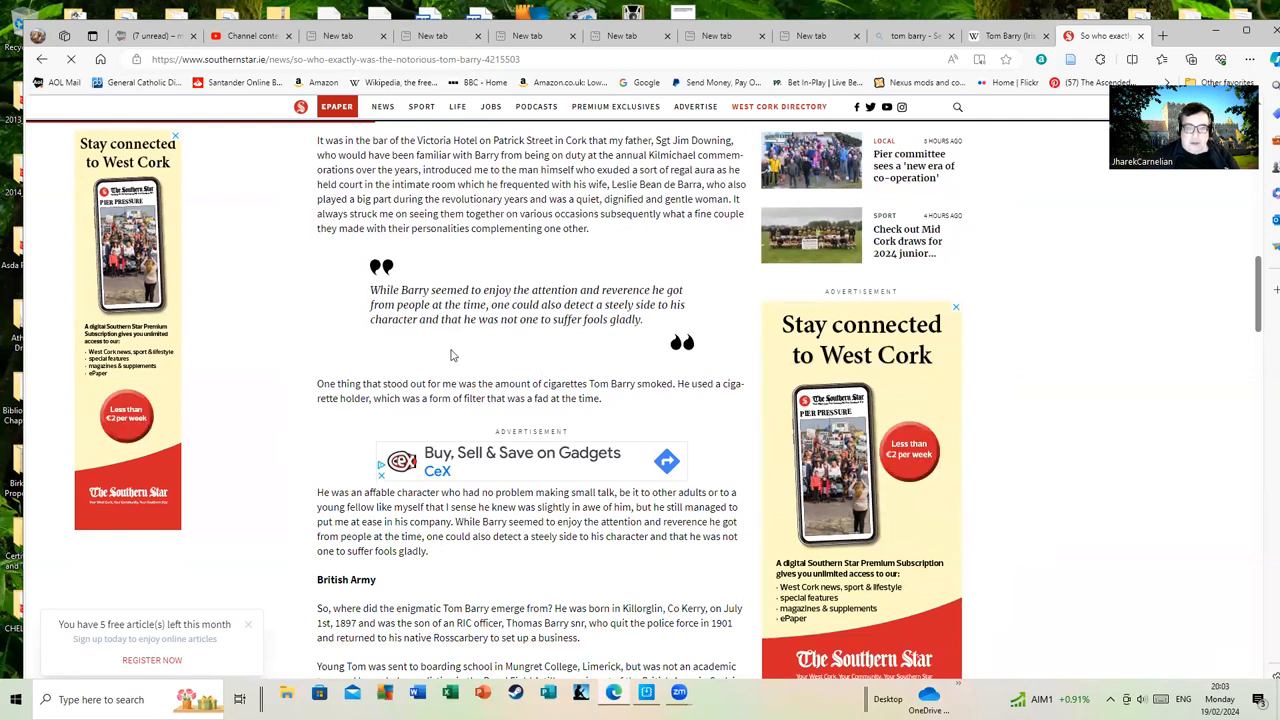
pyautogui.moveTo(500, 344)
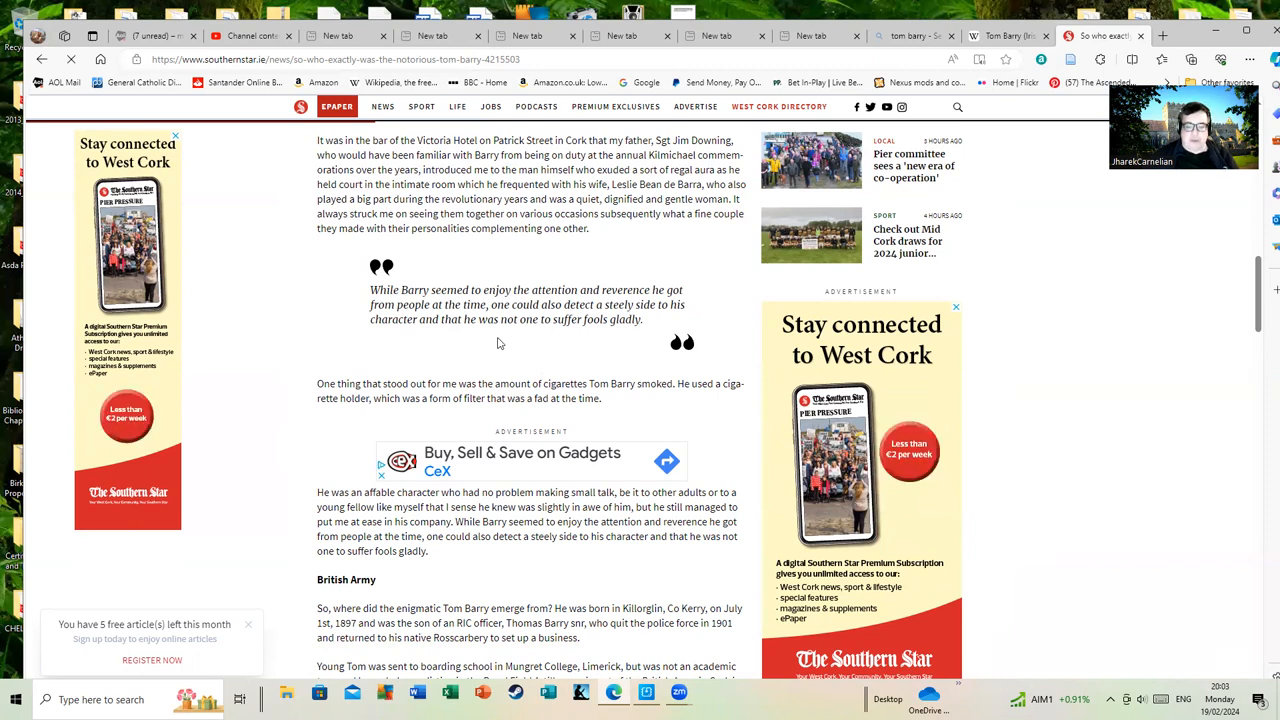
pyautogui.scroll(-3)
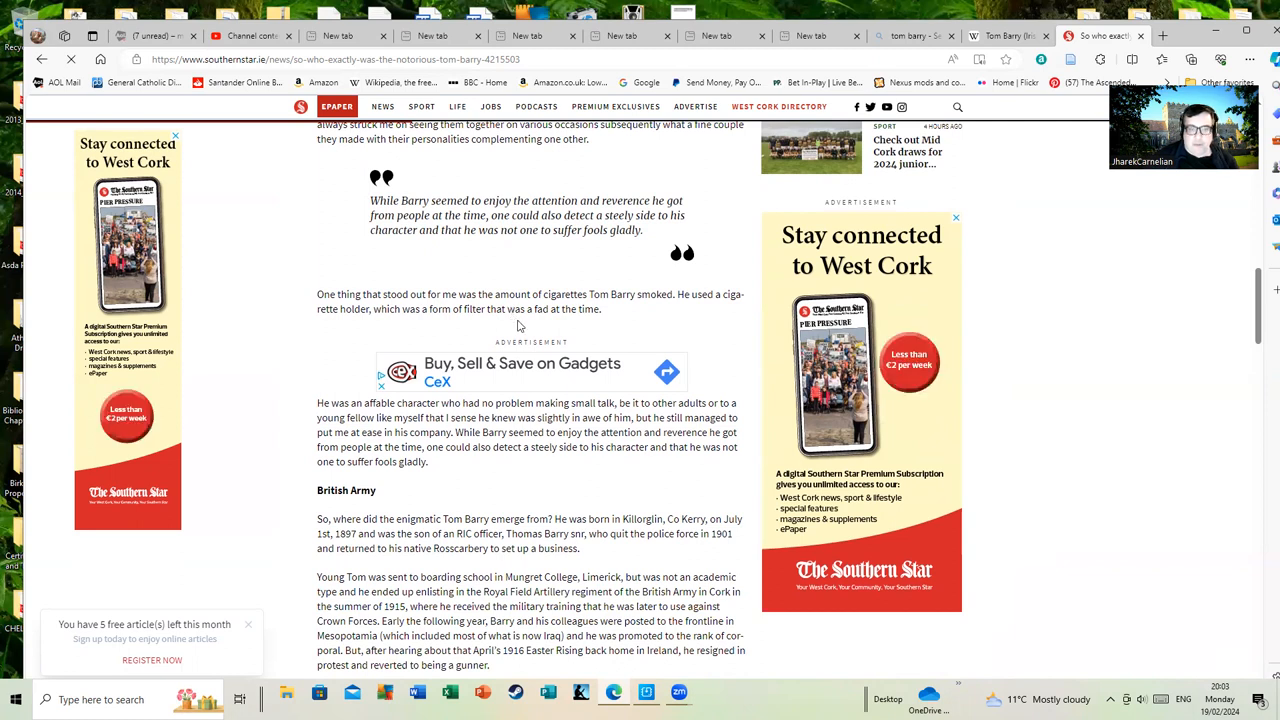
pyautogui.scroll(-3)
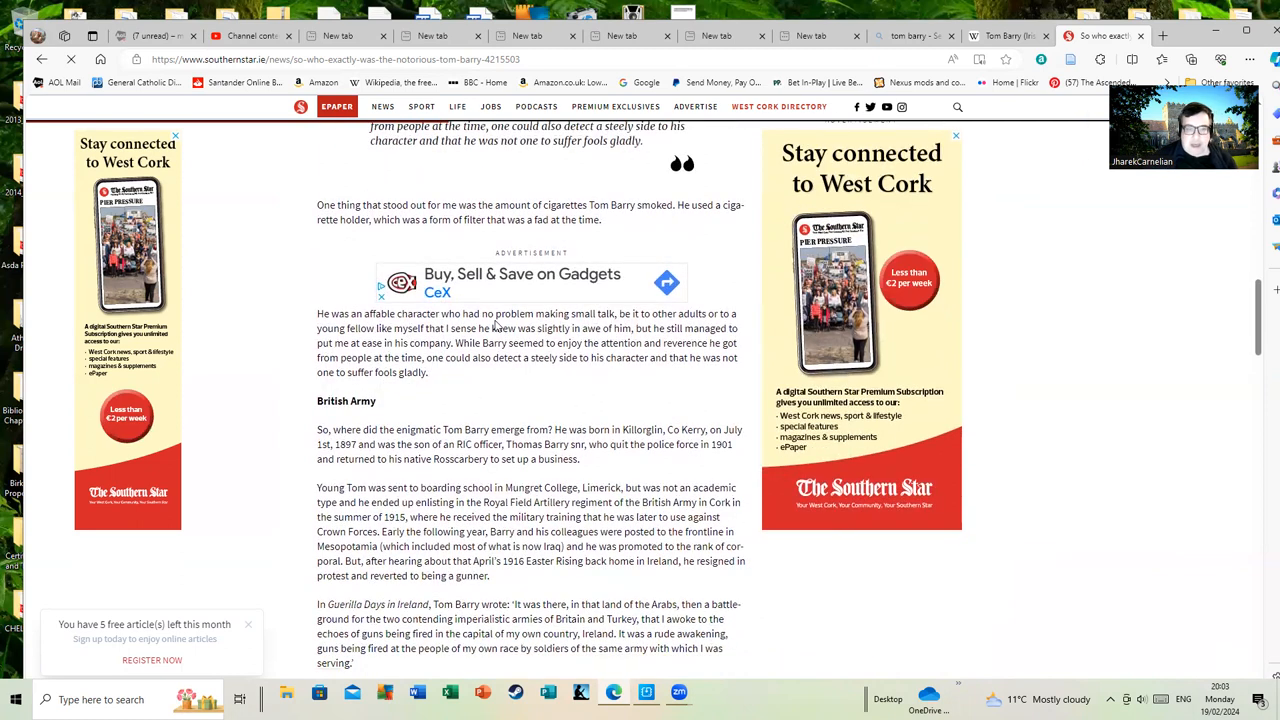
# Read Barry's birth, schooling and Mesopotamia service down to his 1919 return to Cork
pyautogui.scroll(-3)
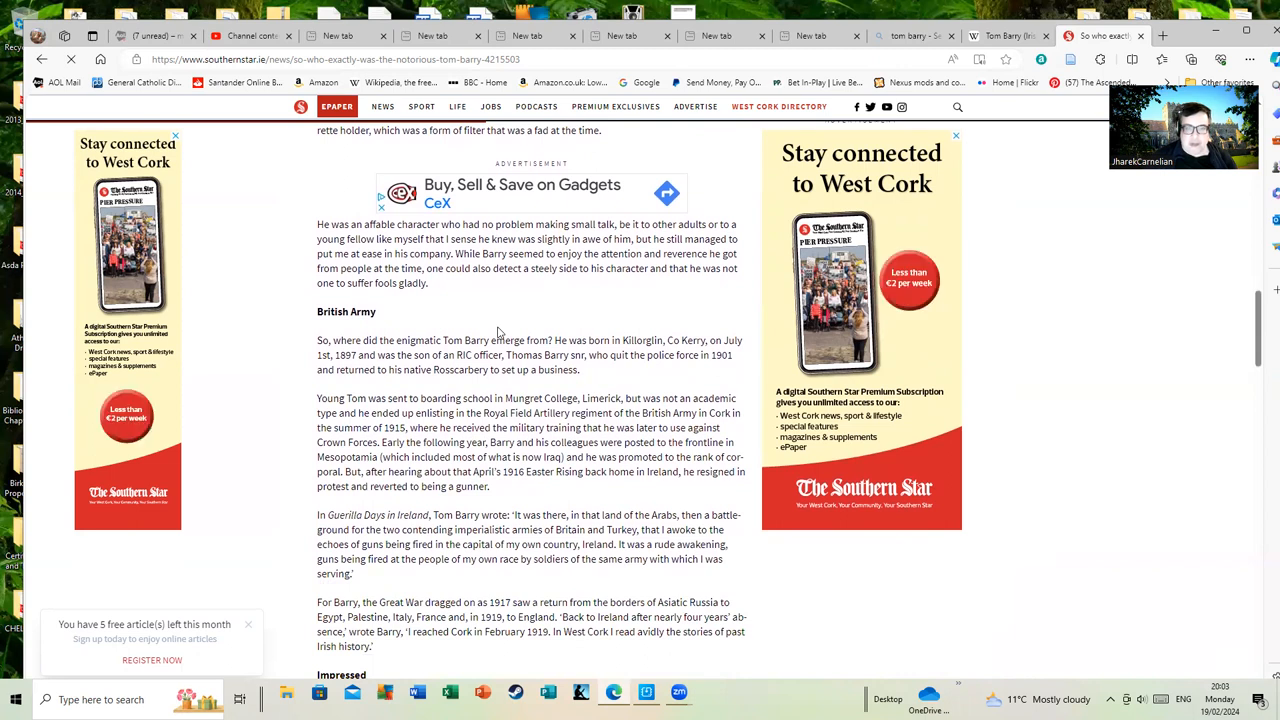
pyautogui.moveTo(510, 336)
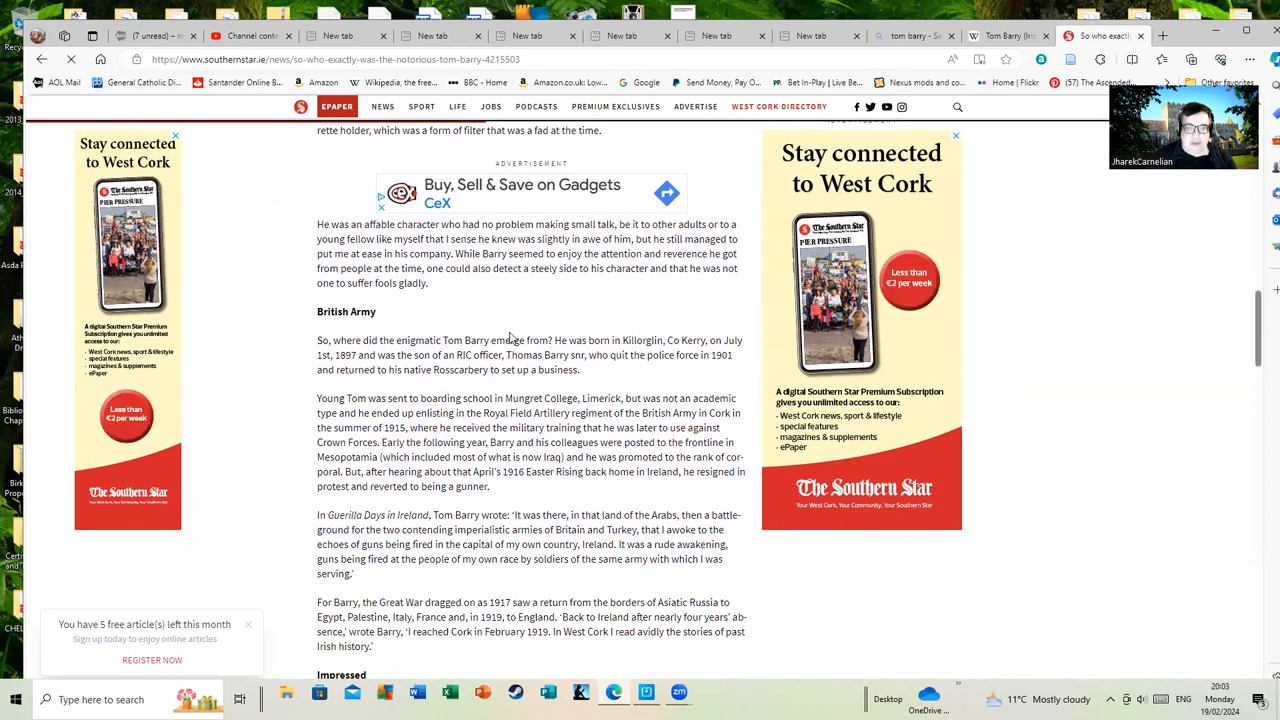
pyautogui.moveTo(512, 312)
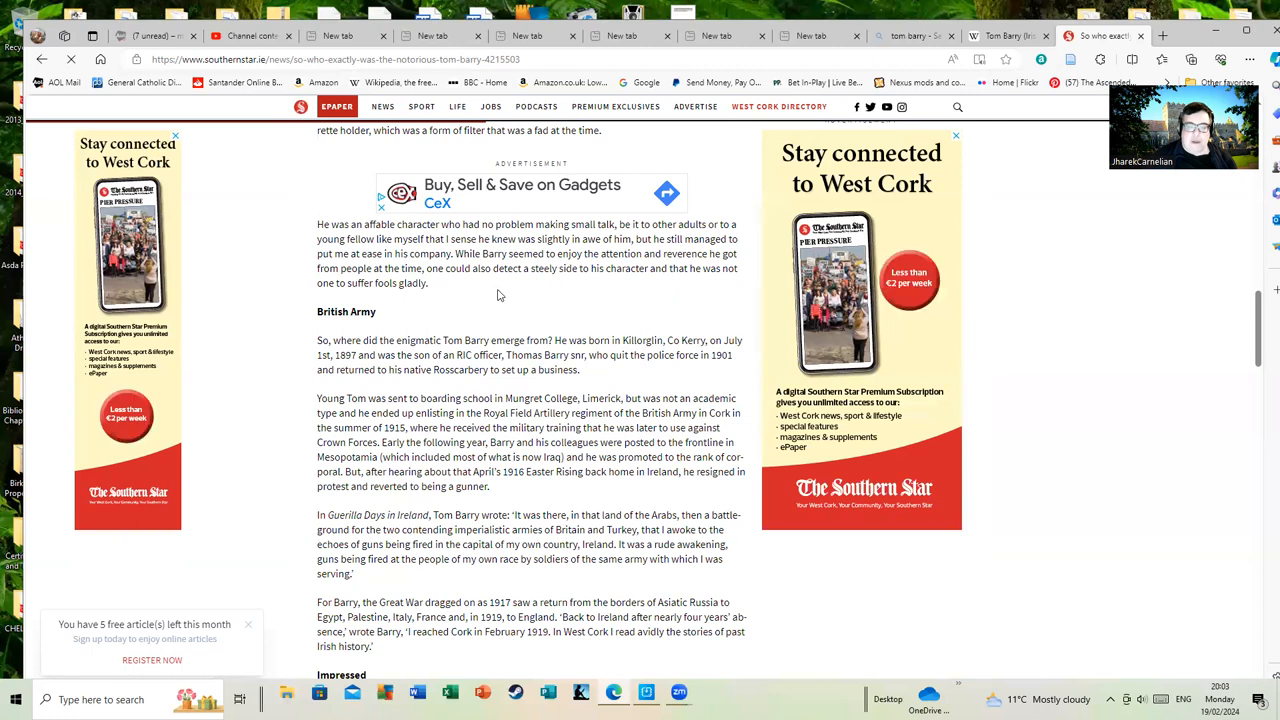
pyautogui.moveTo(500, 298)
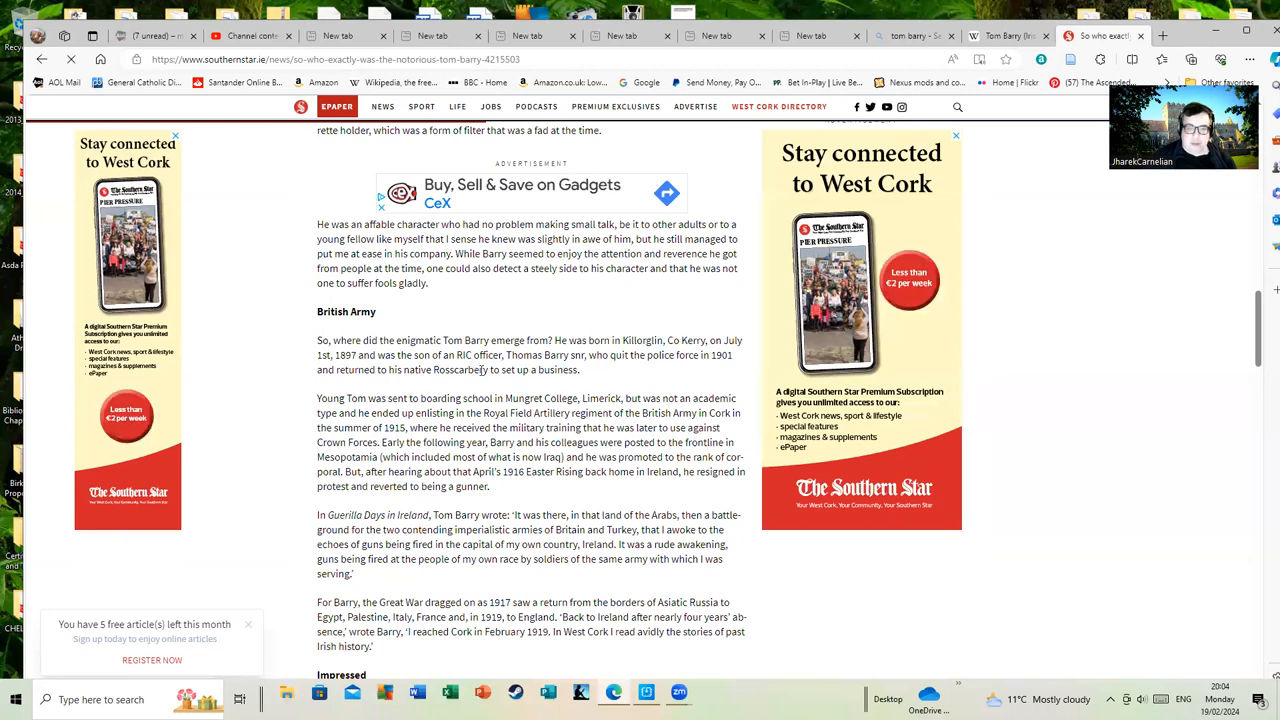
pyautogui.moveTo(184, 474)
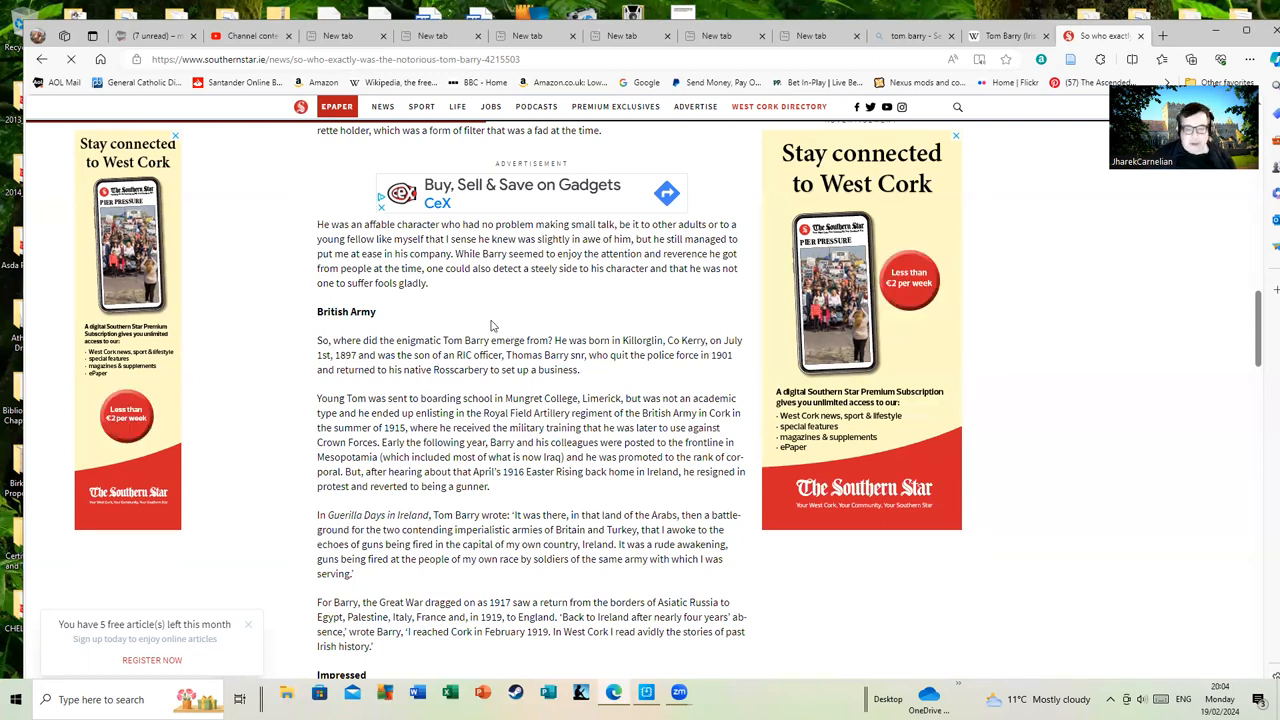
pyautogui.moveTo(504, 324)
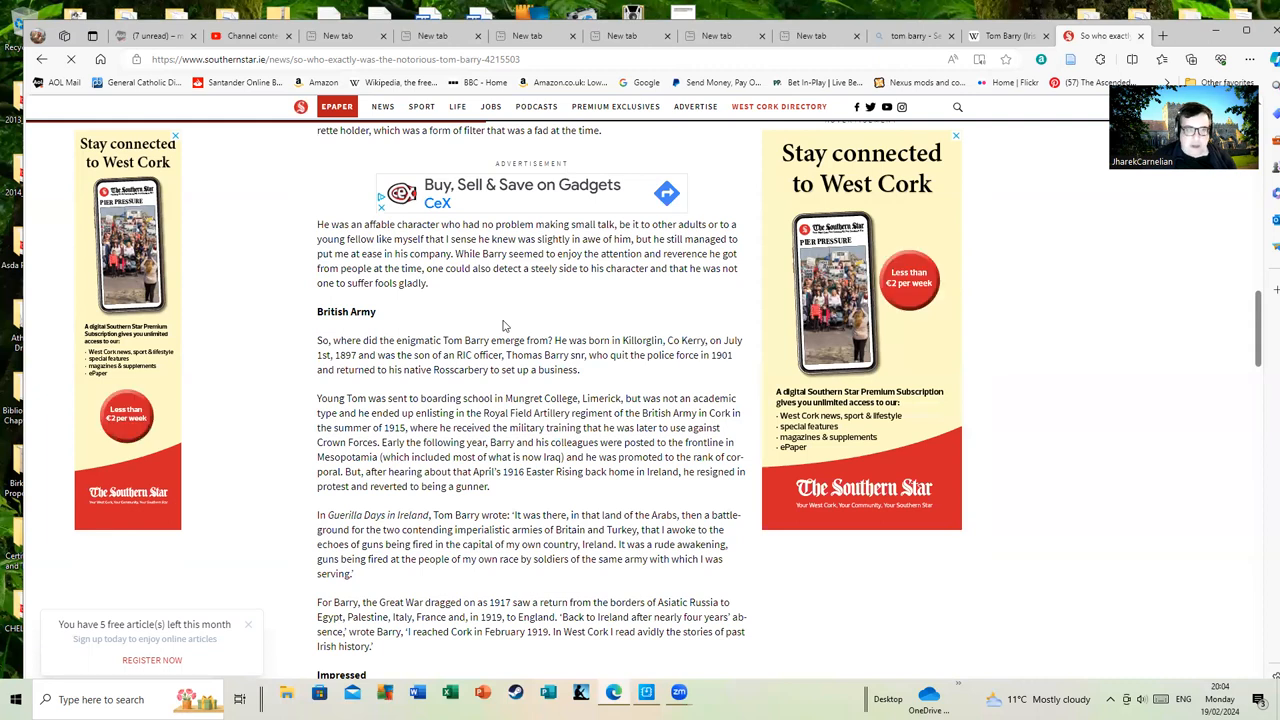
pyautogui.moveTo(492, 316)
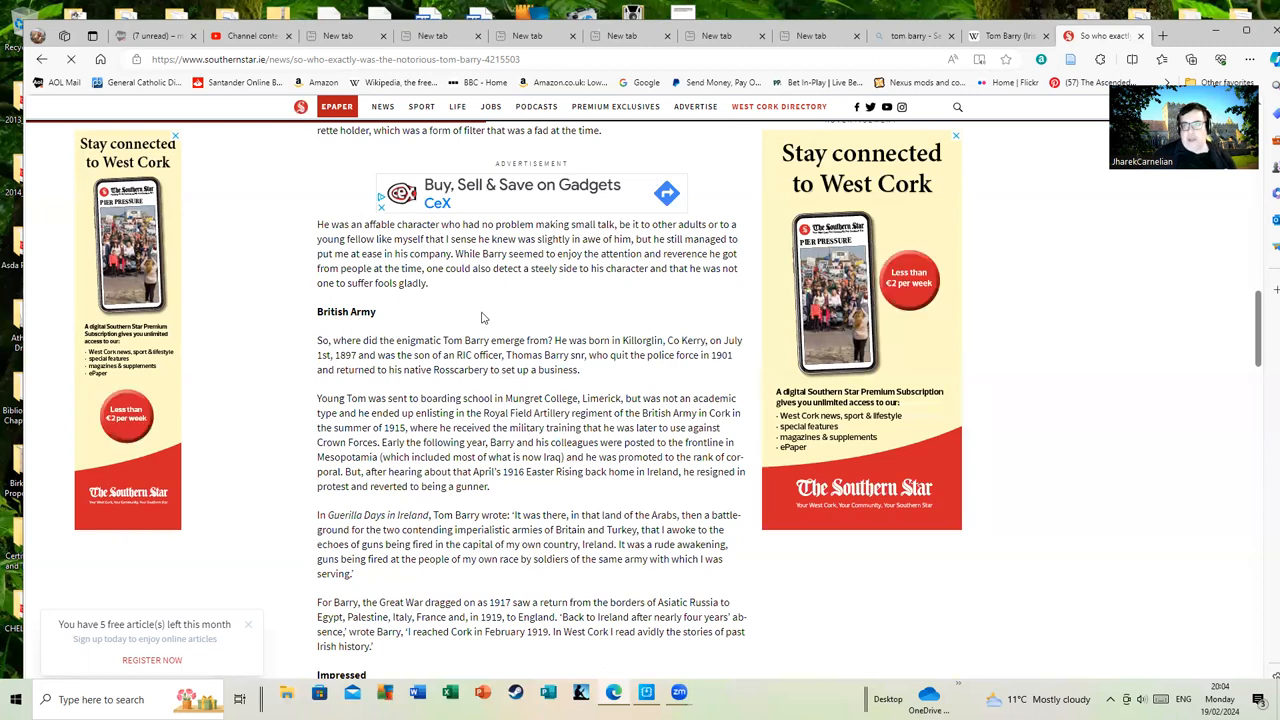
pyautogui.moveTo(484, 336)
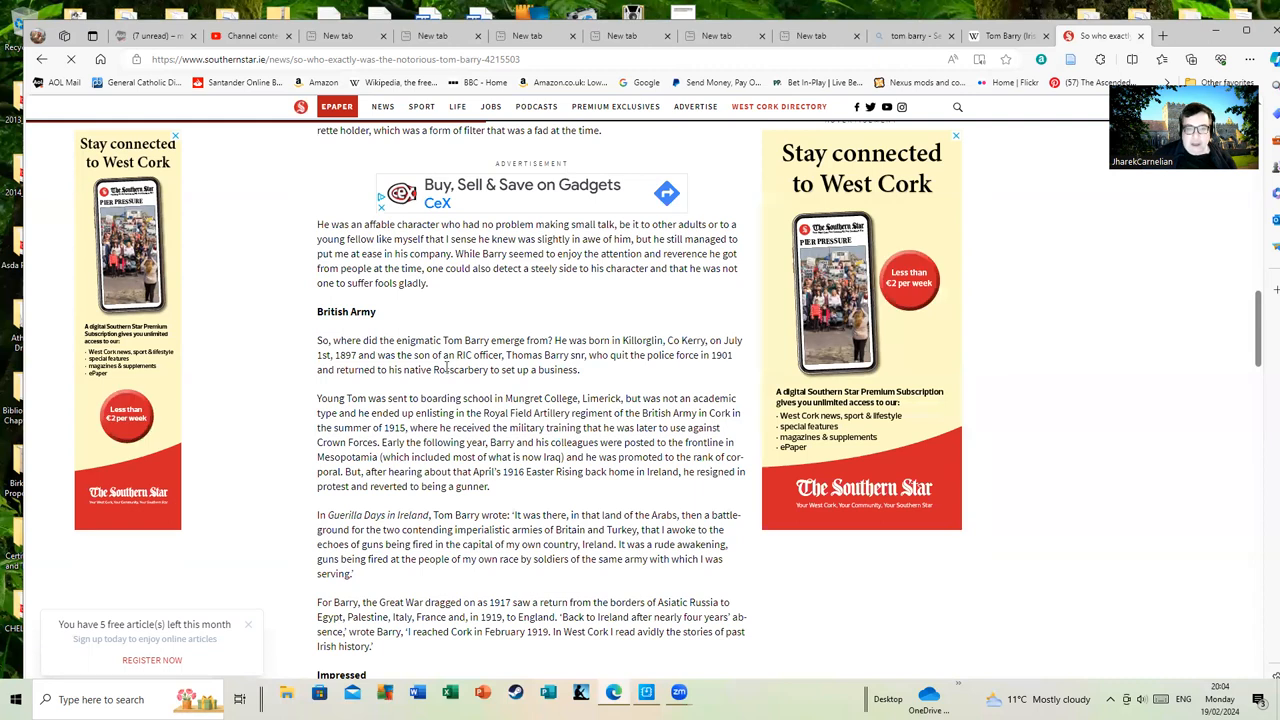
pyautogui.moveTo(470, 326)
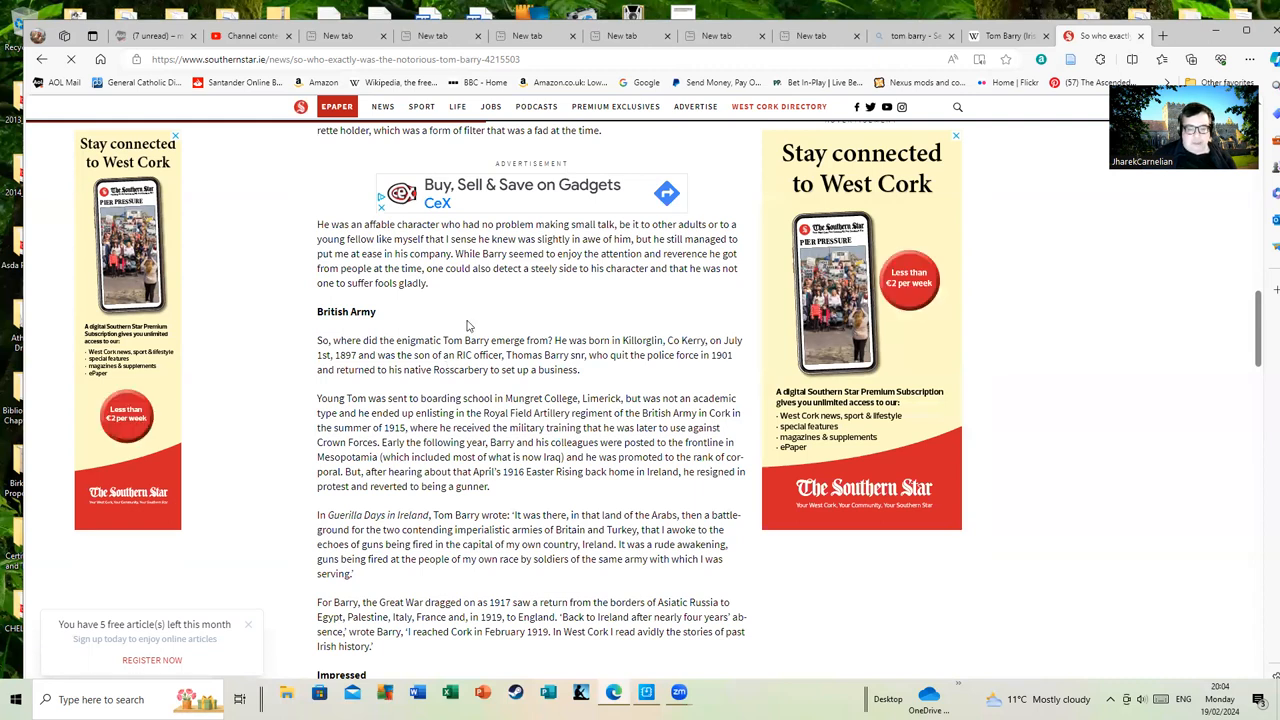
pyautogui.moveTo(460, 356)
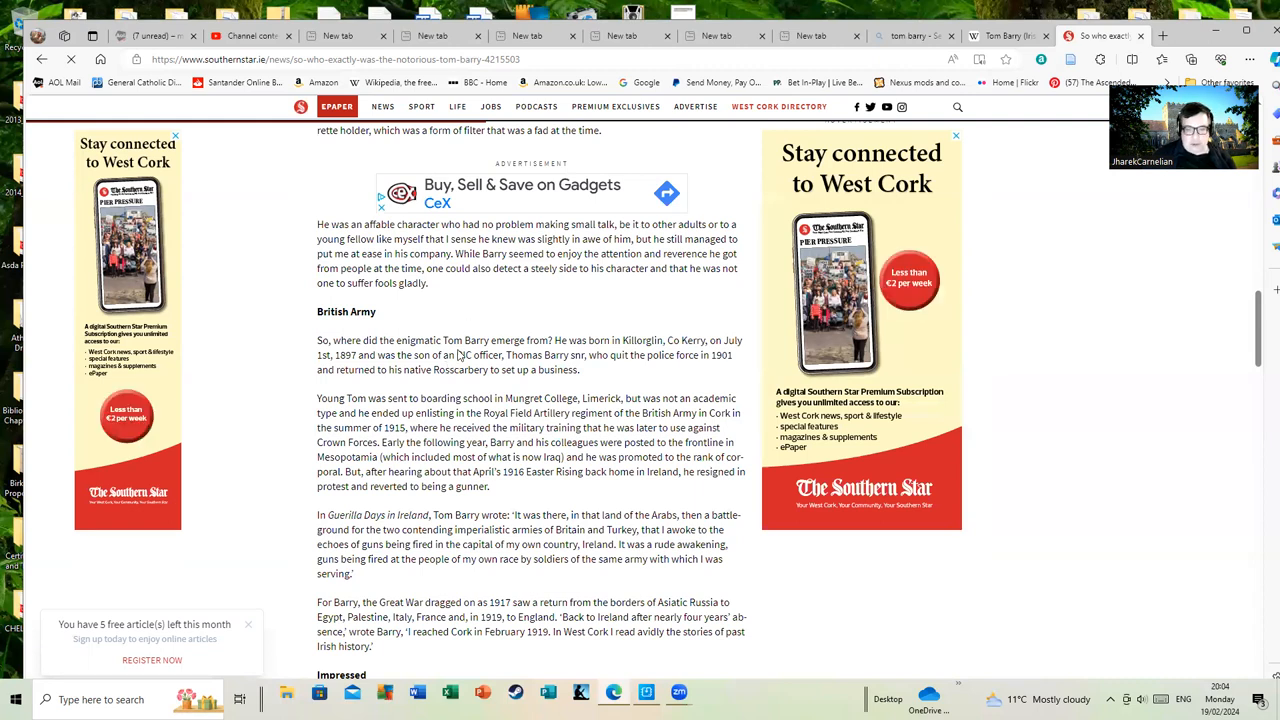
pyautogui.moveTo(512, 330)
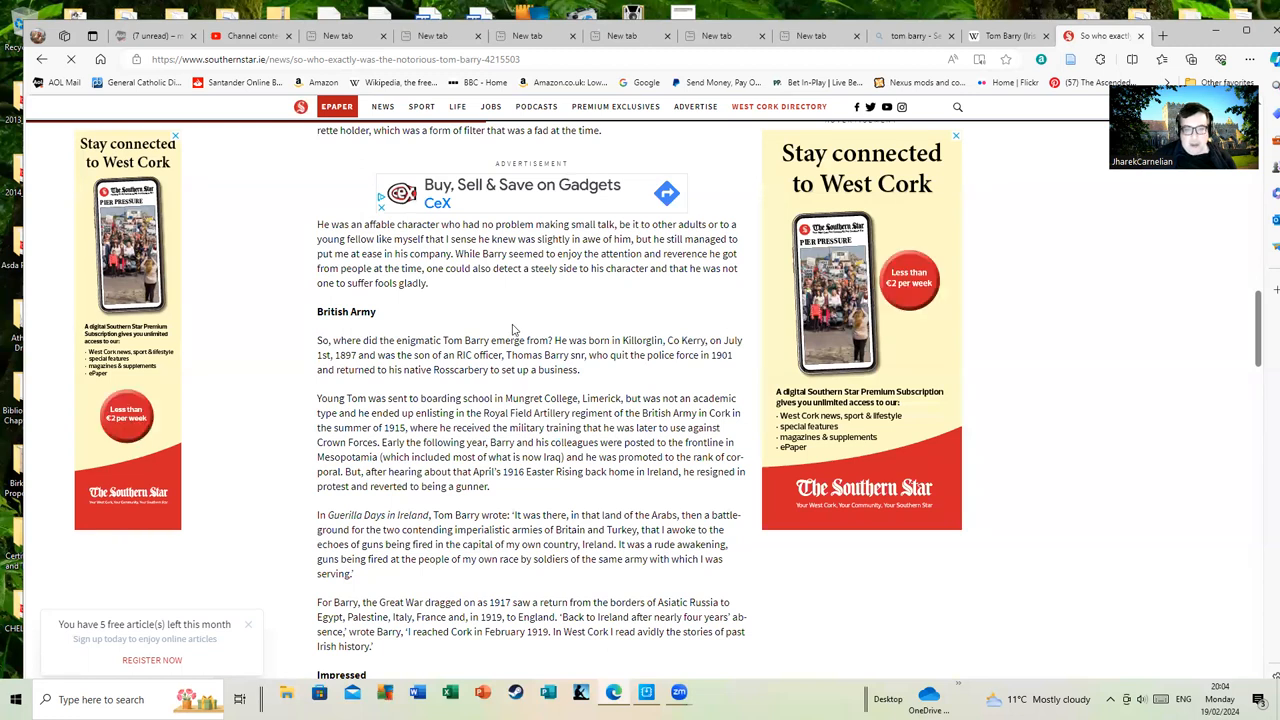
pyautogui.moveTo(520, 322)
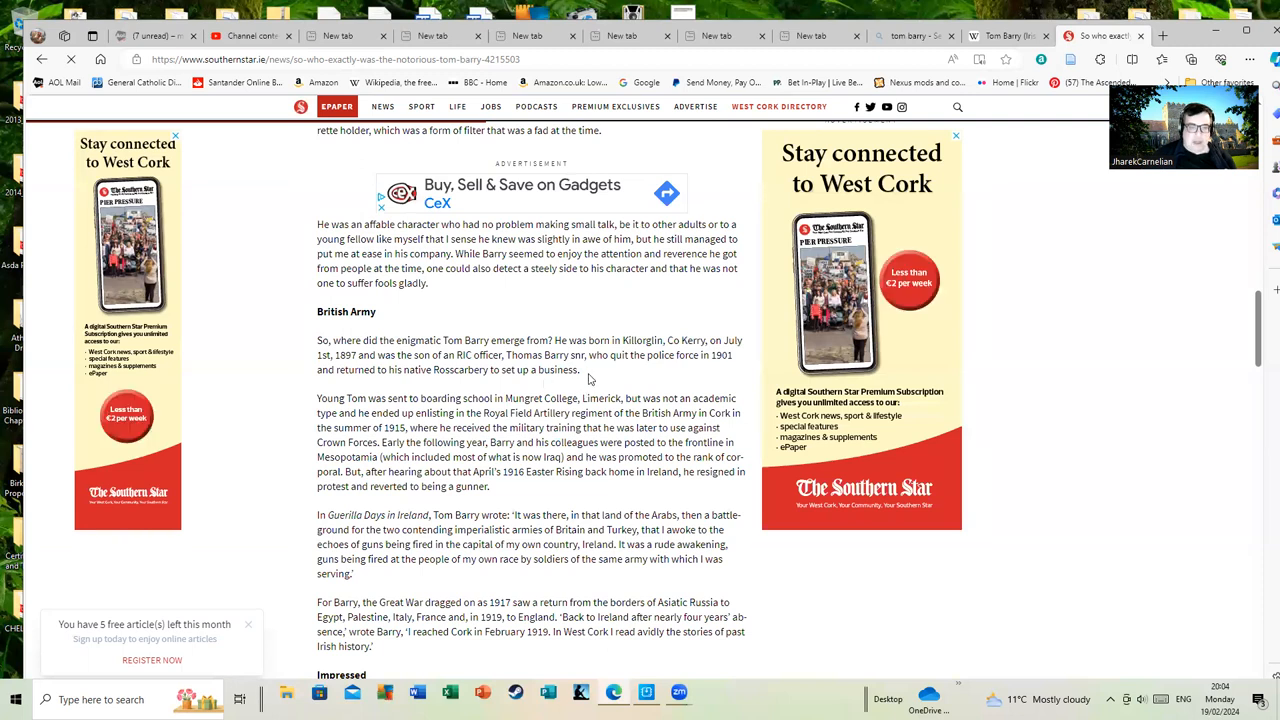
pyautogui.scroll(-3)
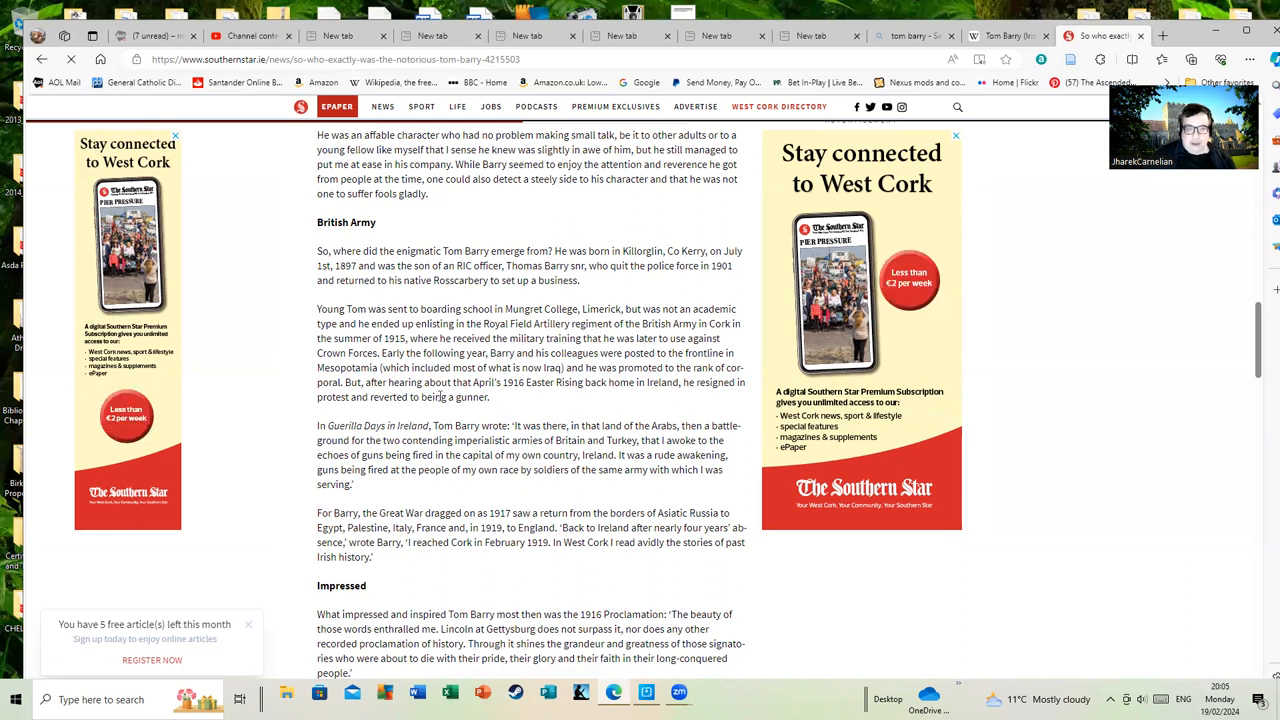
pyautogui.moveTo(492, 400)
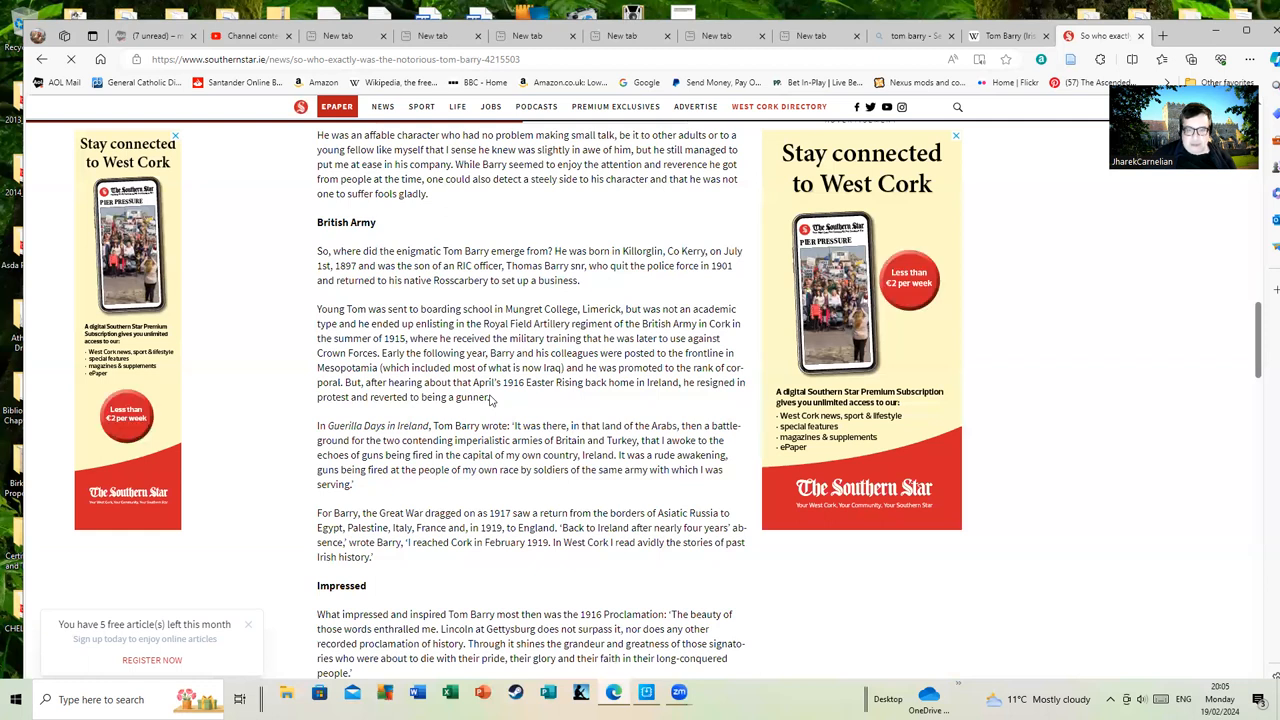
pyautogui.moveTo(556, 408)
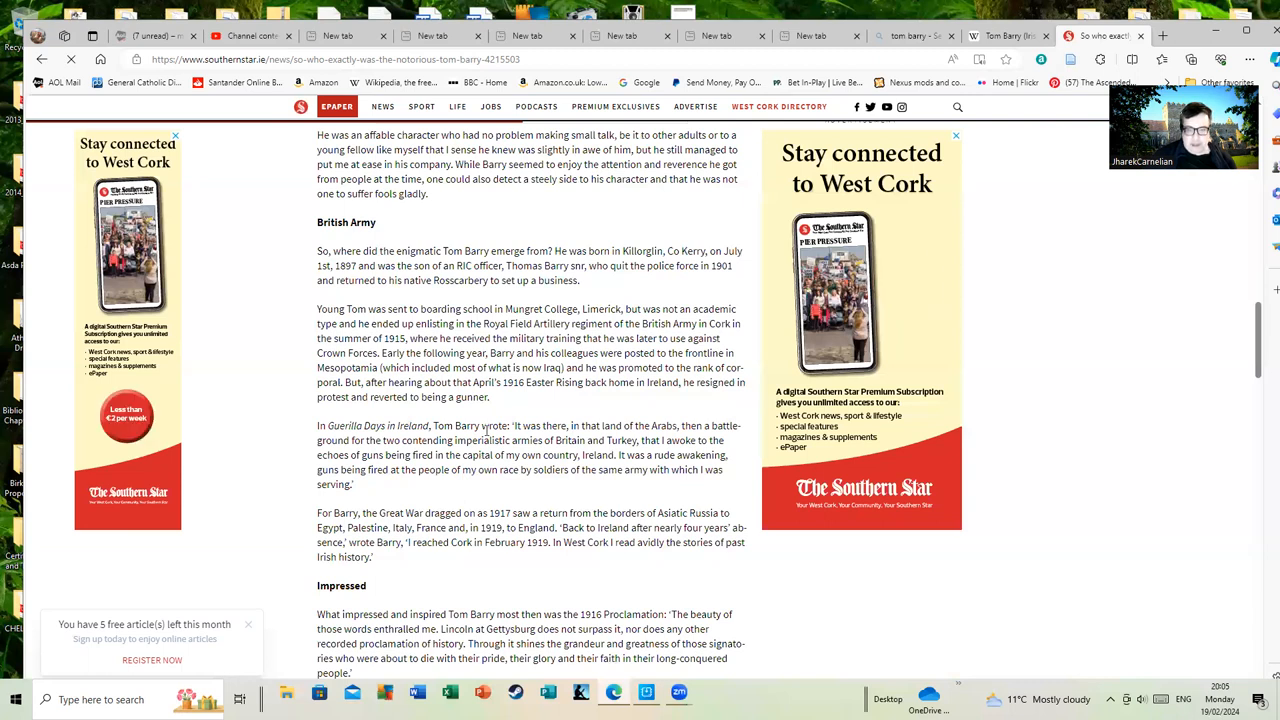
# Scroll to the 'Impressed' section on the 1916 Proclamation and the 1918 election
pyautogui.scroll(-3)
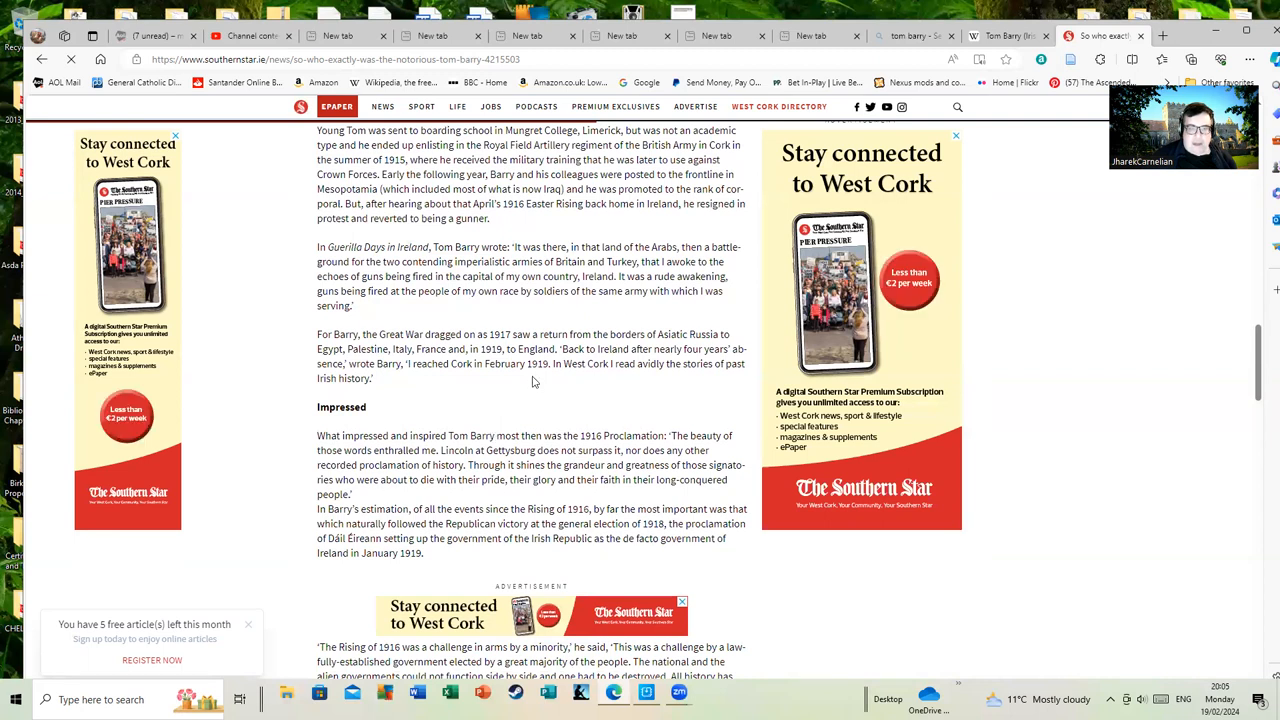
pyautogui.moveTo(474, 332)
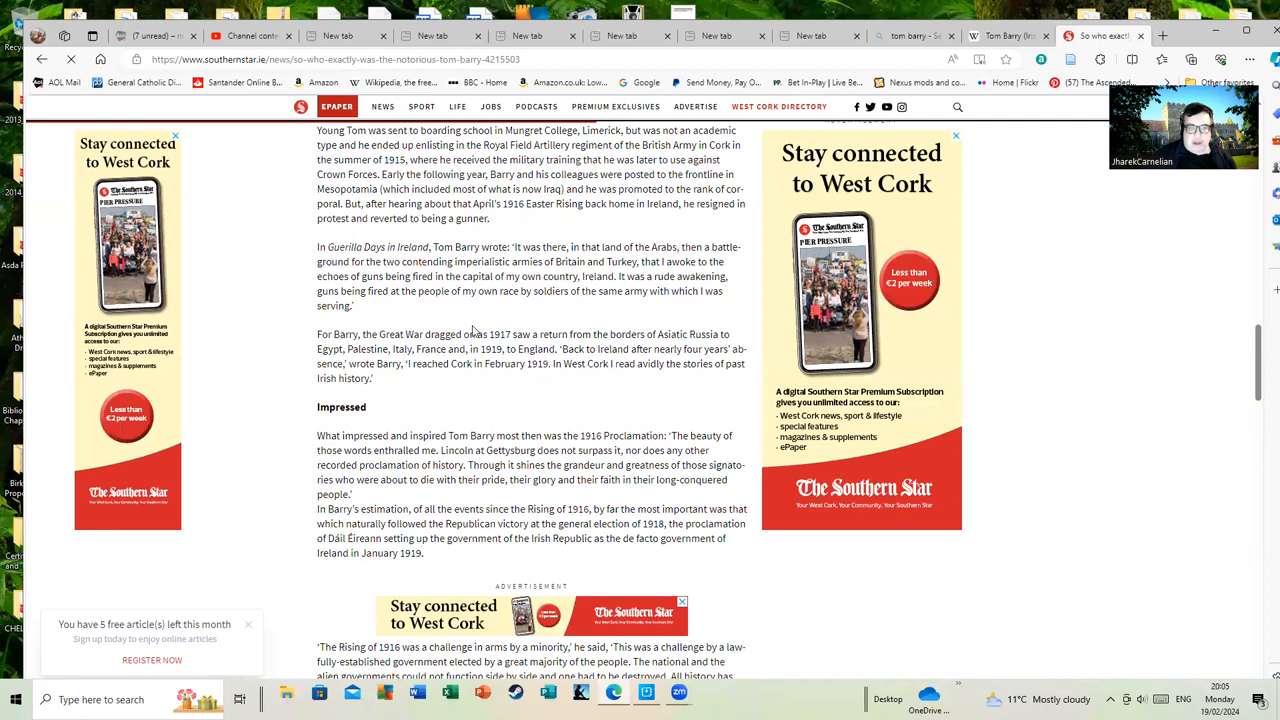
pyautogui.moveTo(486, 310)
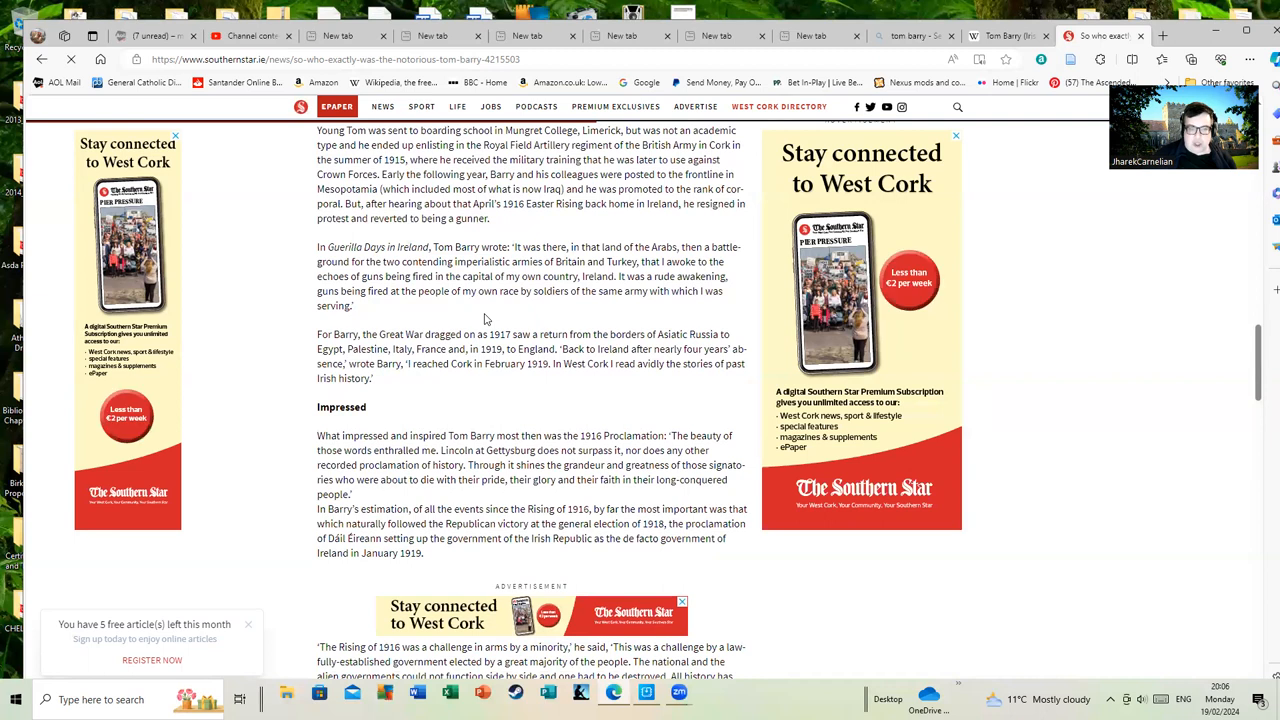
pyautogui.moveTo(484, 322)
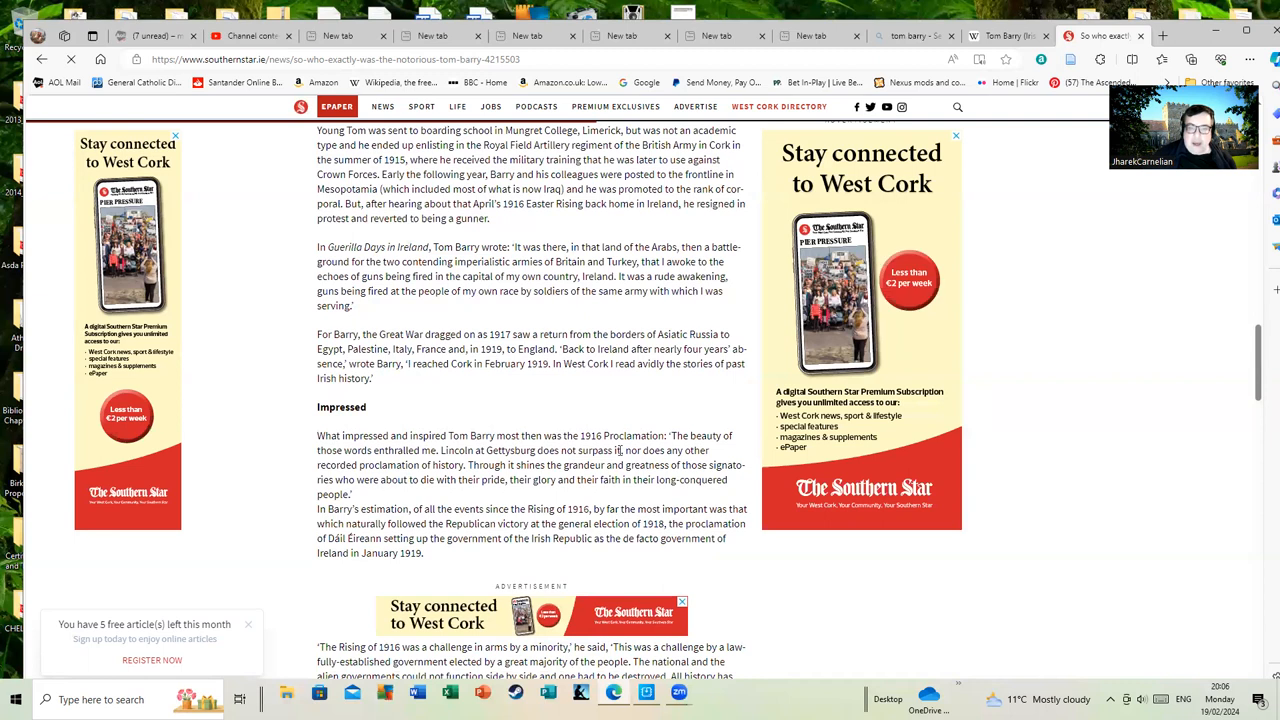
pyautogui.moveTo(516, 410)
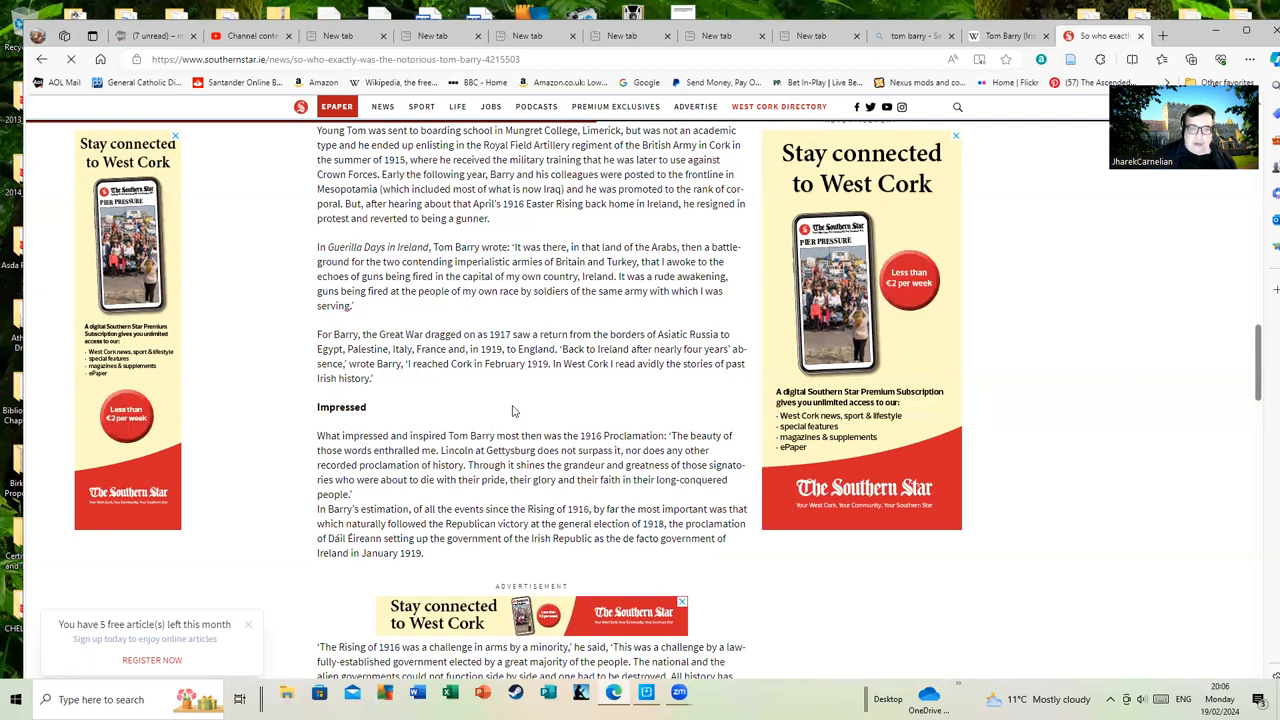
# Read the 'challenge in arms' quote, Barry joining the Volunteers and Buckley's intelligence role
pyautogui.scroll(-3)
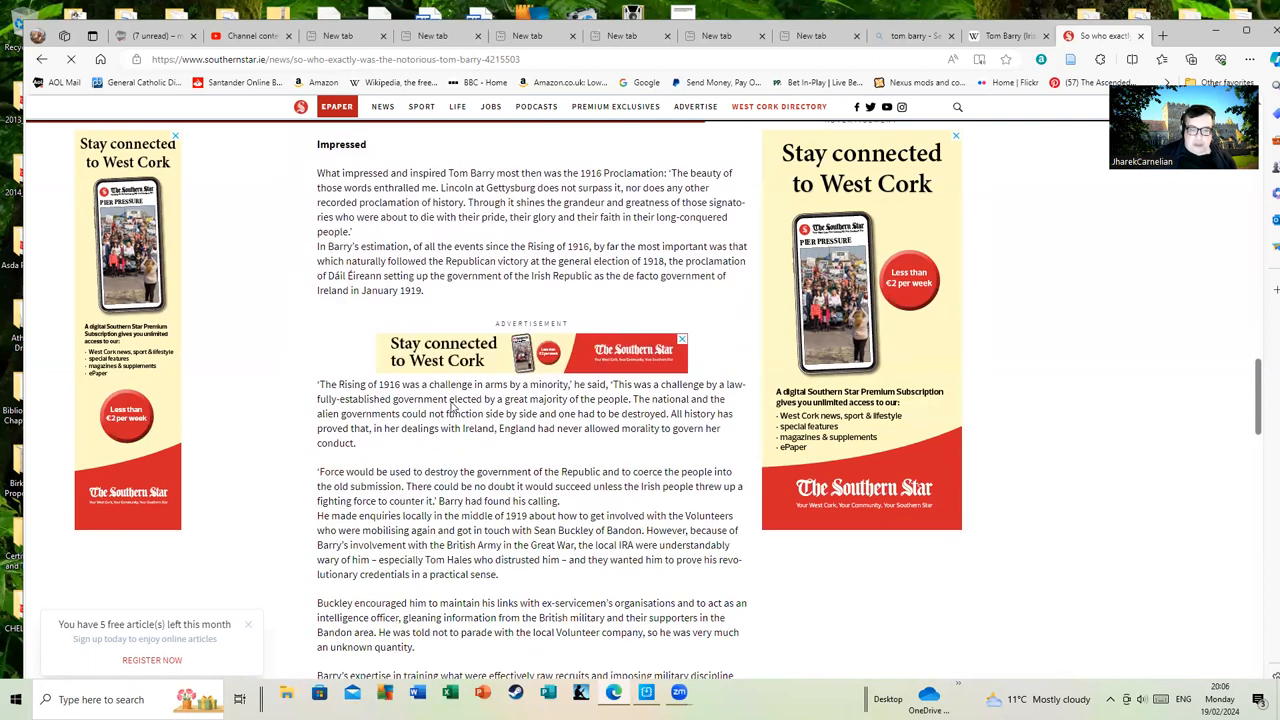
pyautogui.scroll(3)
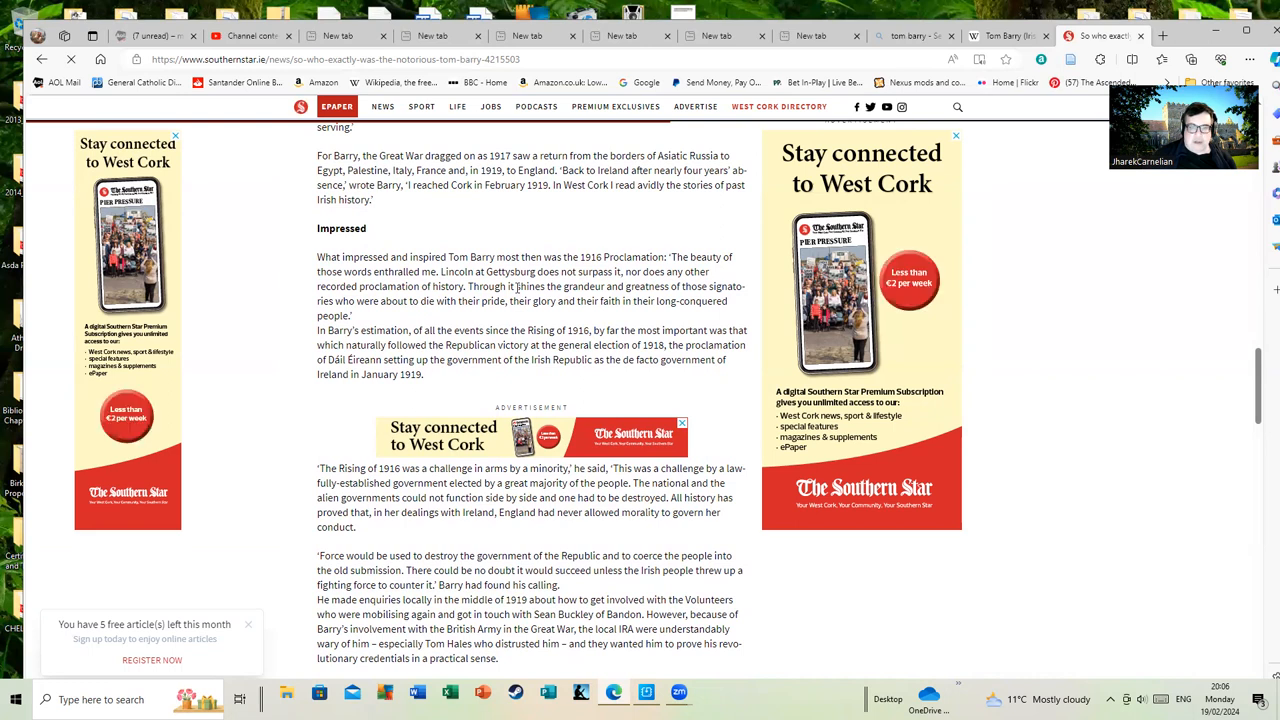
pyautogui.moveTo(512, 292)
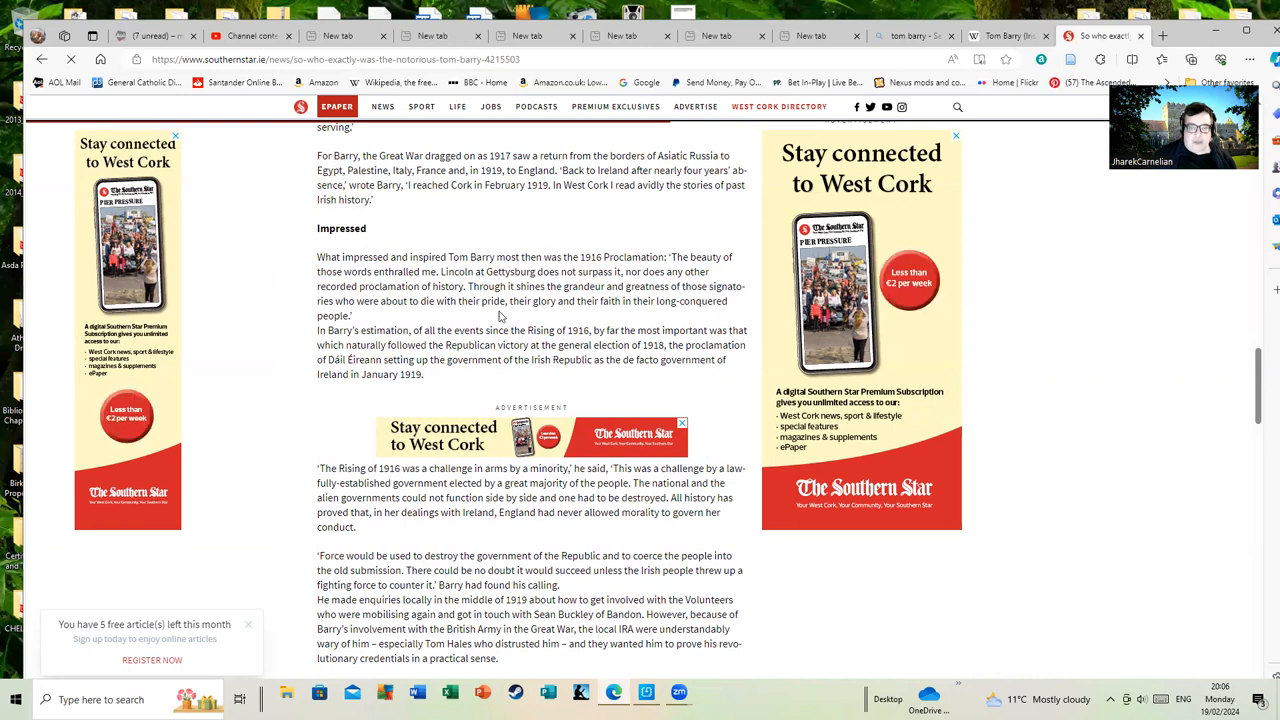
pyautogui.moveTo(420, 320)
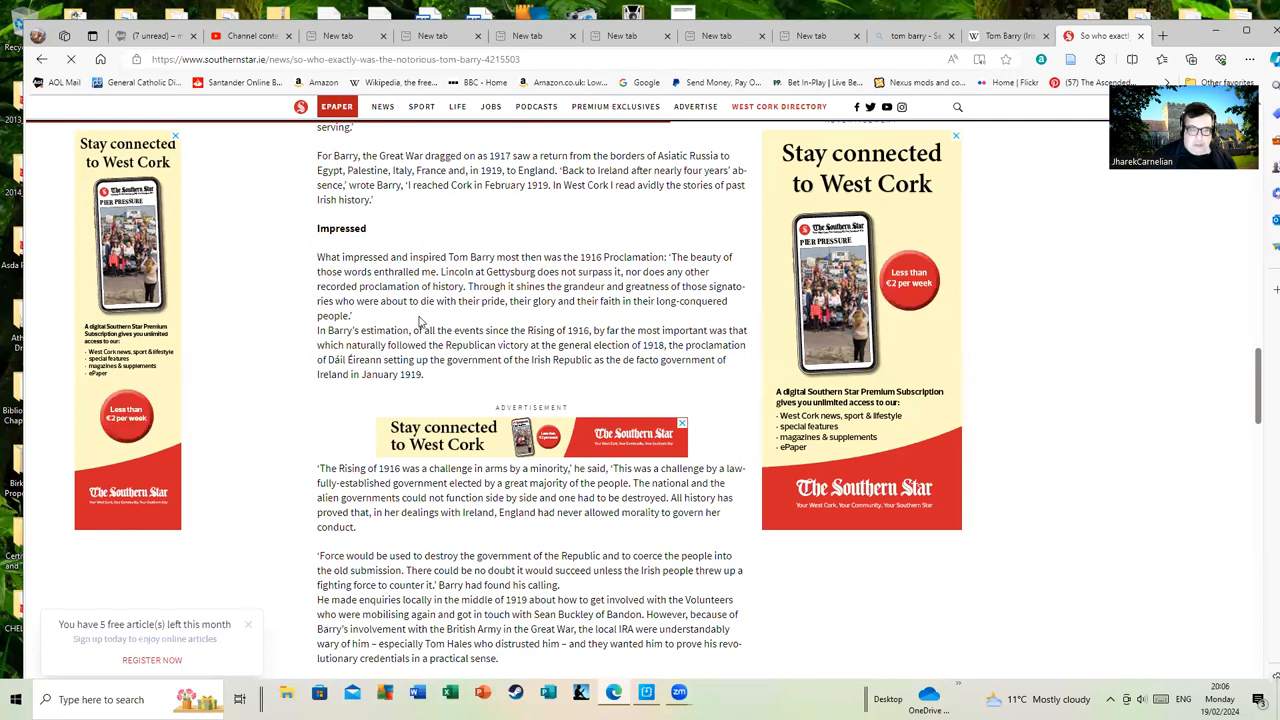
pyautogui.moveTo(478, 316)
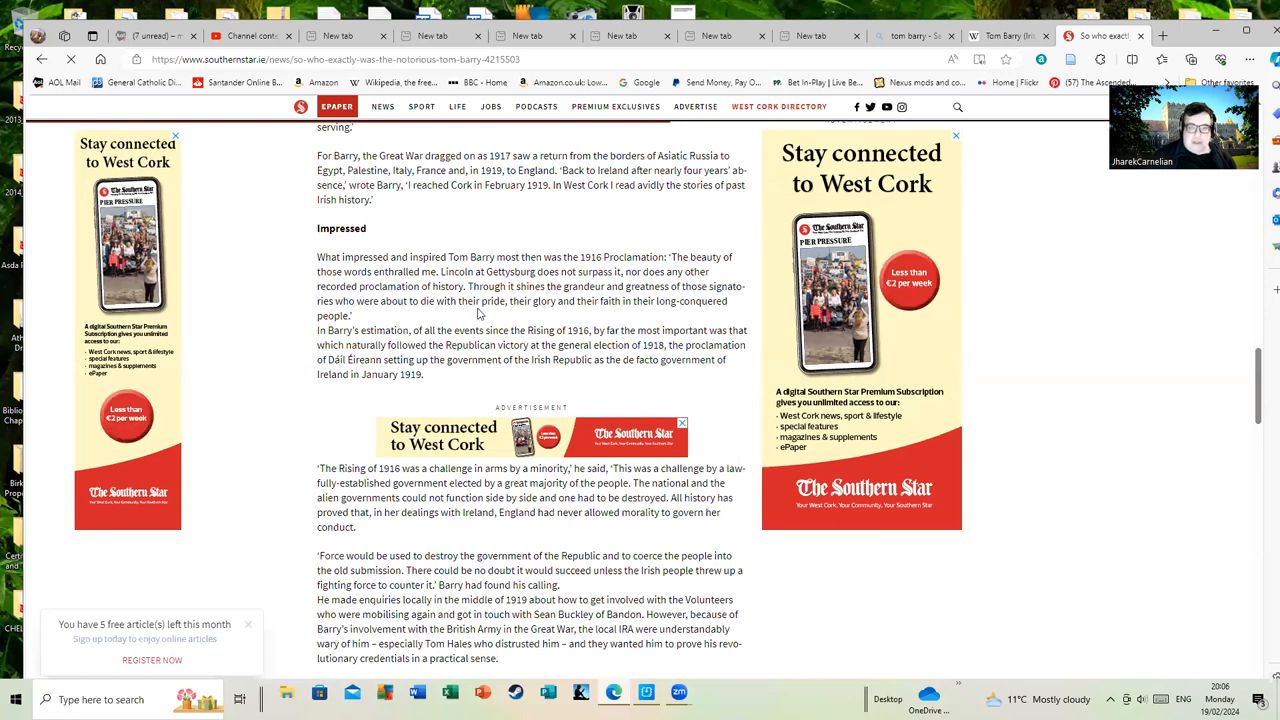
pyautogui.scroll(-3)
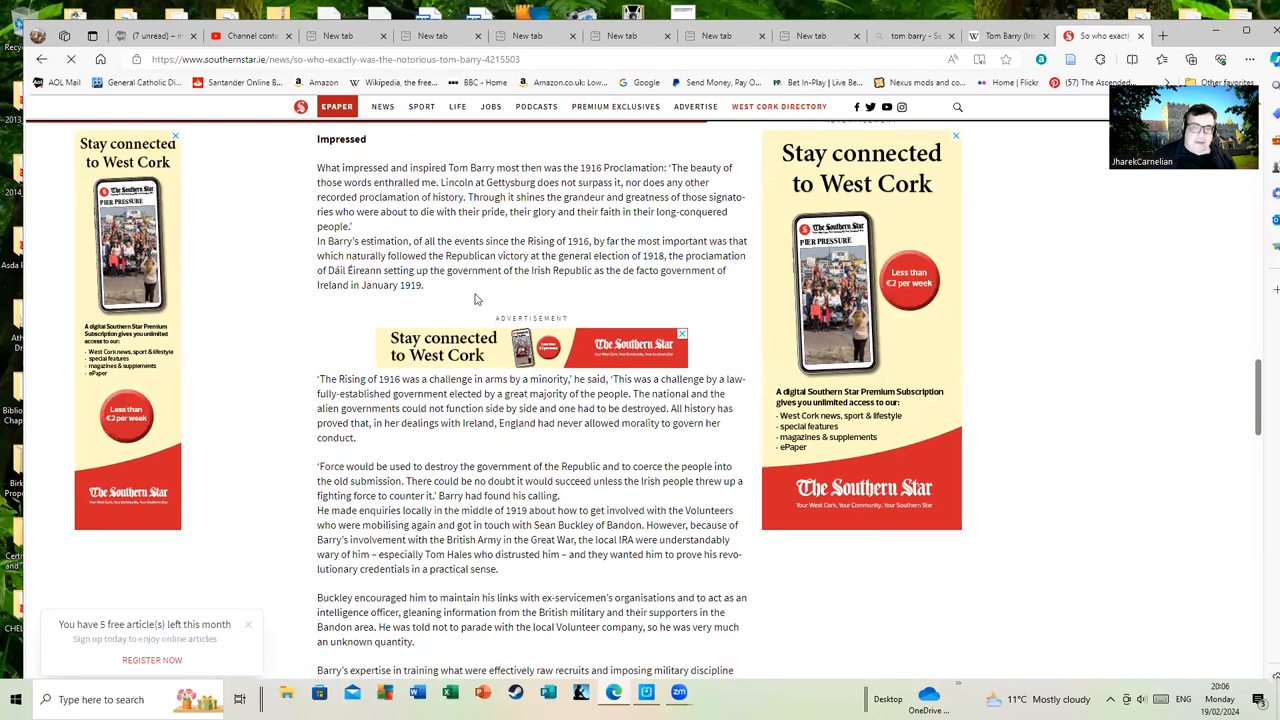
pyautogui.scroll(-3)
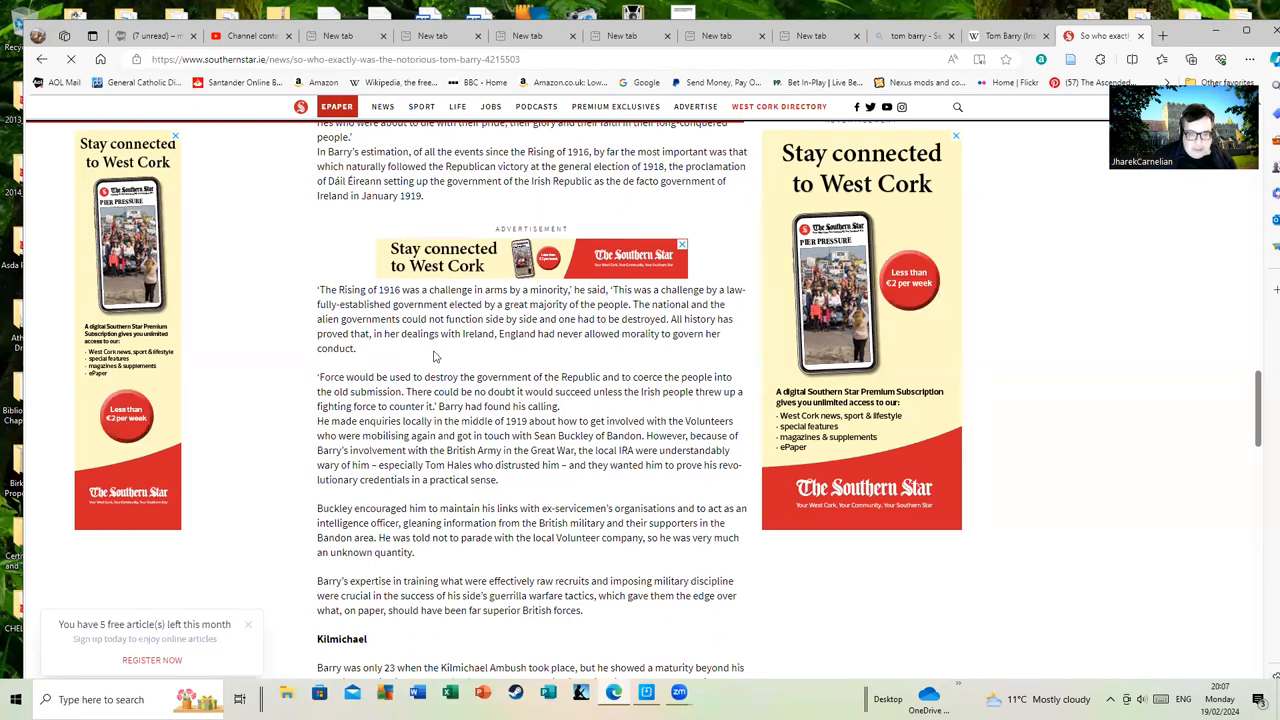
# Scroll to the Kilmichael section on the ambush and the sectarian-killing claims
pyautogui.scroll(-3)
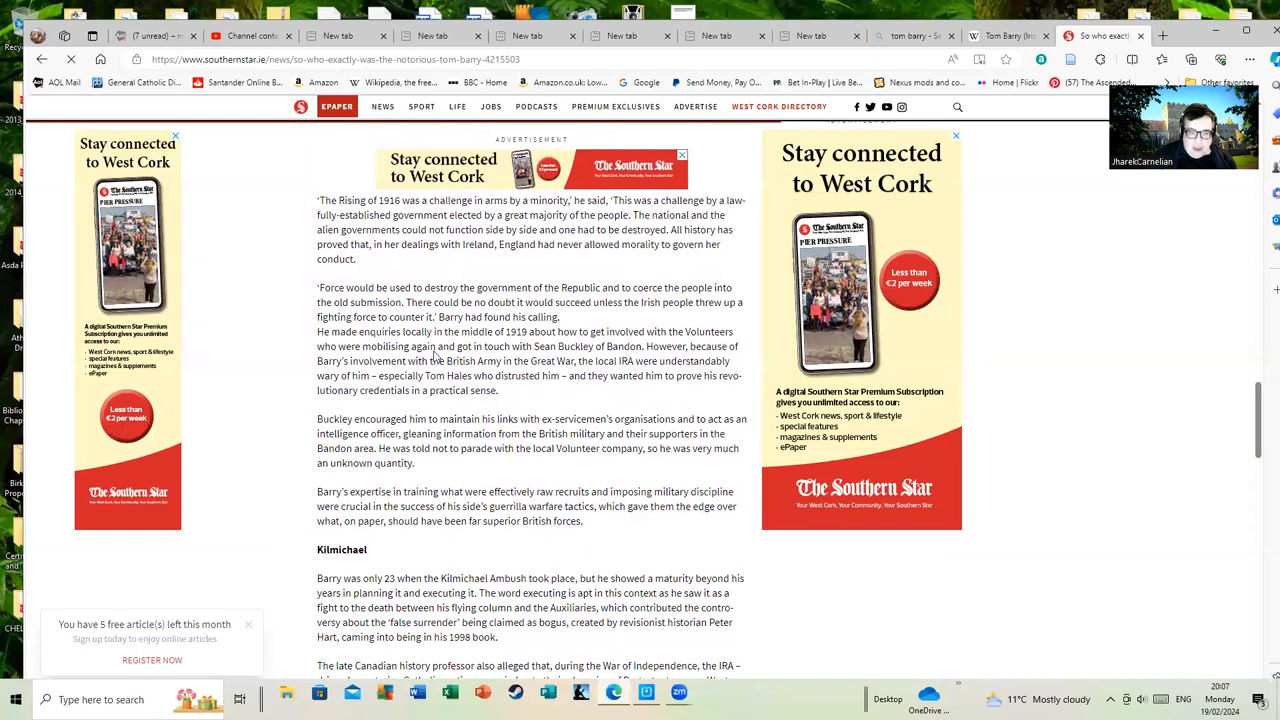
pyautogui.scroll(-3)
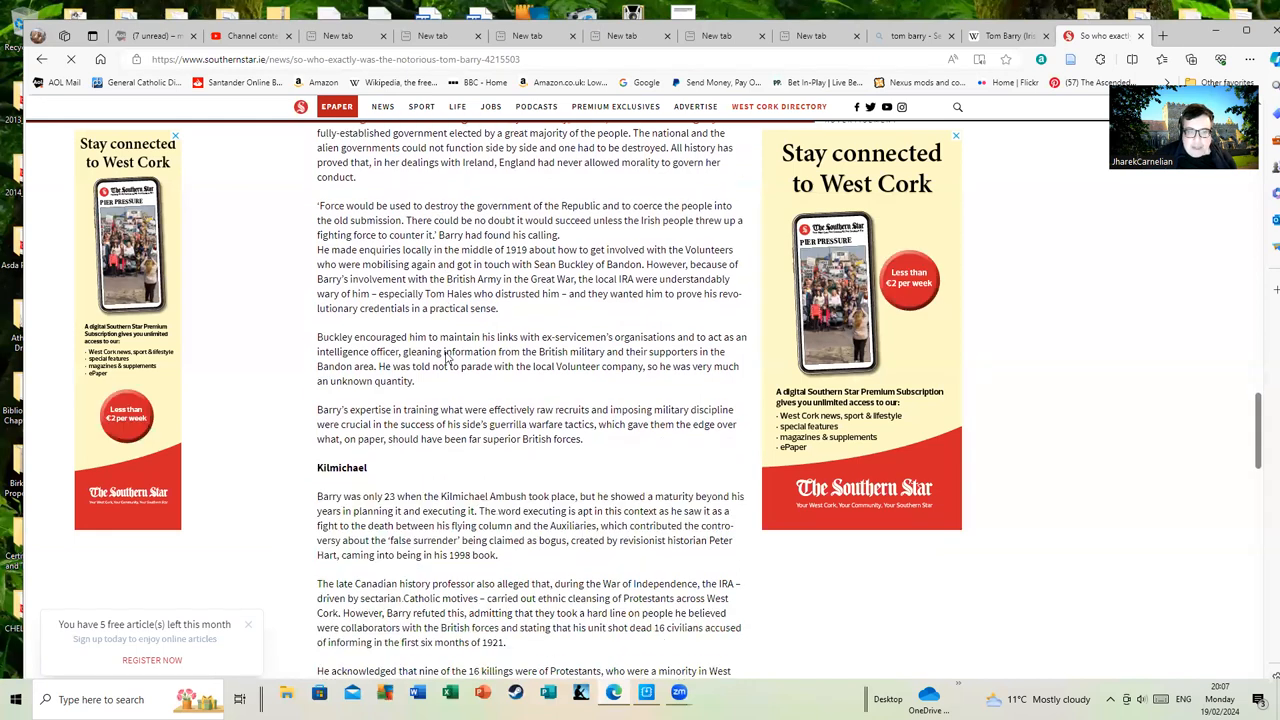
pyautogui.scroll(-3)
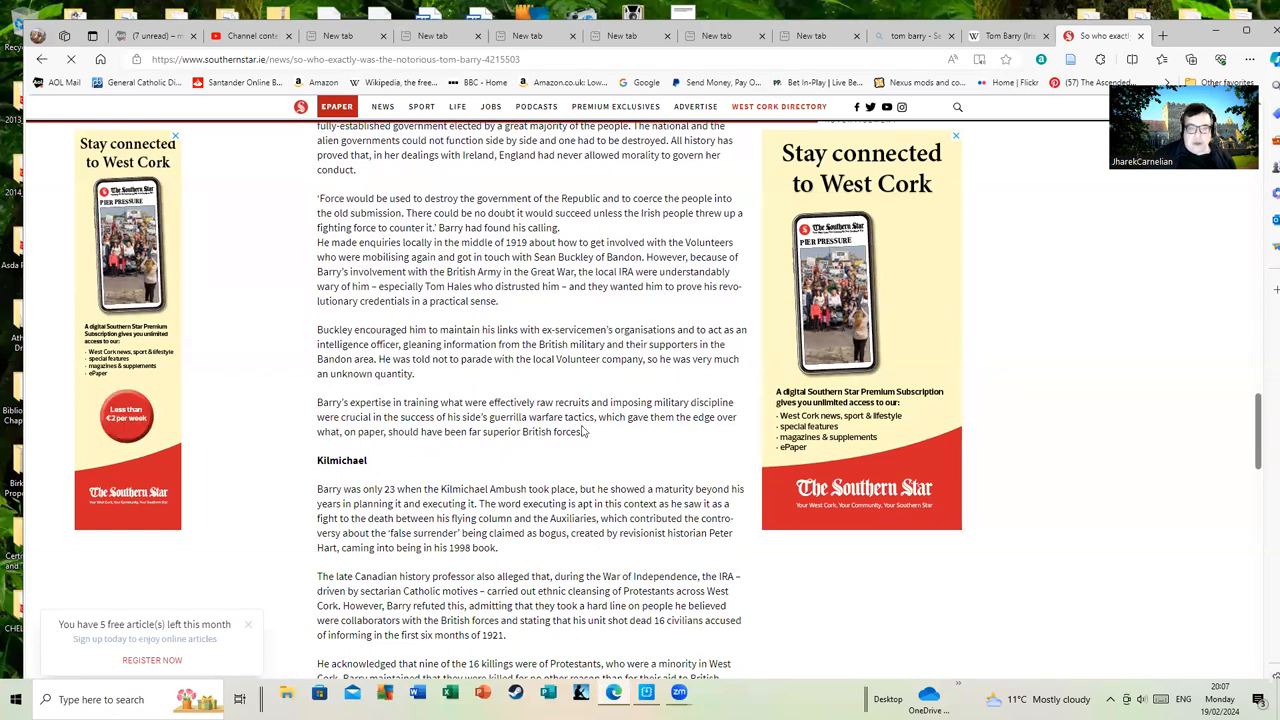
pyautogui.moveTo(604, 432)
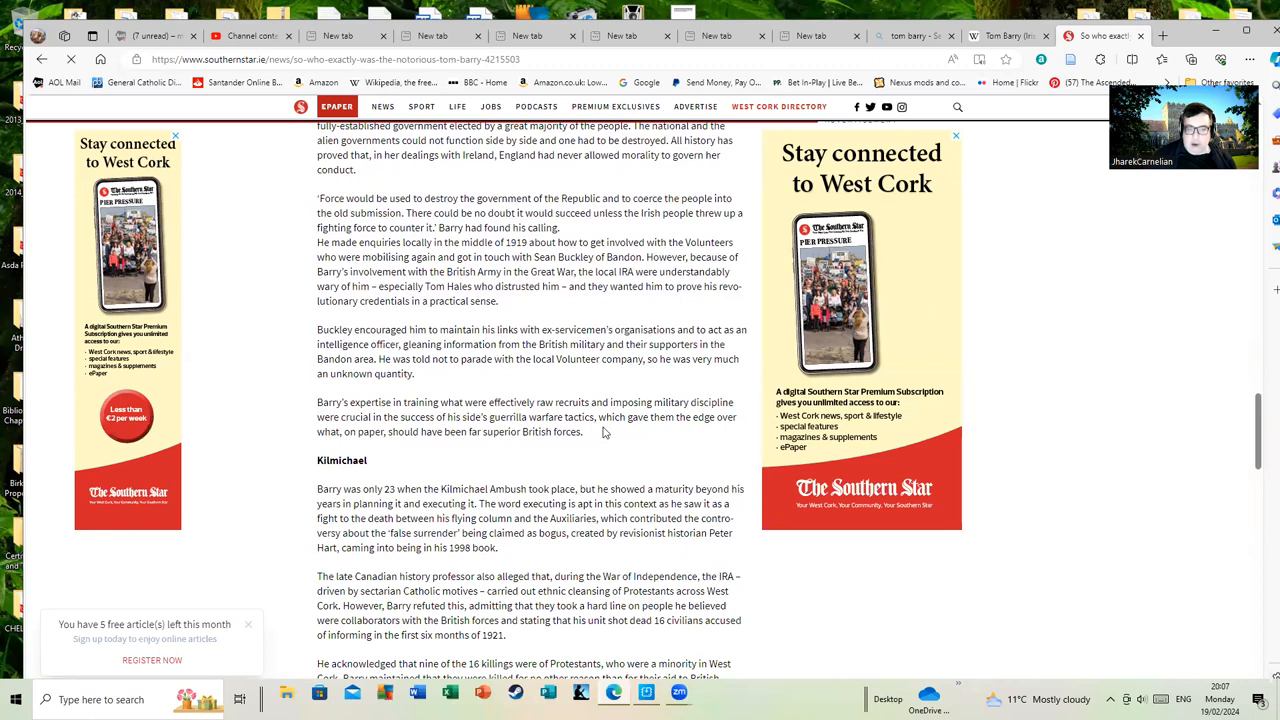
# Read the Kilmichael 'false surrender' debate and the killings of Protestants
pyautogui.scroll(-3)
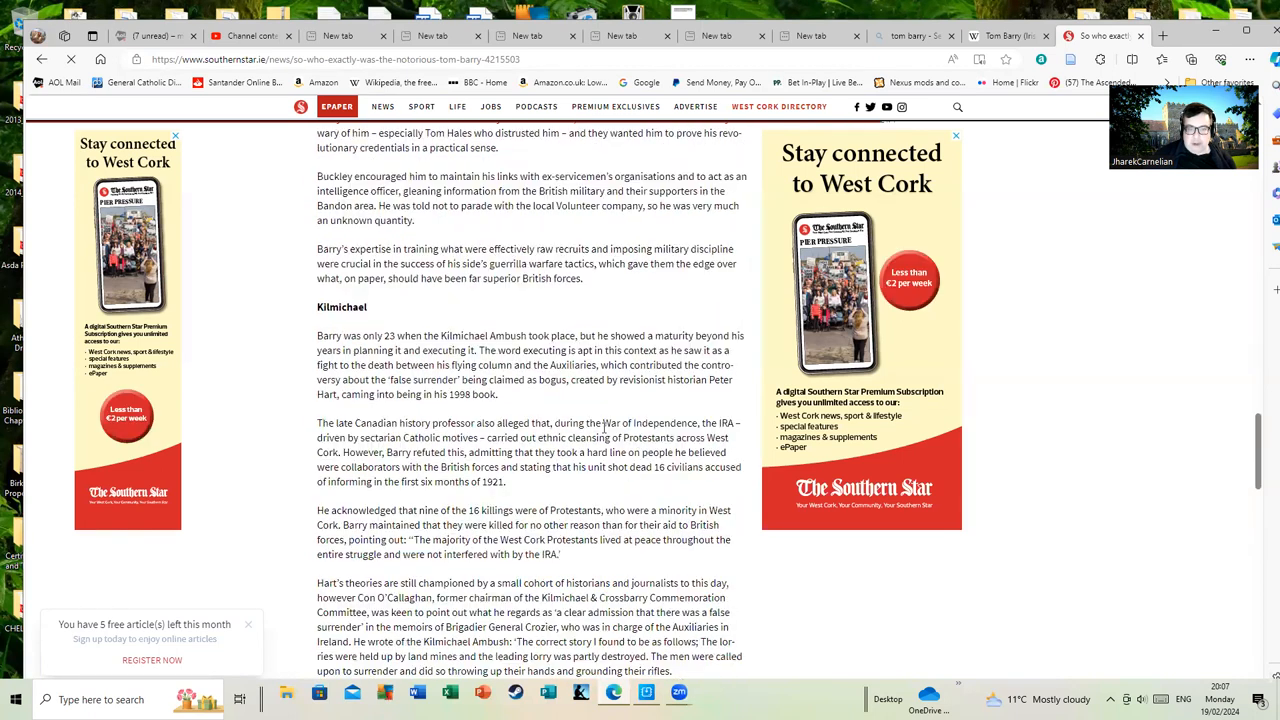
pyautogui.scroll(-3)
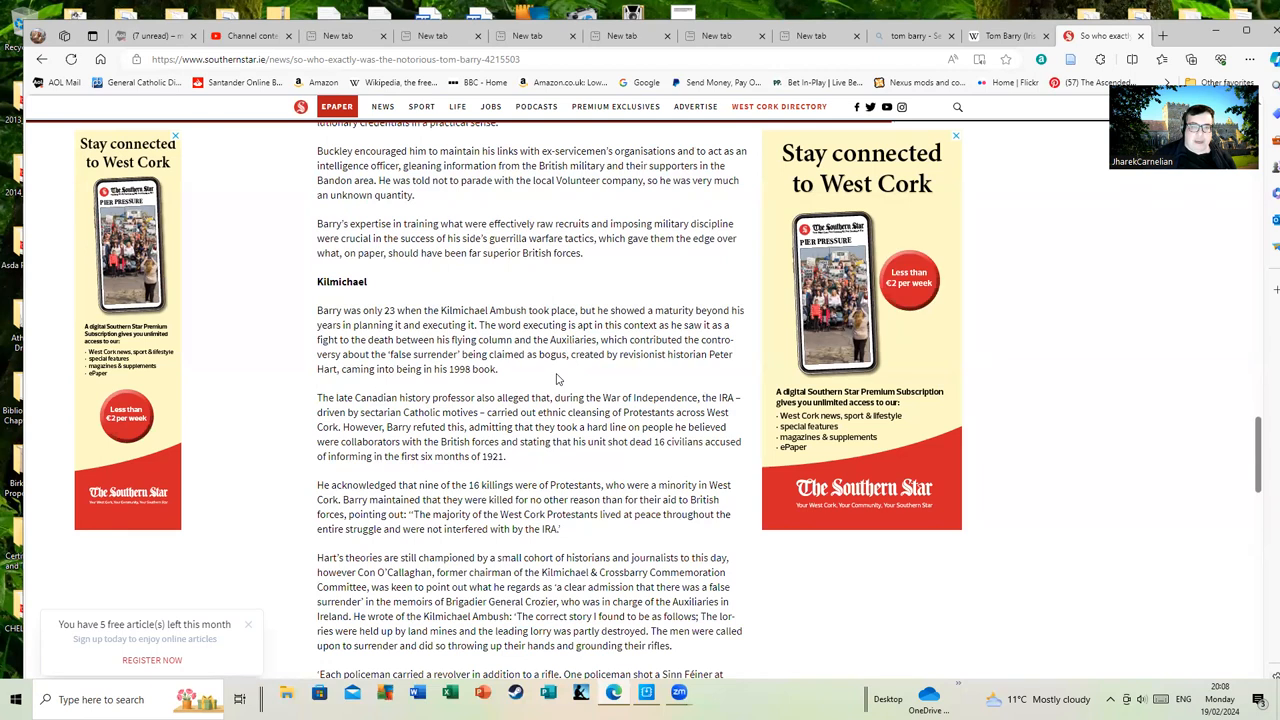
pyautogui.moveTo(310, 420)
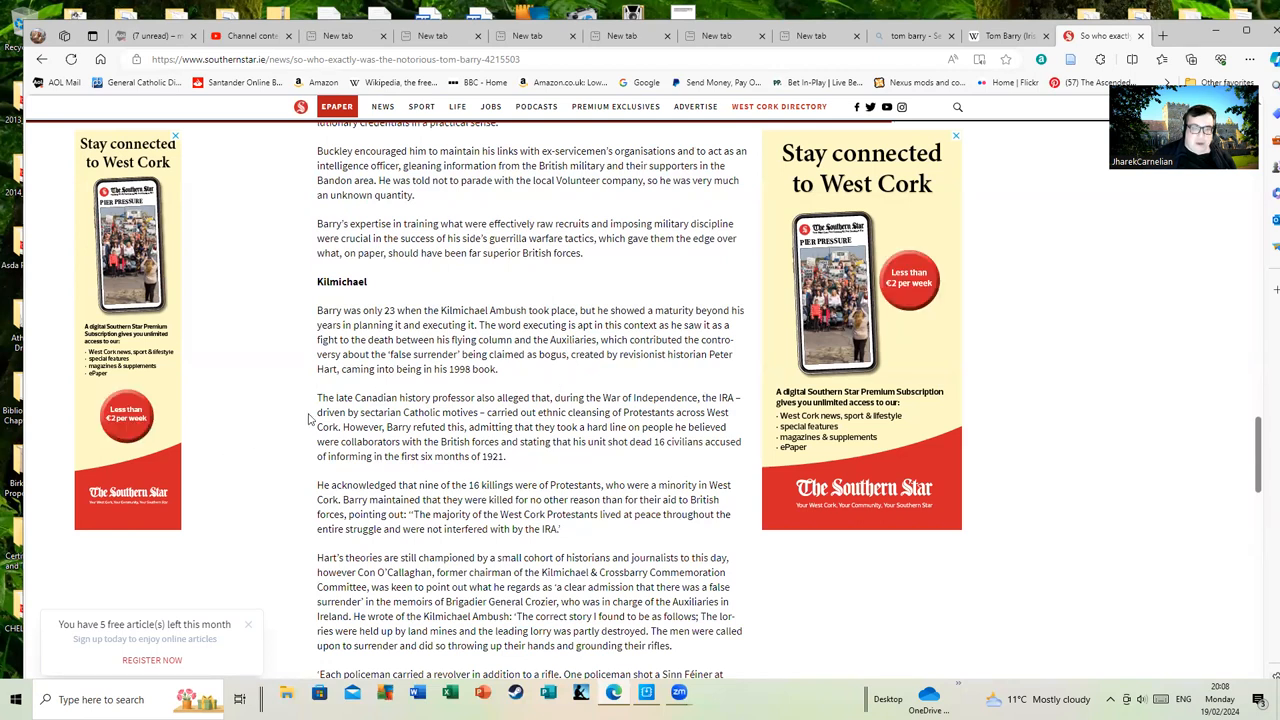
pyautogui.moveTo(392, 354); pyautogui.dragTo(340, 368)
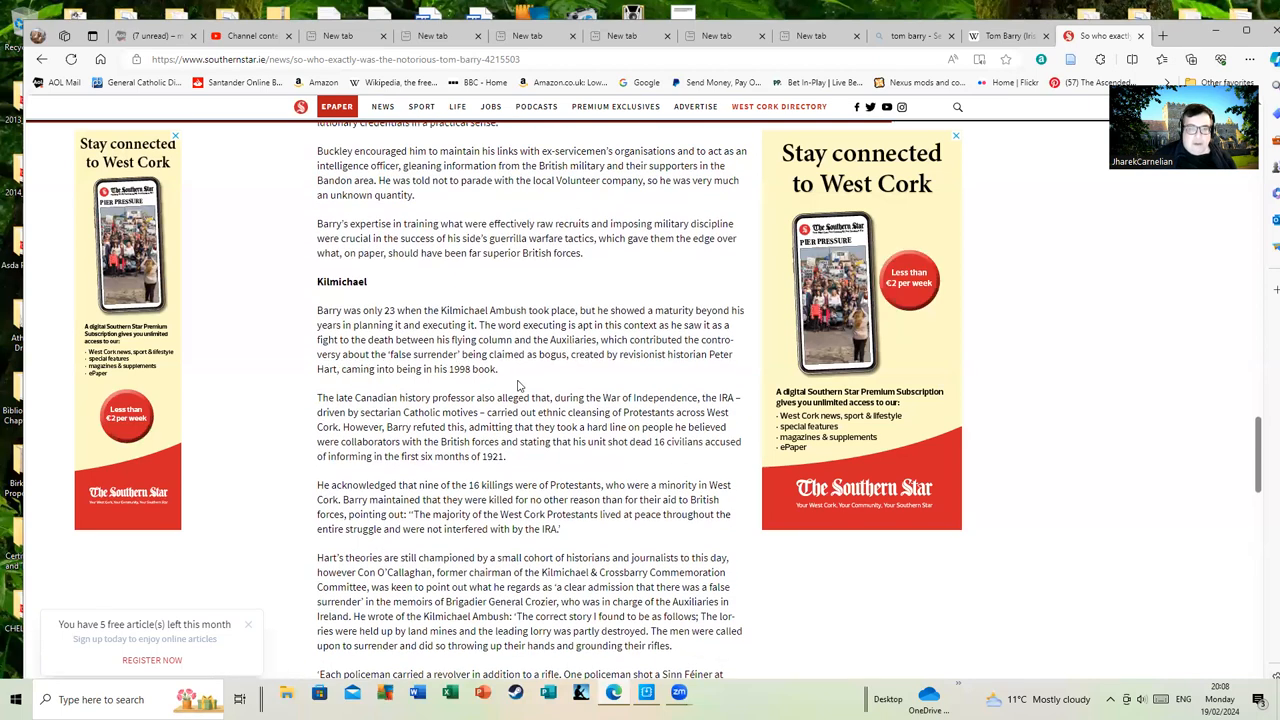
pyautogui.scroll(-3)
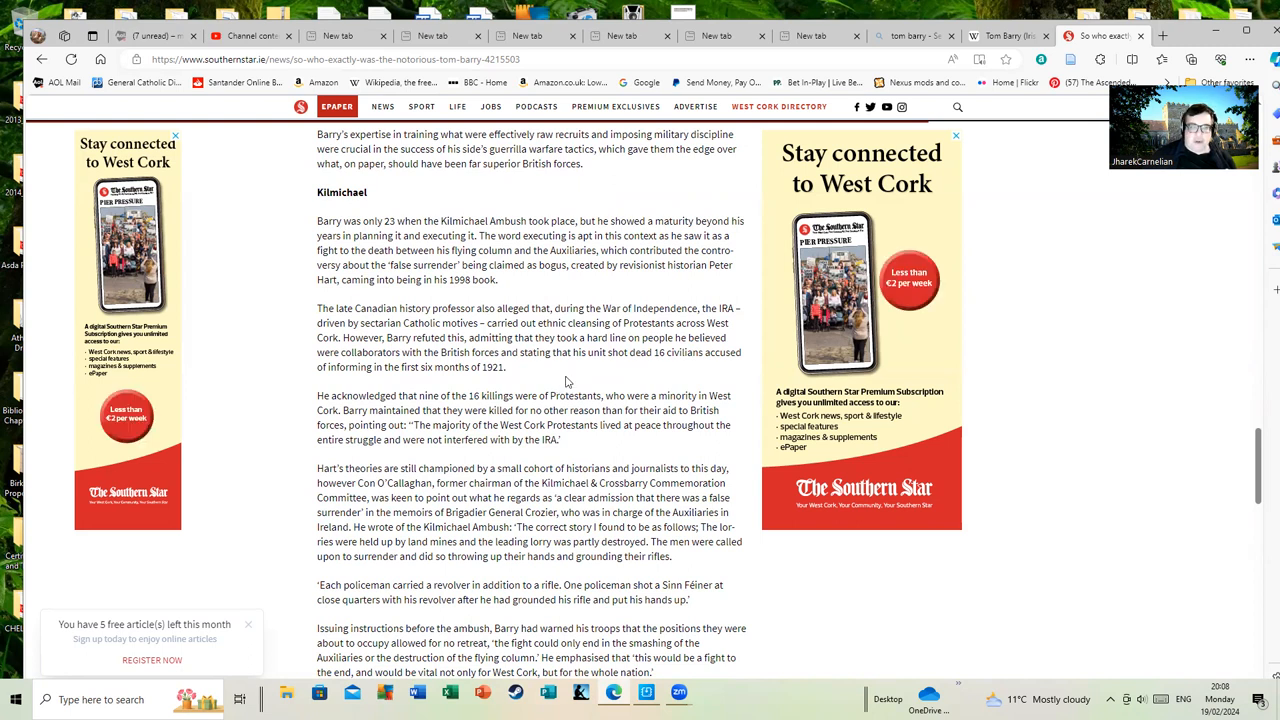
pyautogui.moveTo(544, 370)
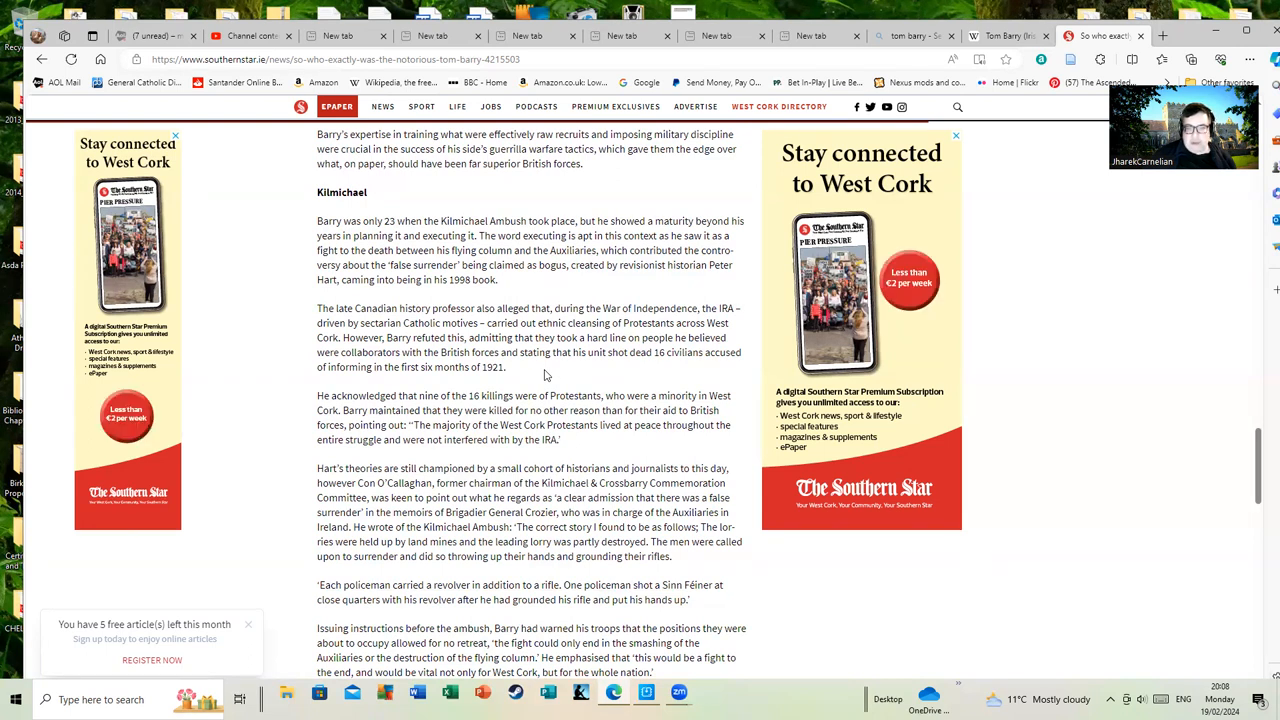
# Read Barry's pre-ambush warnings and his anti-Treaty stance in the Civil War
pyautogui.scroll(-3)
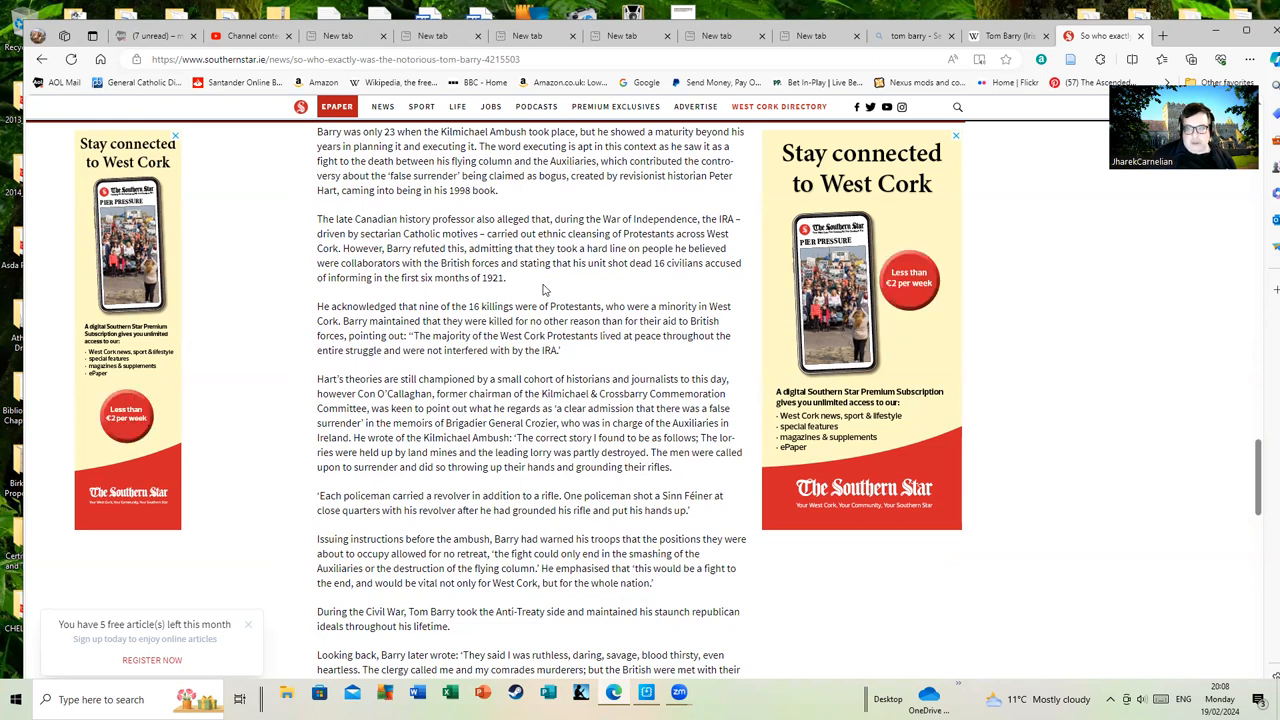
pyautogui.moveTo(456, 304)
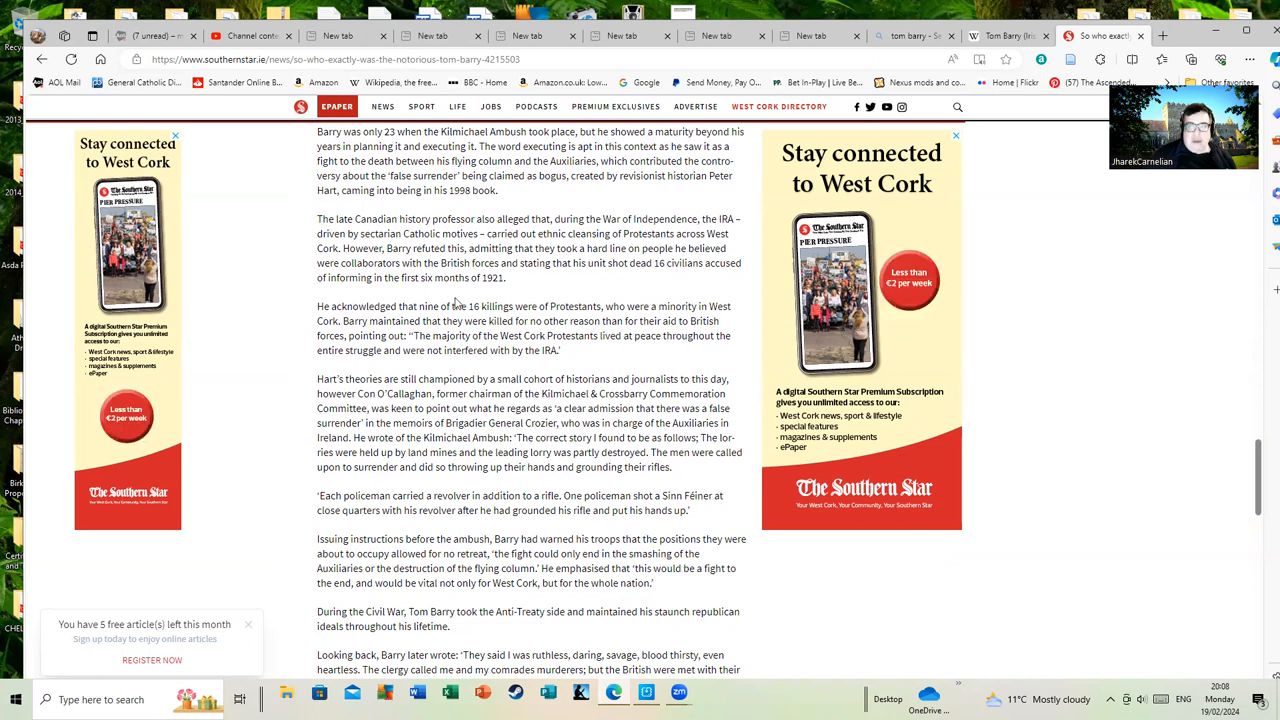
pyautogui.moveTo(512, 300)
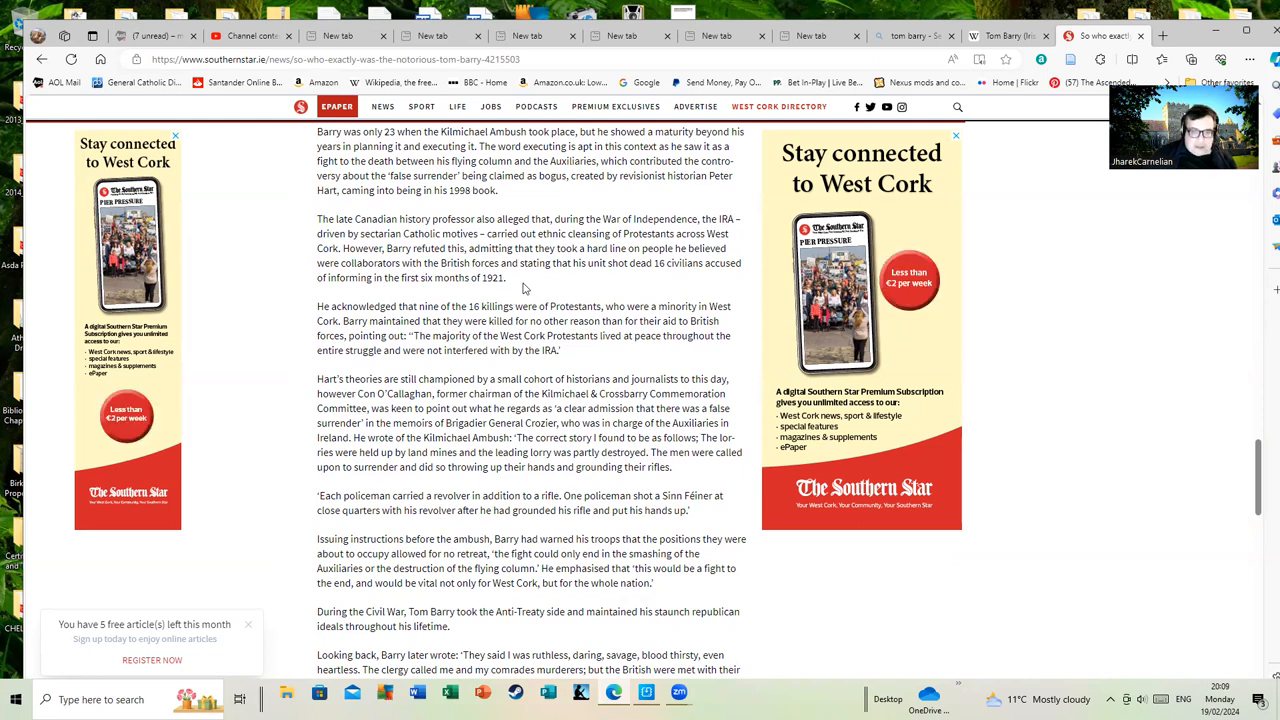
pyautogui.scroll(3)
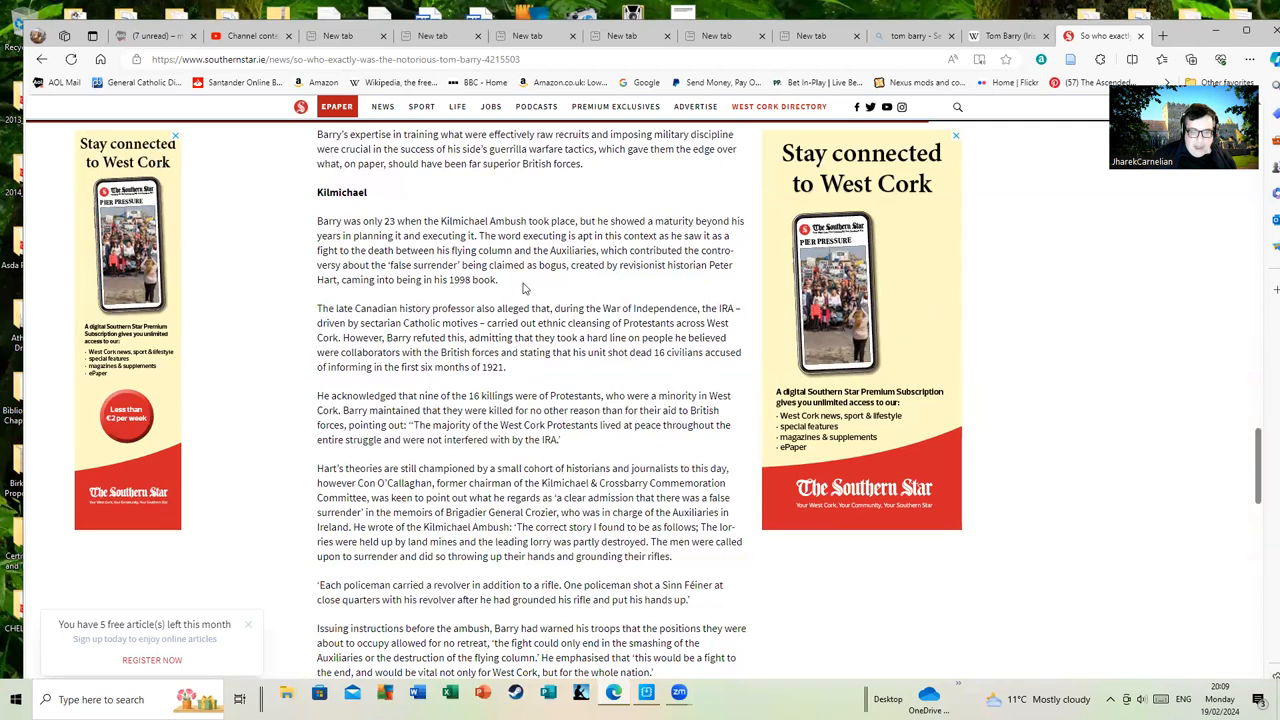
pyautogui.scroll(-3)
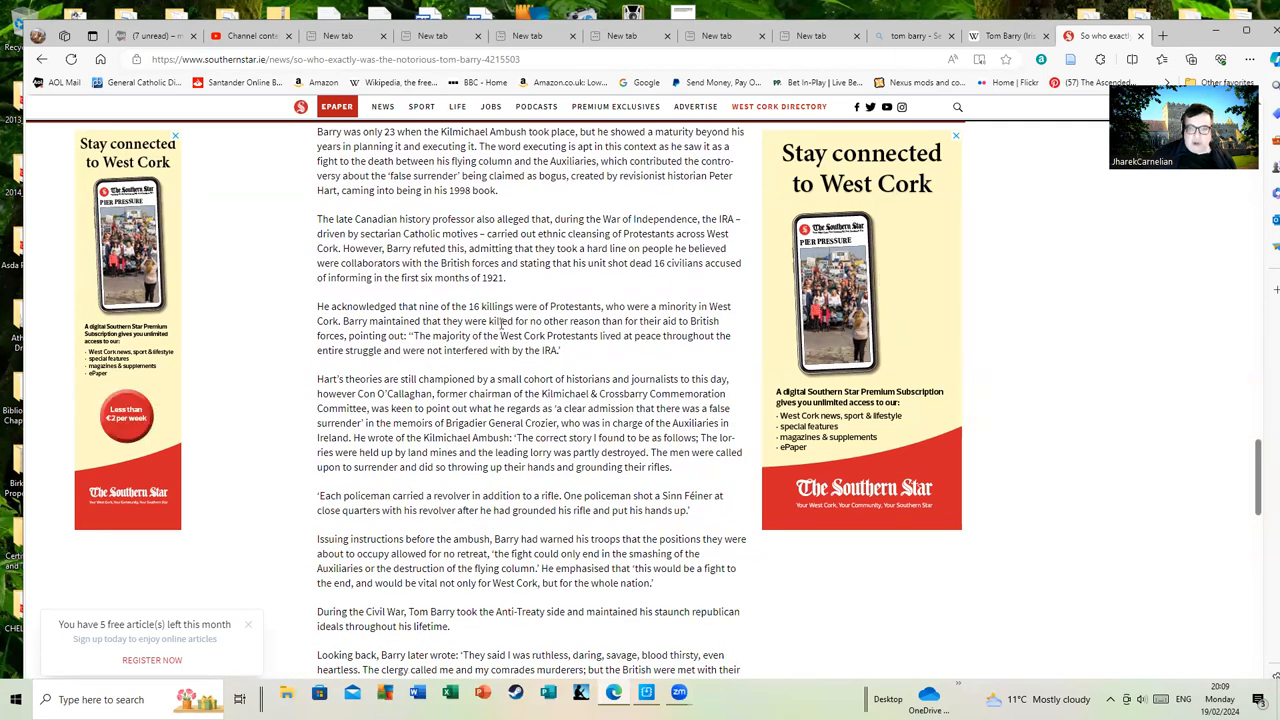
# Read the closing paragraphs on Barry's later reflections, his 1980 death and the author credit
pyautogui.scroll(-3)
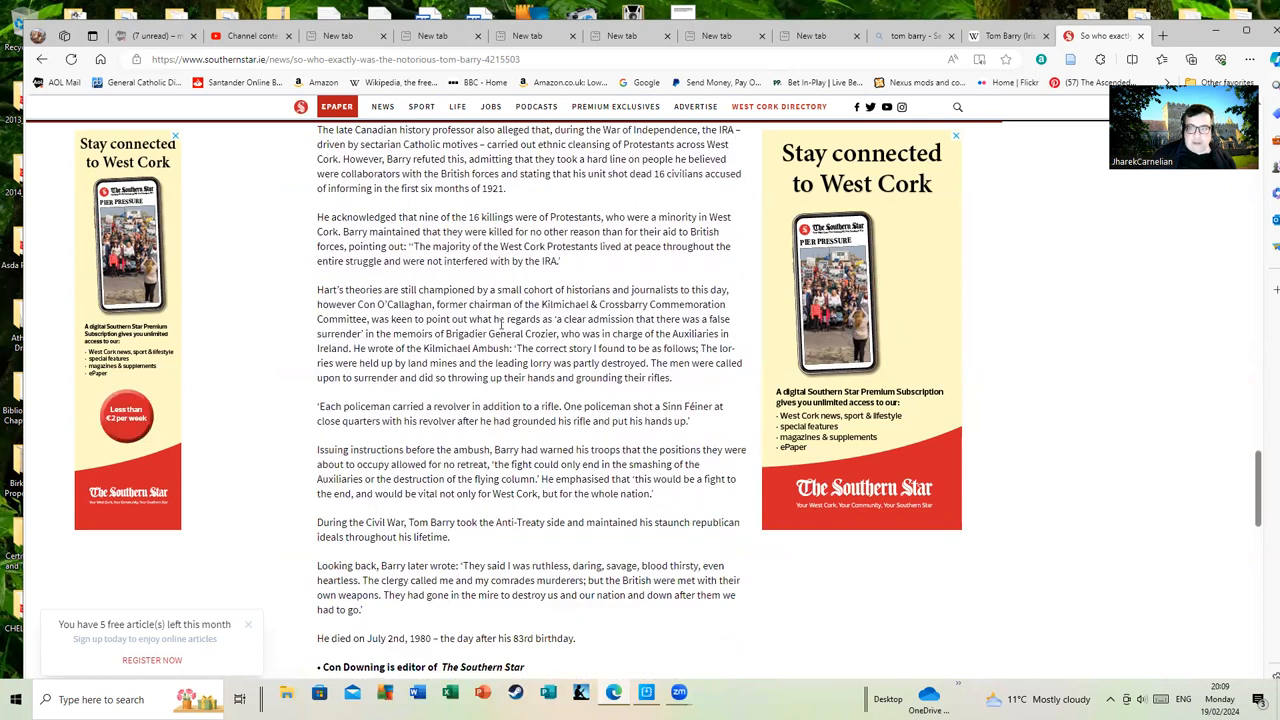
pyautogui.moveTo(440, 332)
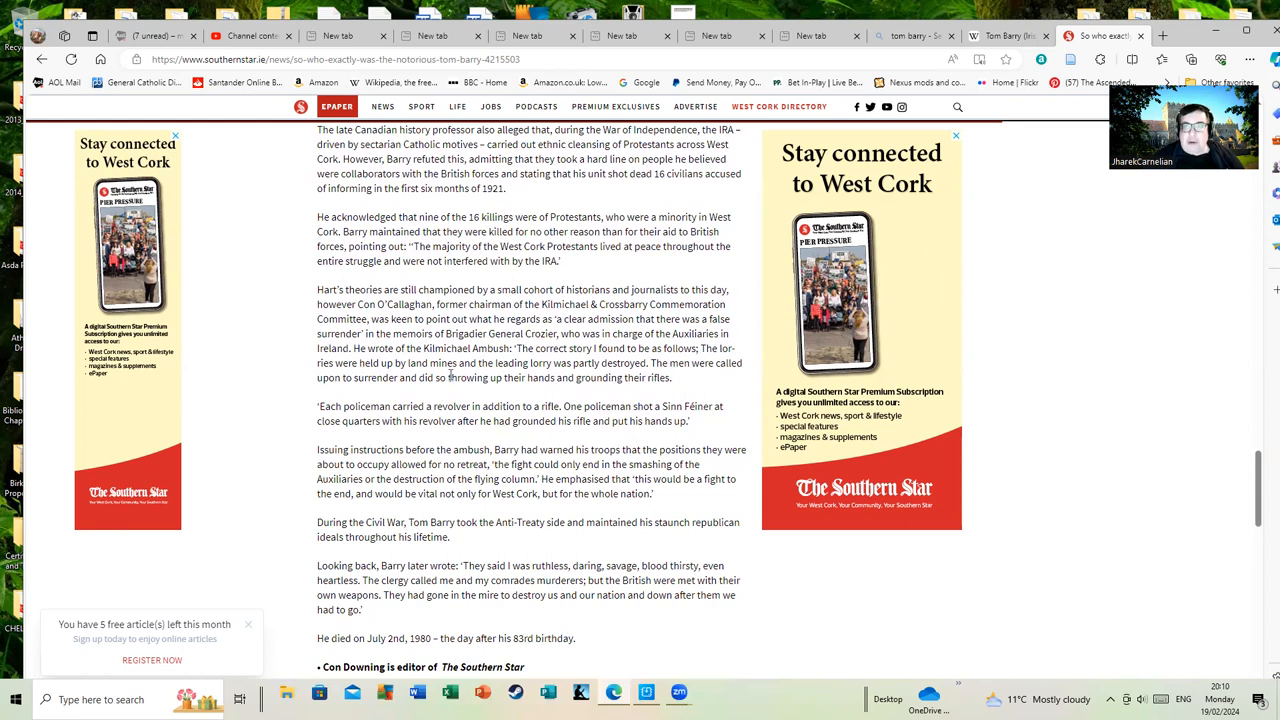
pyautogui.moveTo(590, 364)
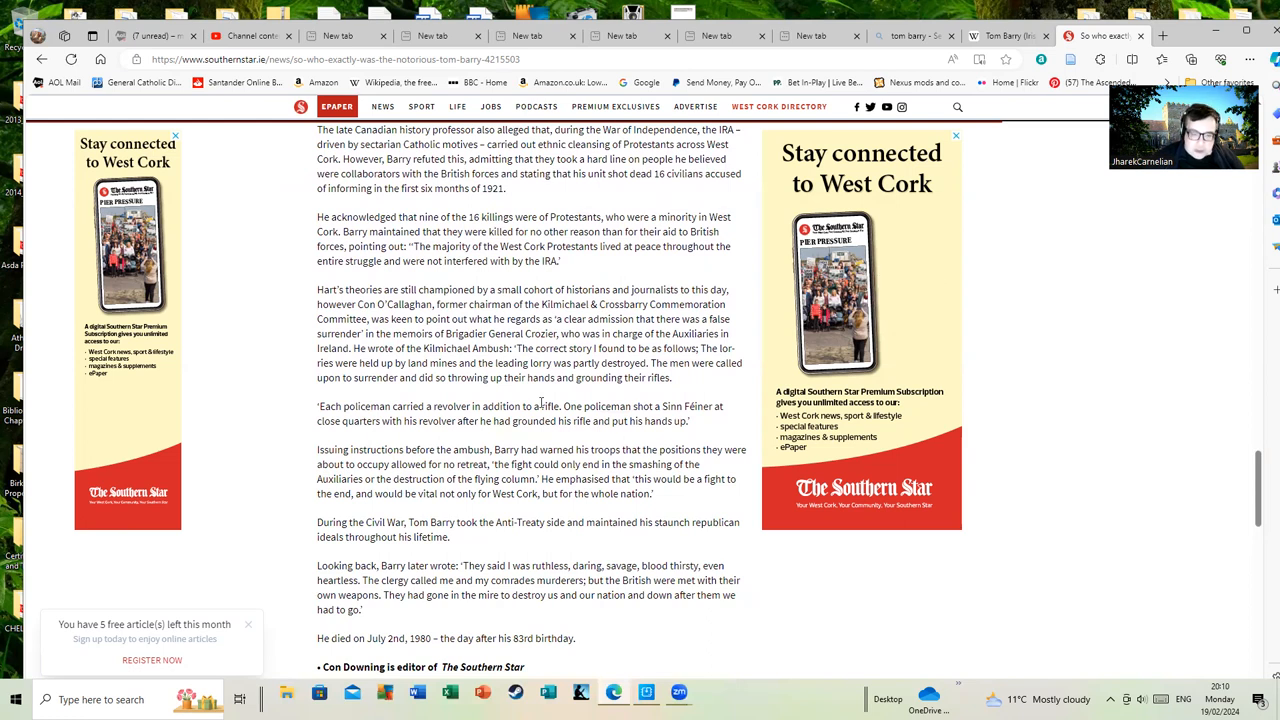
pyautogui.moveTo(504, 400)
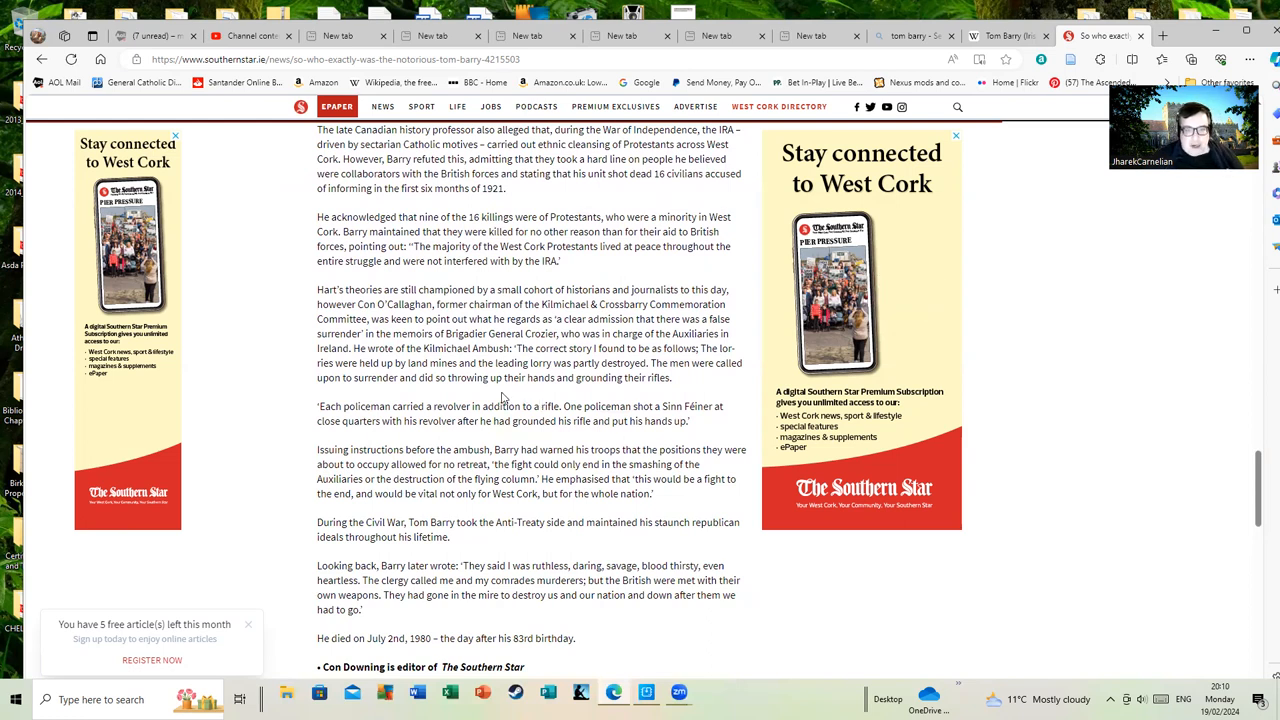
pyautogui.moveTo(532, 400)
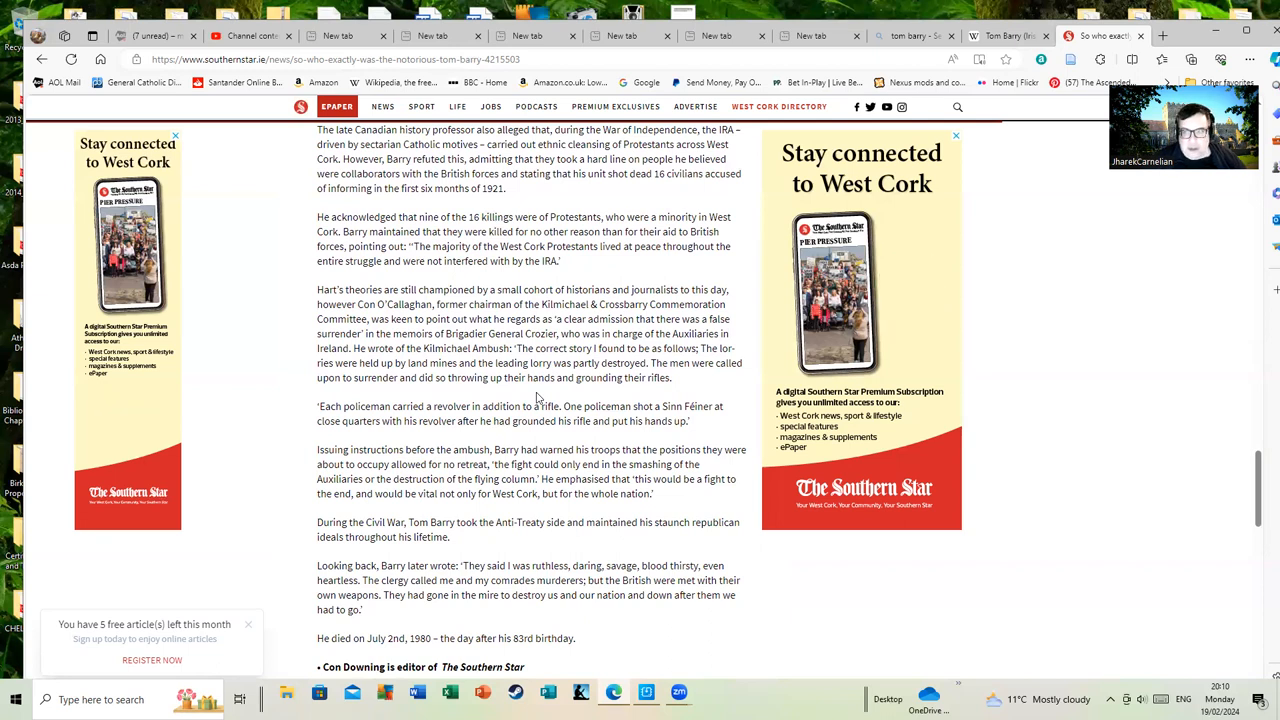
pyautogui.moveTo(558, 392)
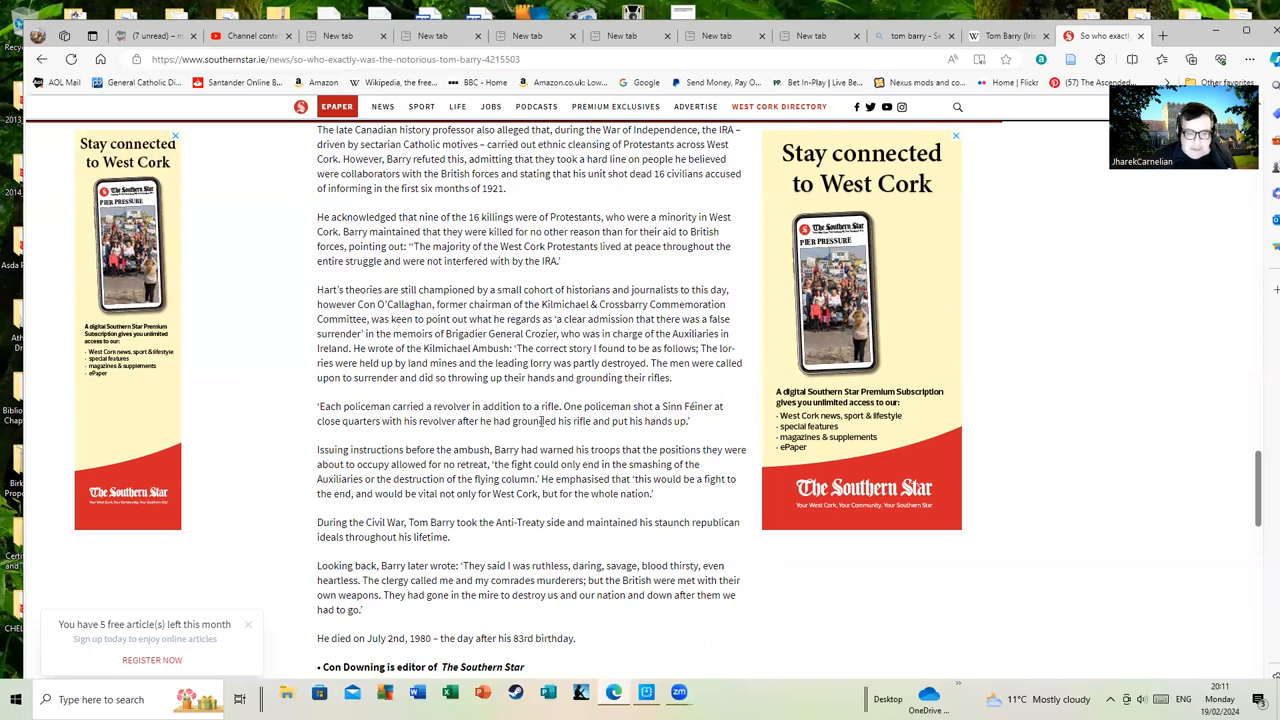
pyautogui.scroll(-3)
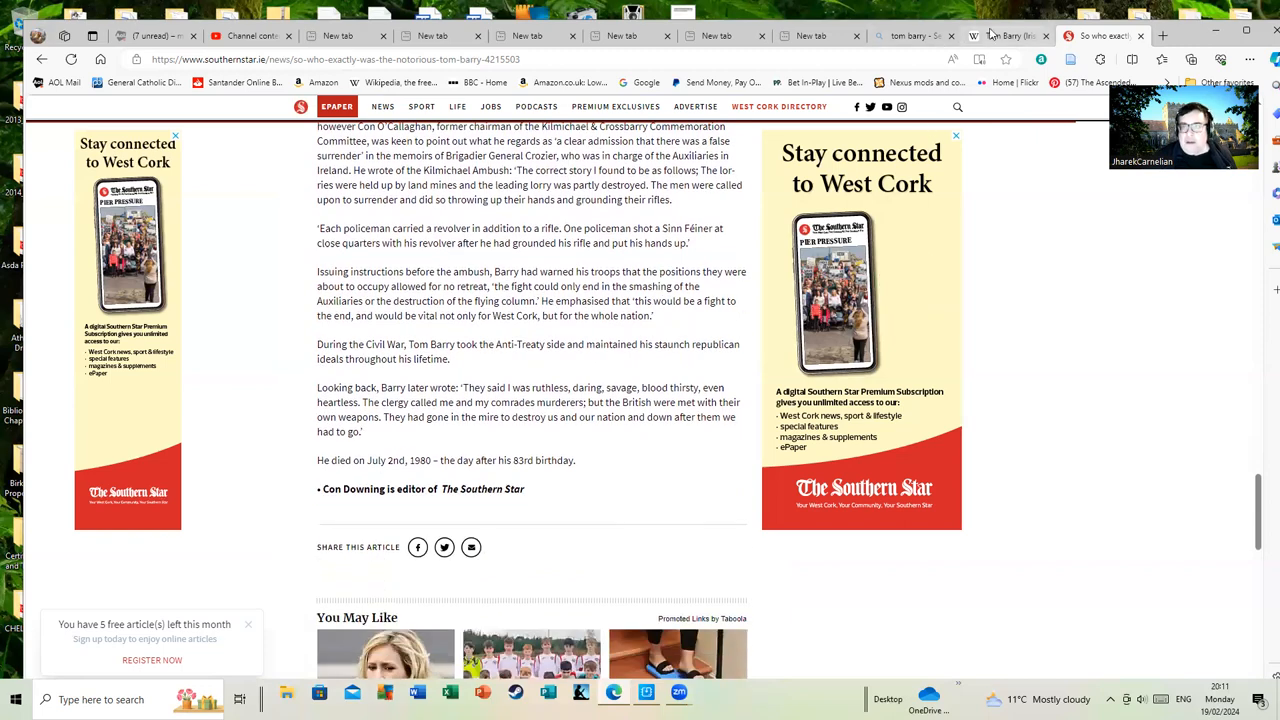
# Switch to the Tom Barry Wikipedia tab and scroll up to the Early life and World War I sections
pyautogui.click(1010, 36)
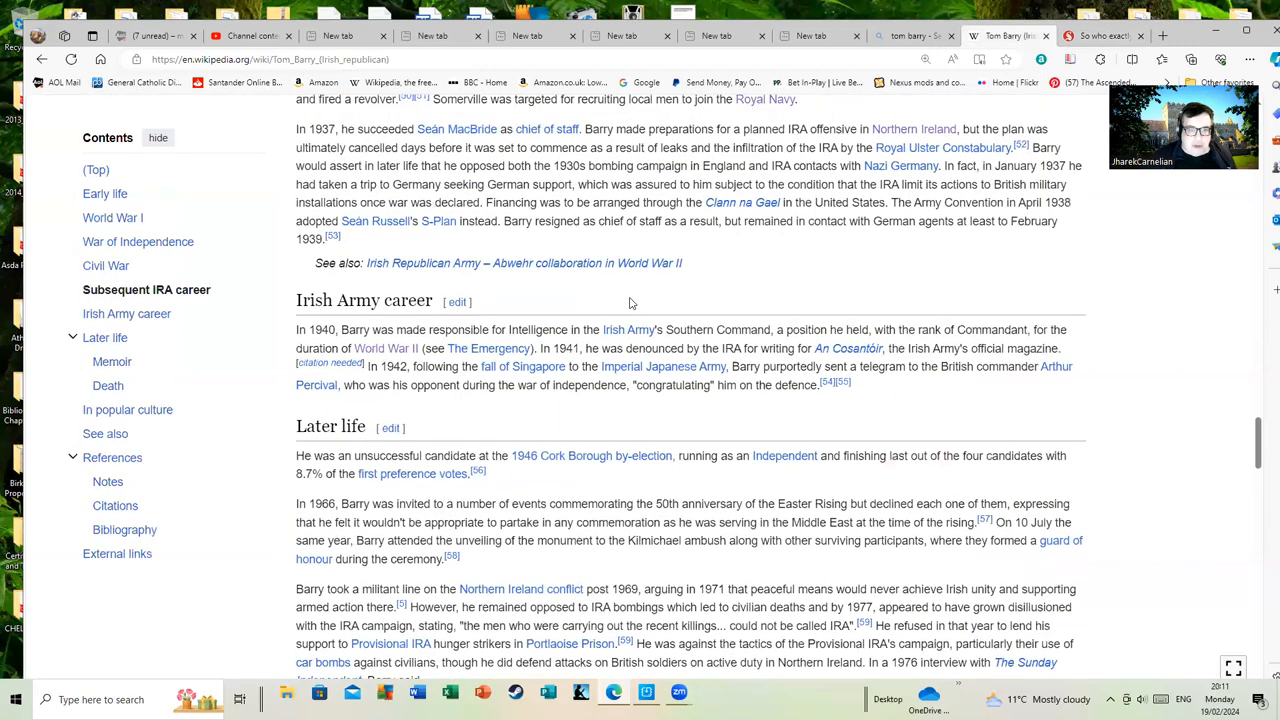
pyautogui.scroll(3)
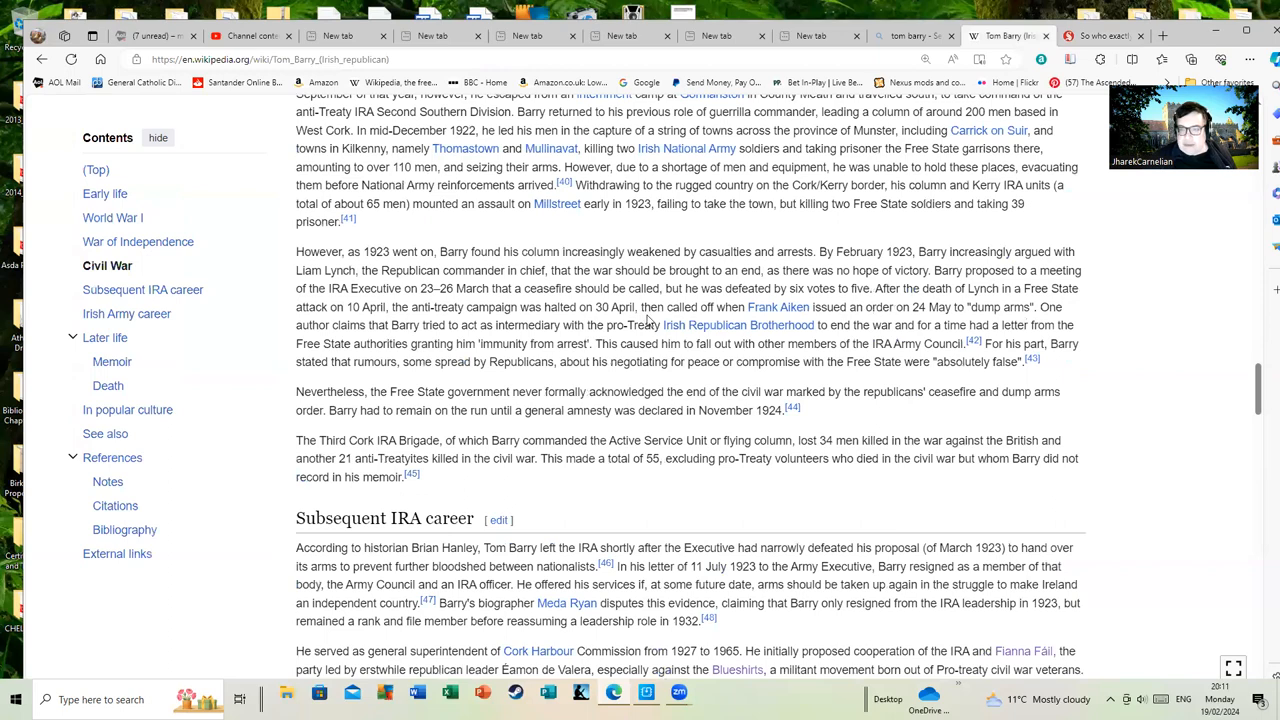
pyautogui.scroll(3)
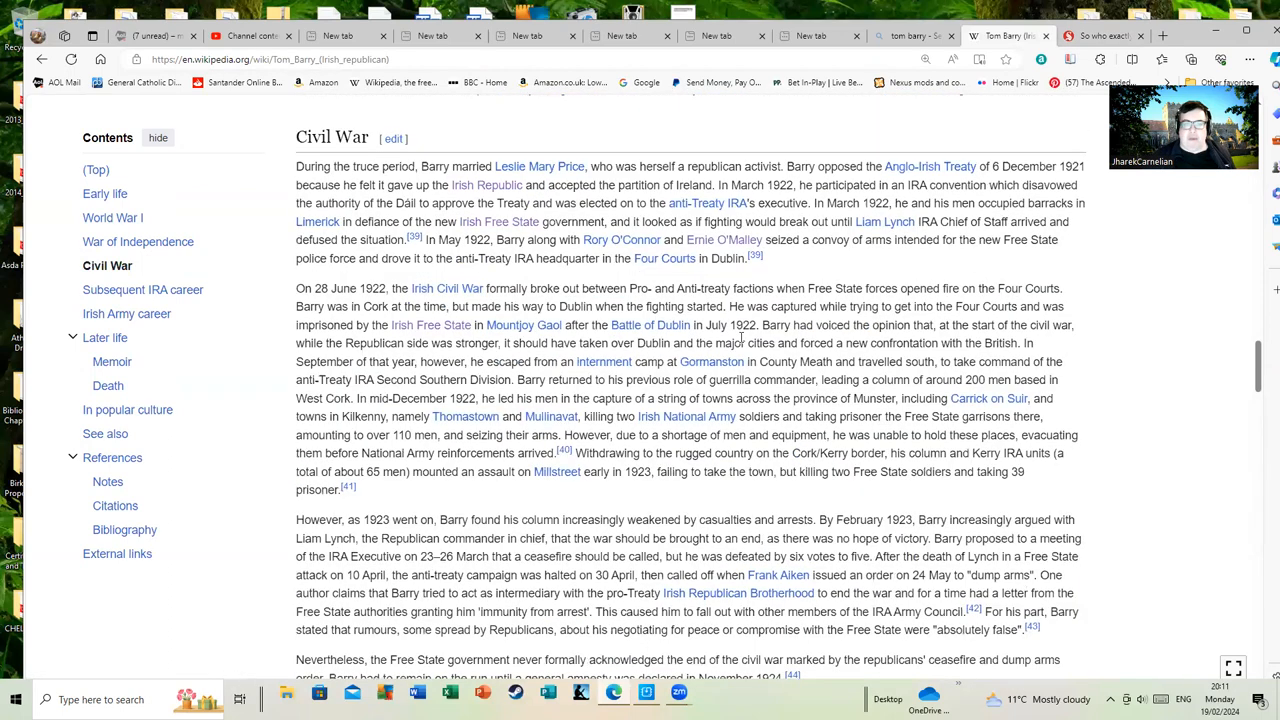
pyautogui.scroll(3)
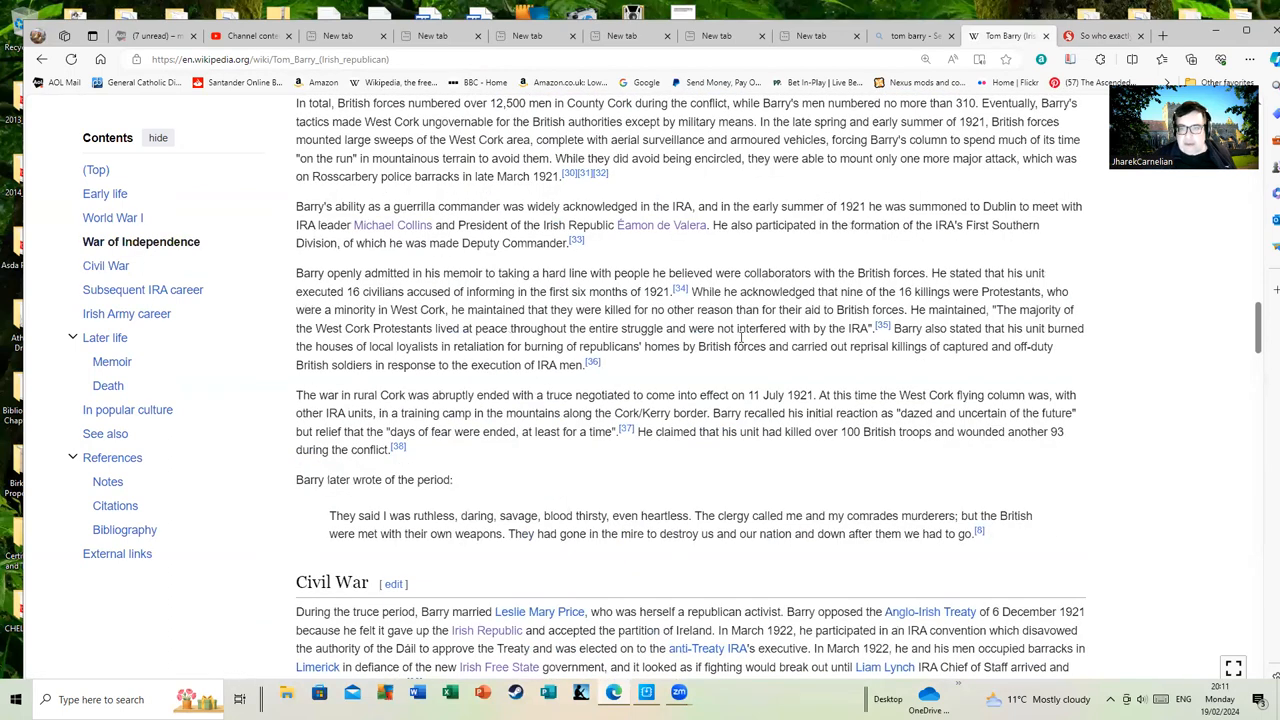
pyautogui.scroll(3)
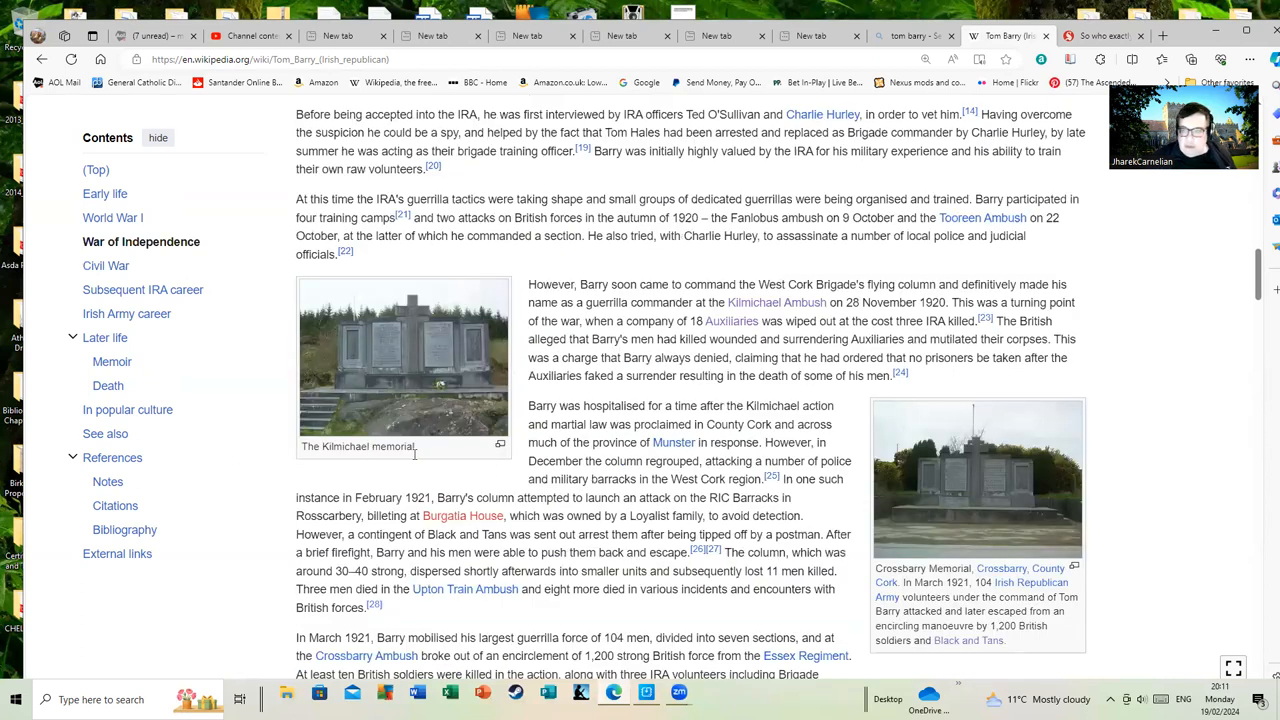
pyautogui.scroll(3)
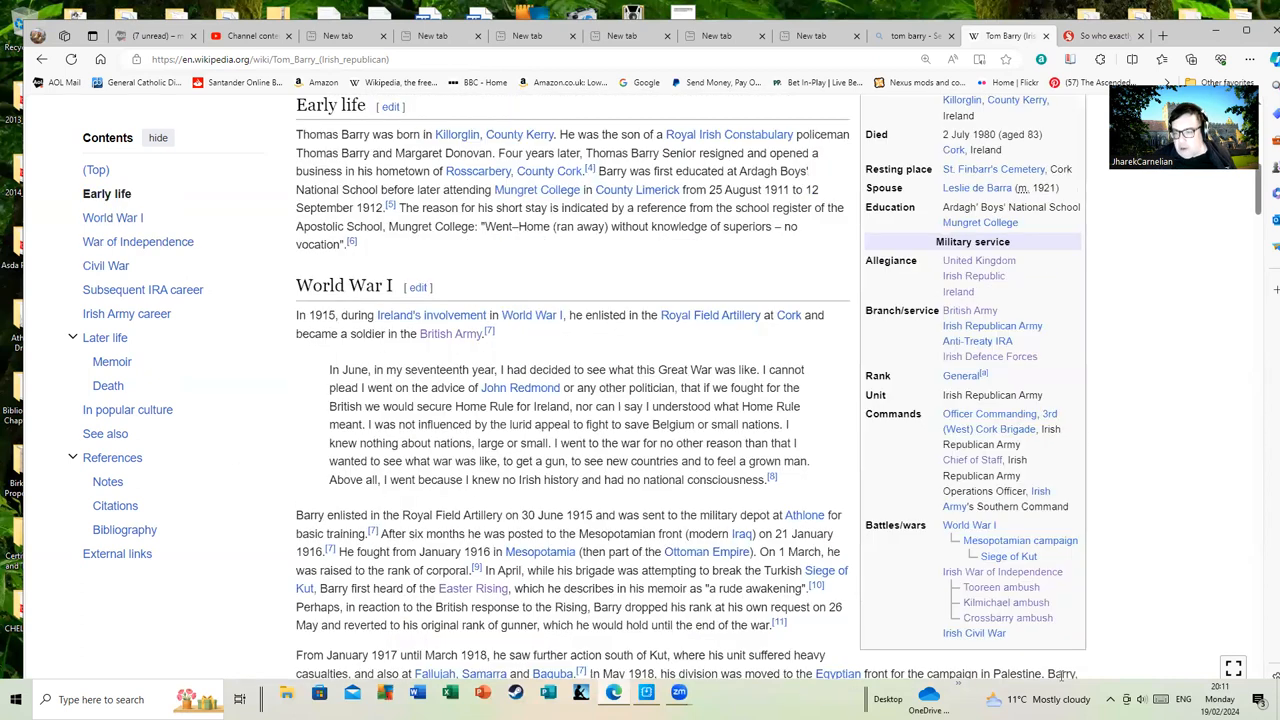
pyautogui.moveTo(1008, 616)
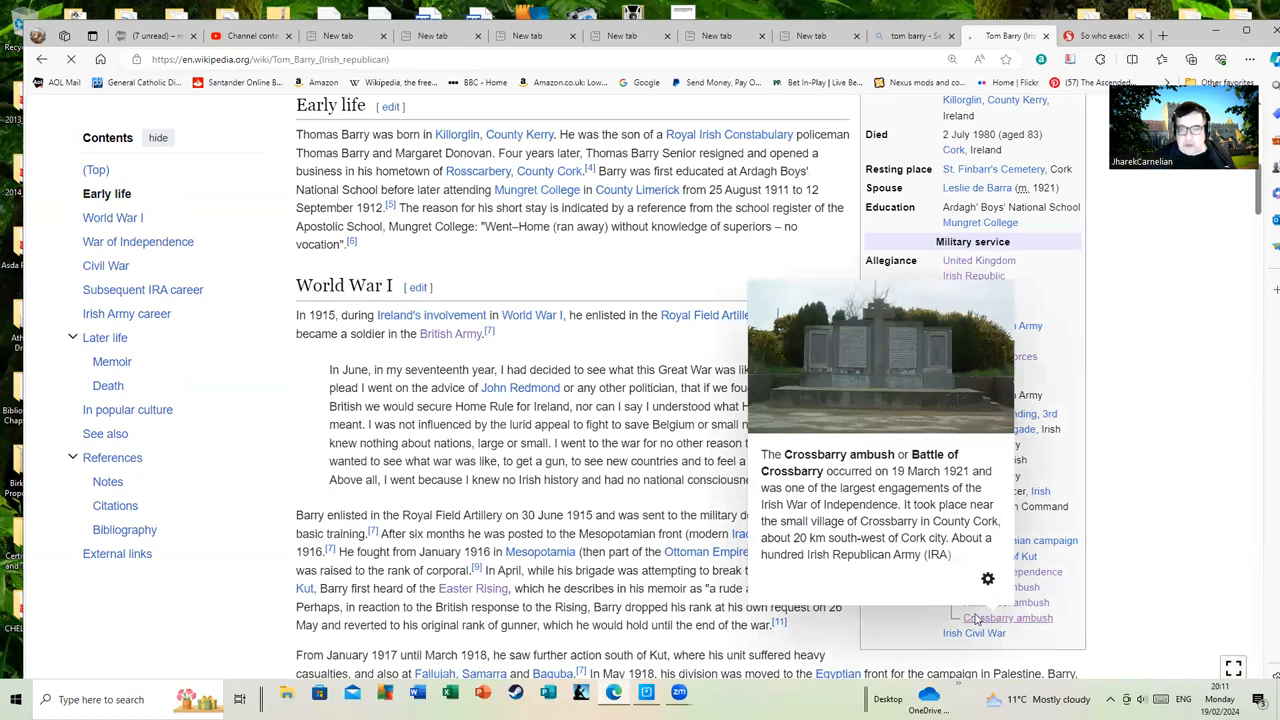
pyautogui.click(1008, 616)
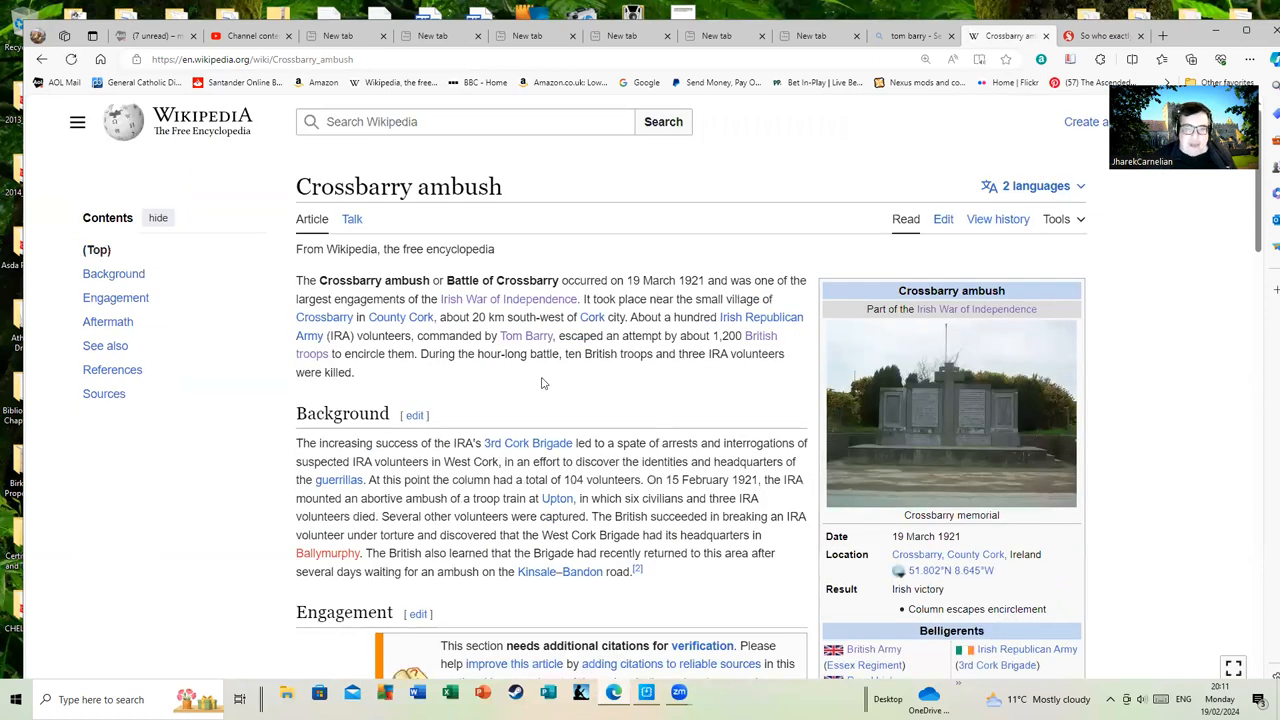
pyautogui.scroll(-3)
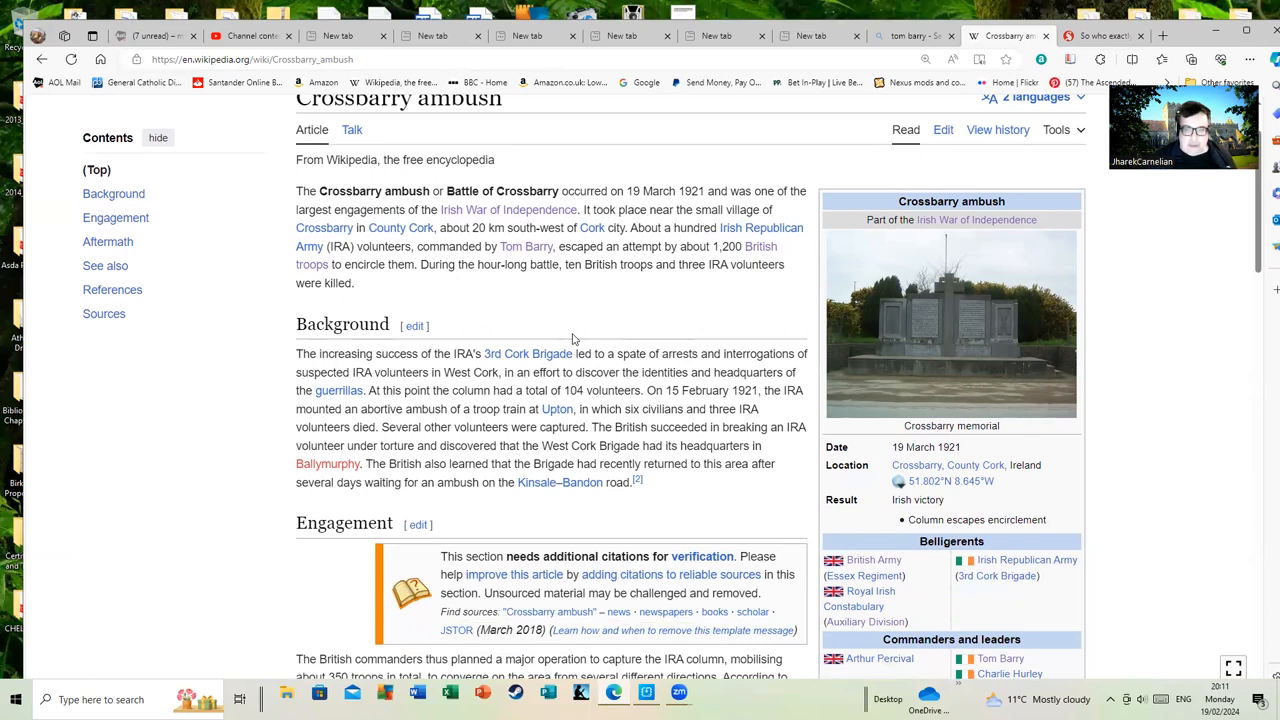
pyautogui.moveTo(584, 304)
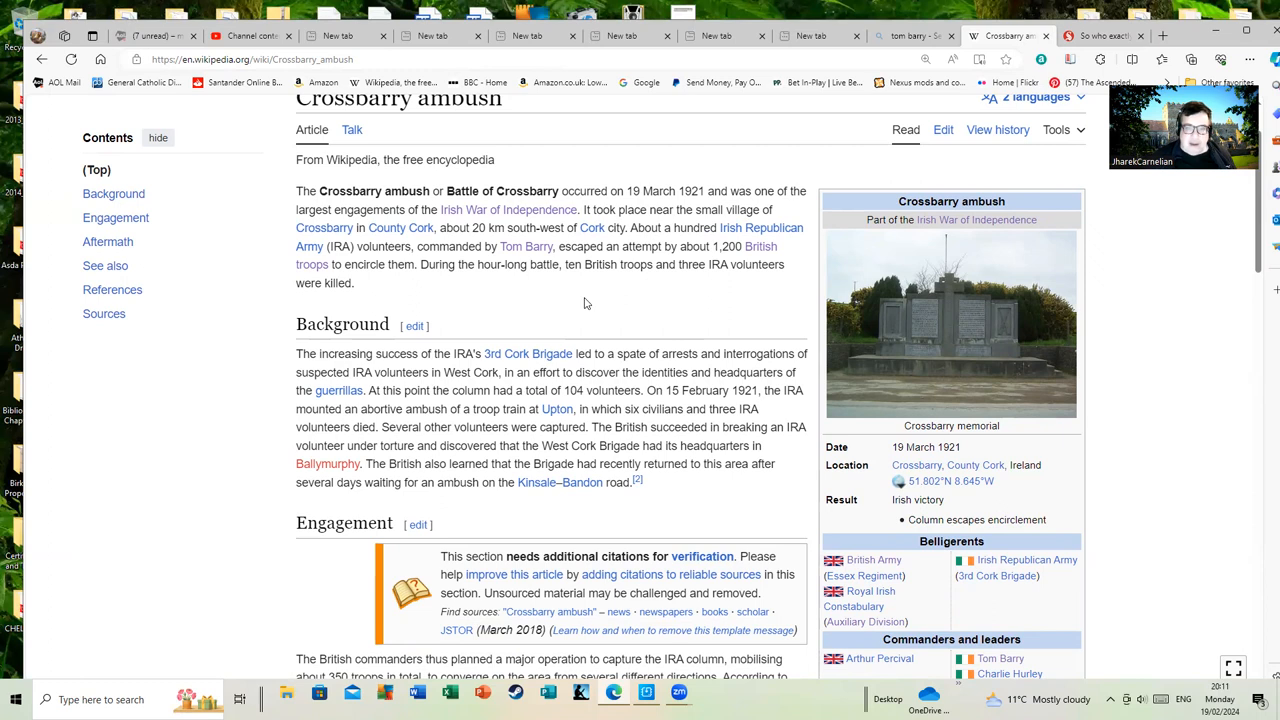
pyautogui.scroll(-3)
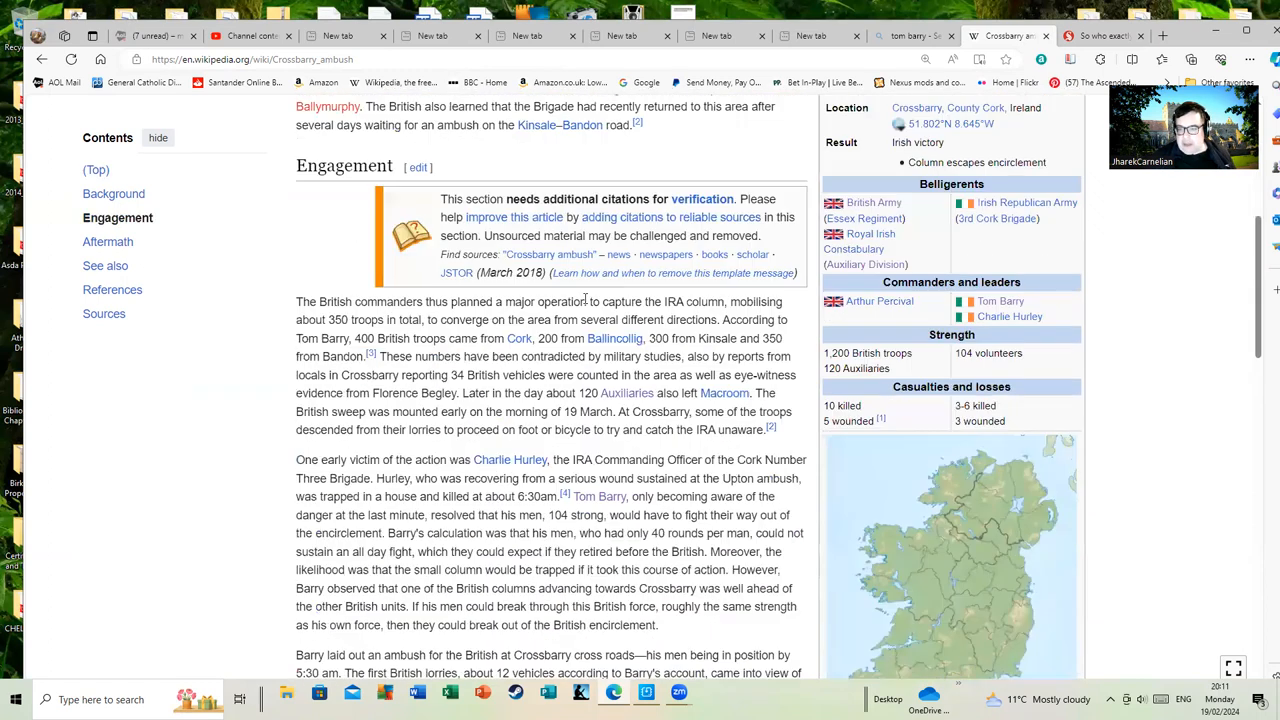
pyautogui.scroll(3)
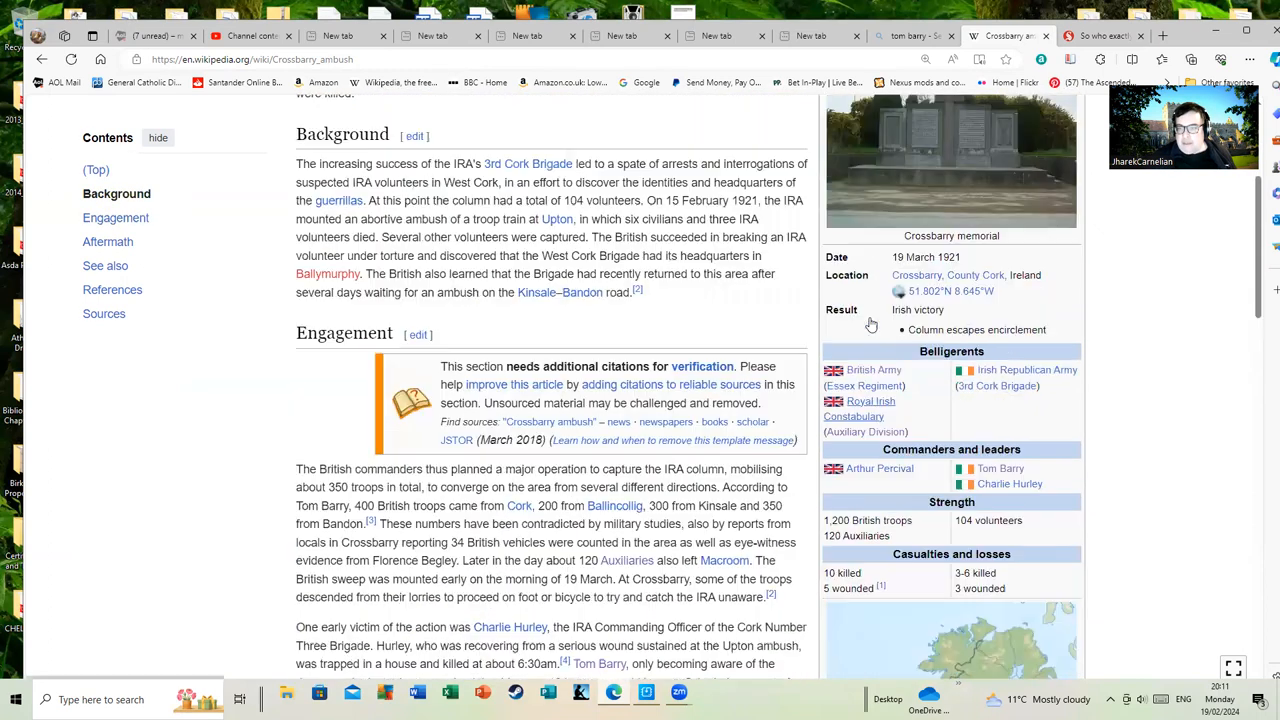
pyautogui.scroll(-3)
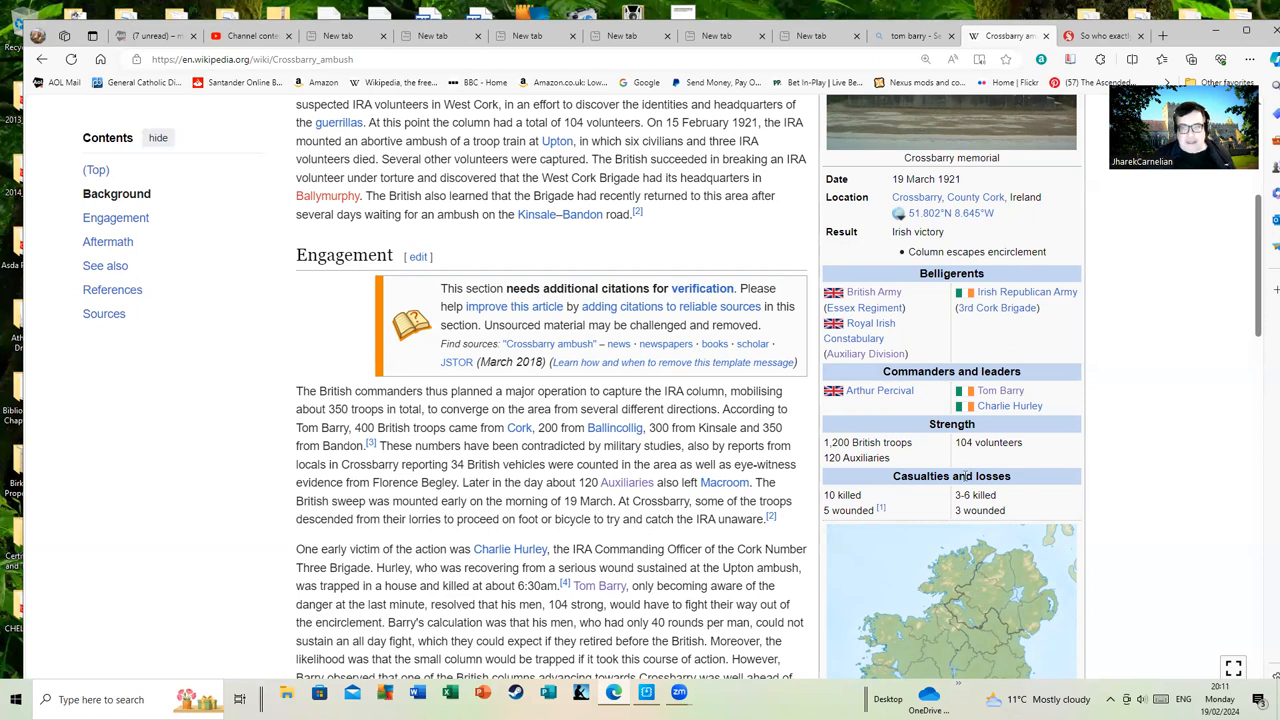
pyautogui.scroll(3)
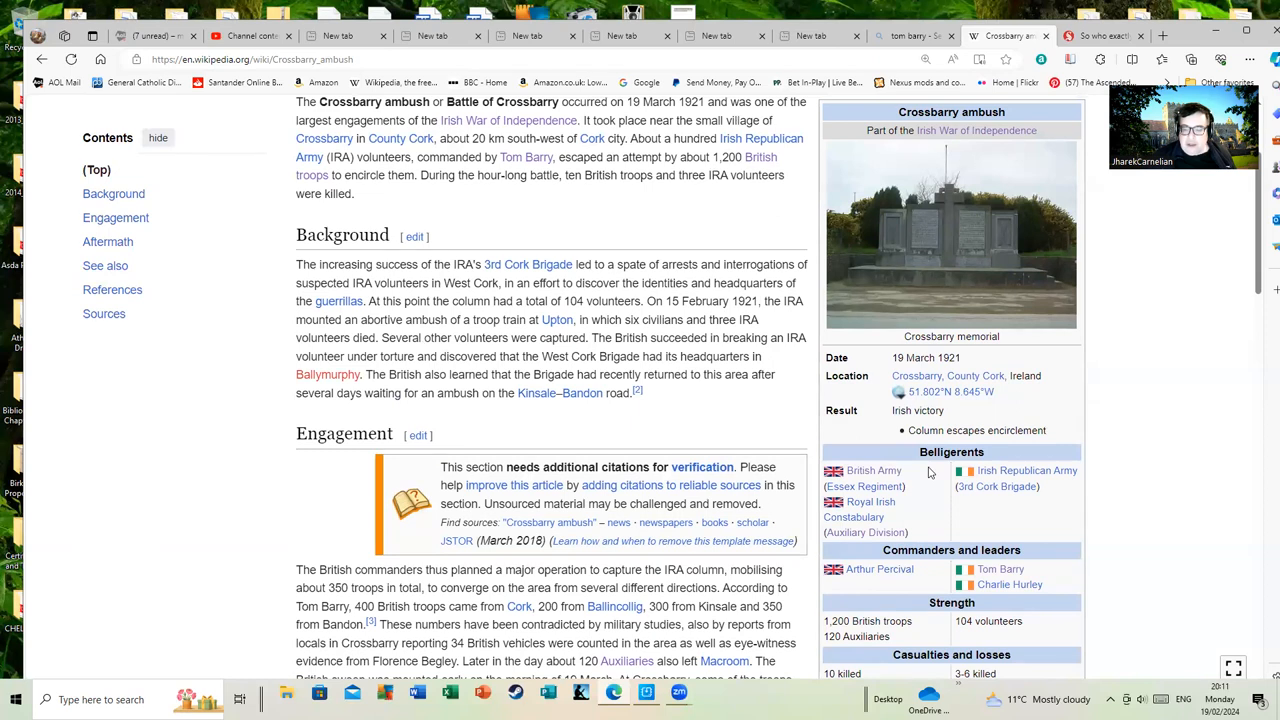
pyautogui.scroll(-3)
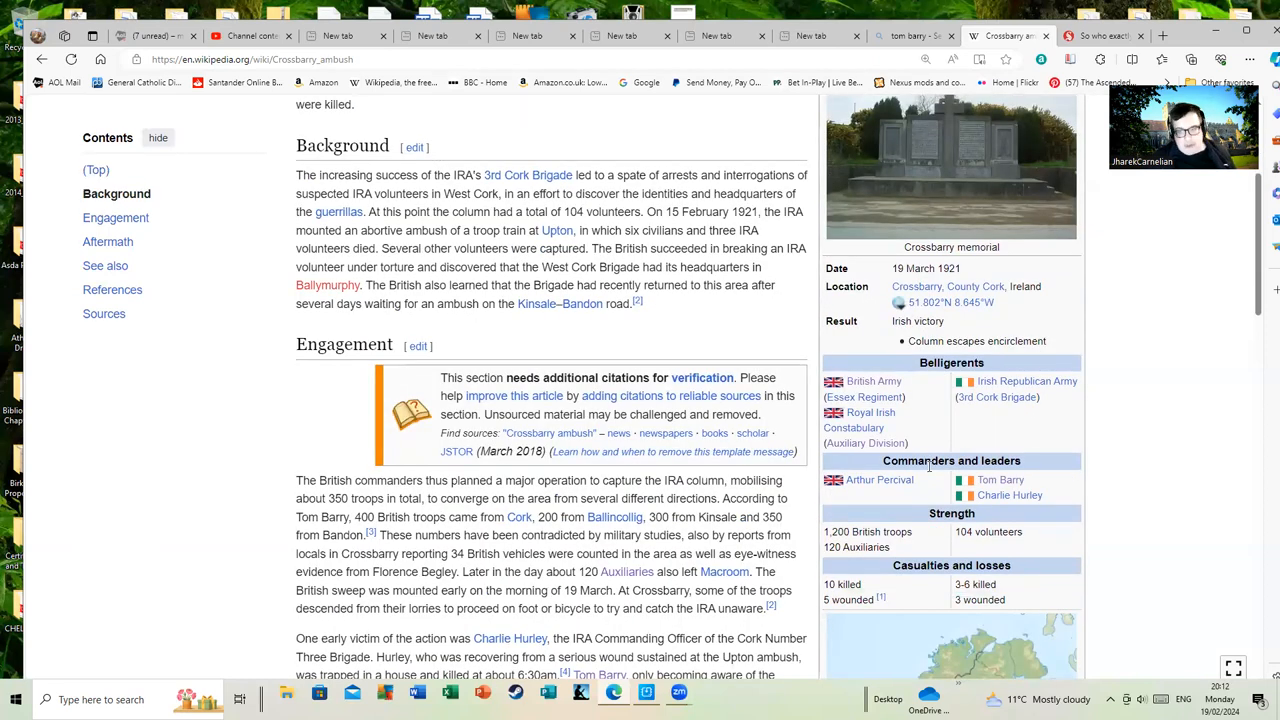
pyautogui.moveTo(796, 480)
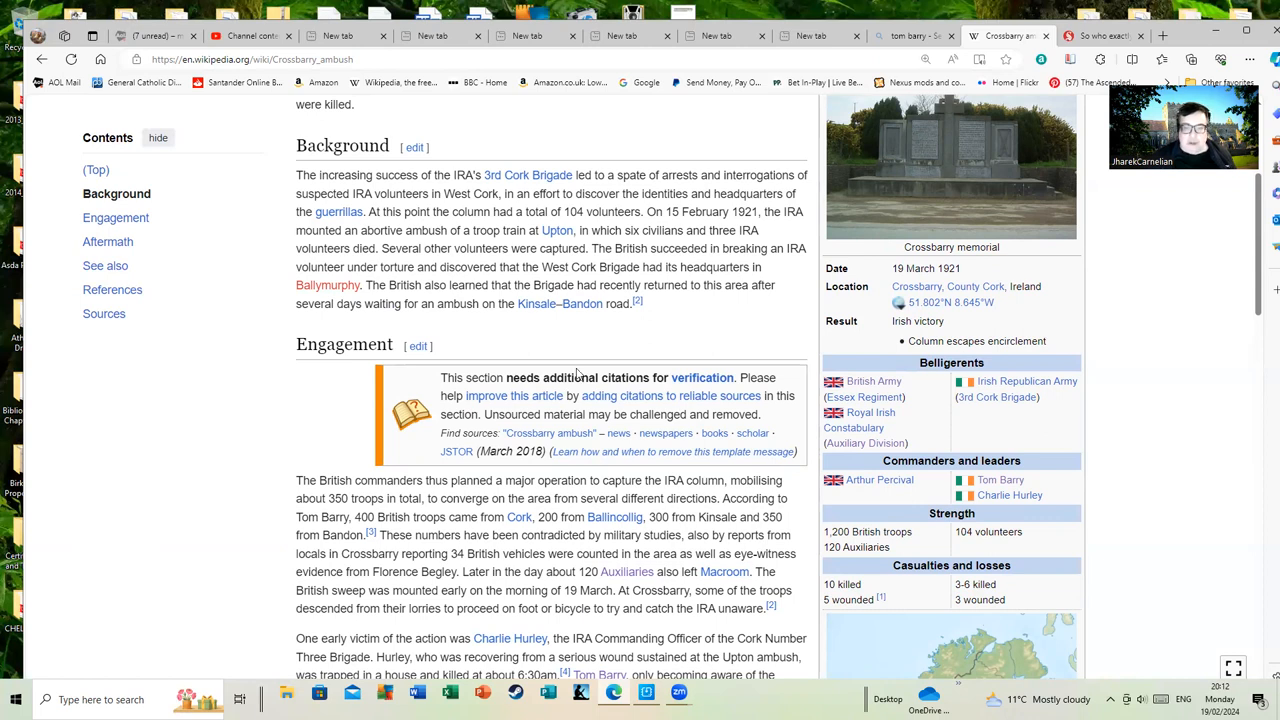
pyautogui.scroll(3)
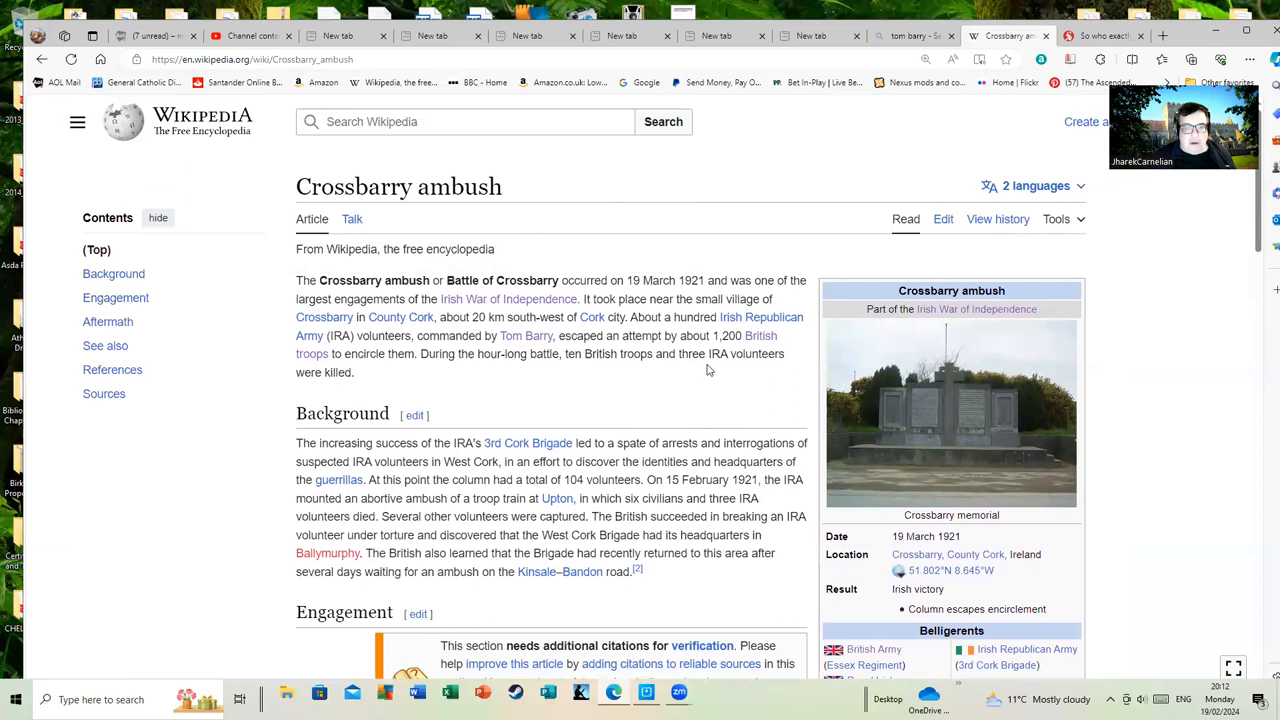
pyautogui.moveTo(600, 408)
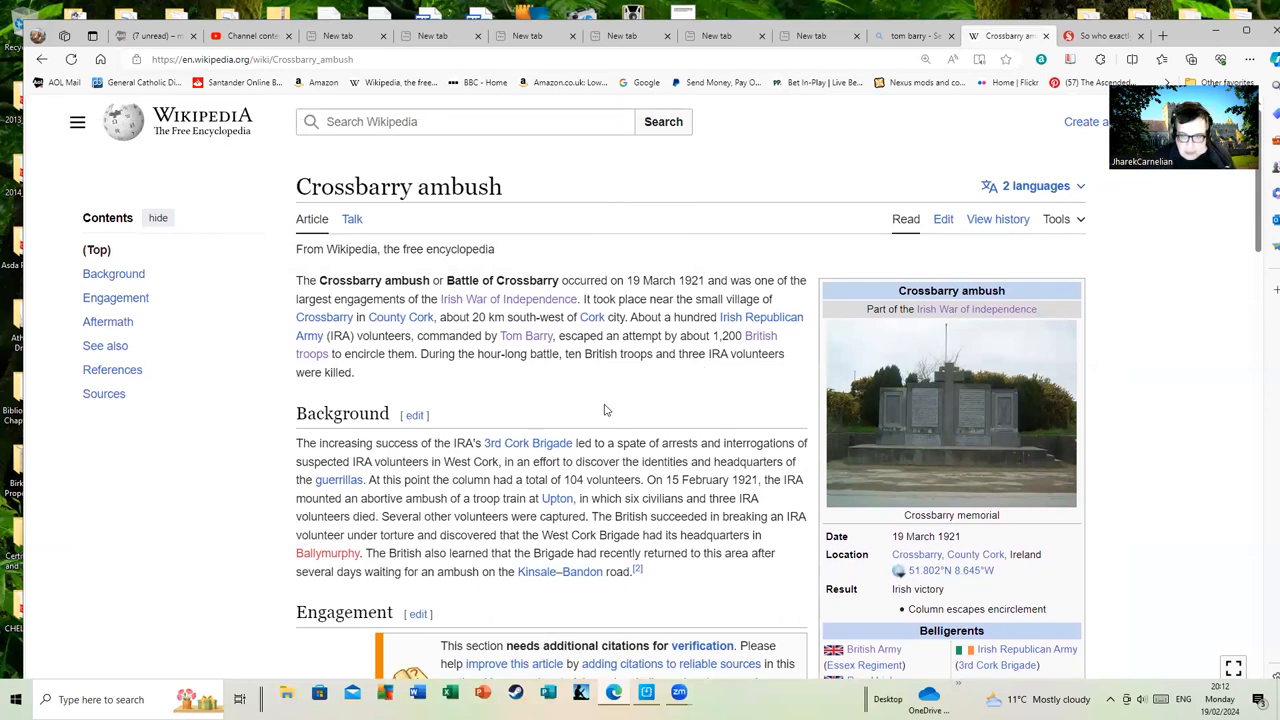
pyautogui.scroll(-3)
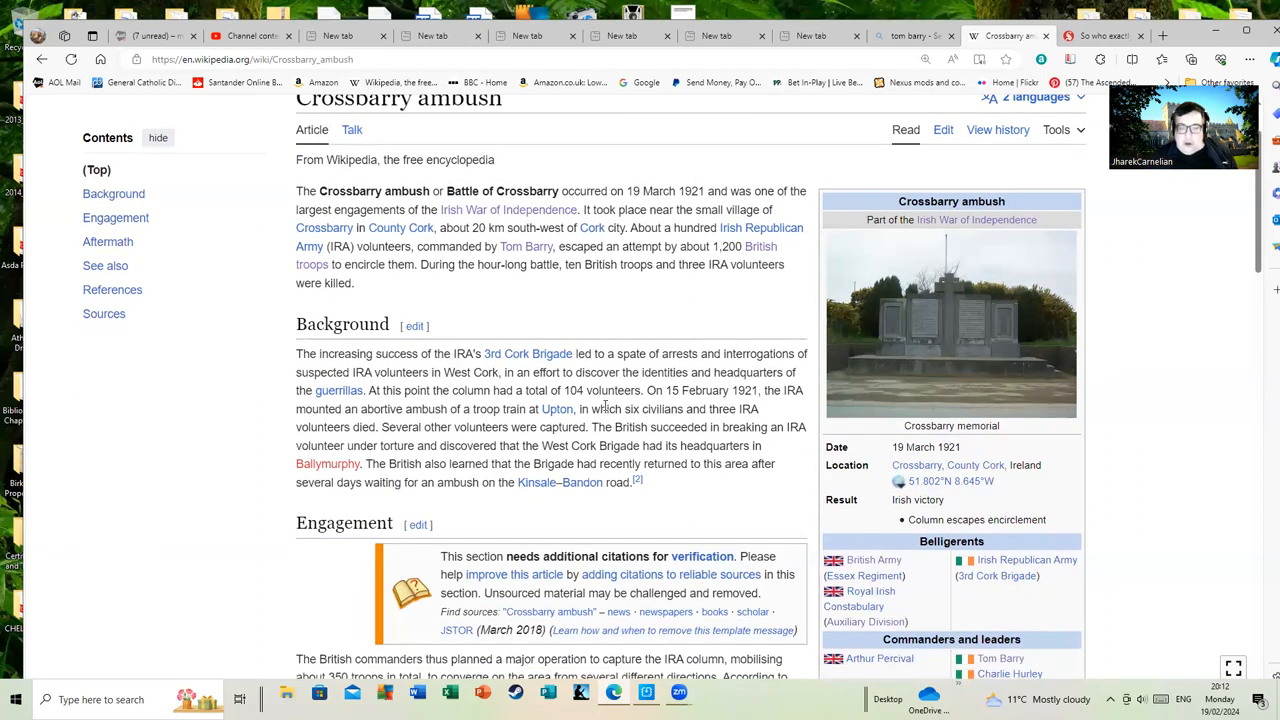
pyautogui.scroll(-3)
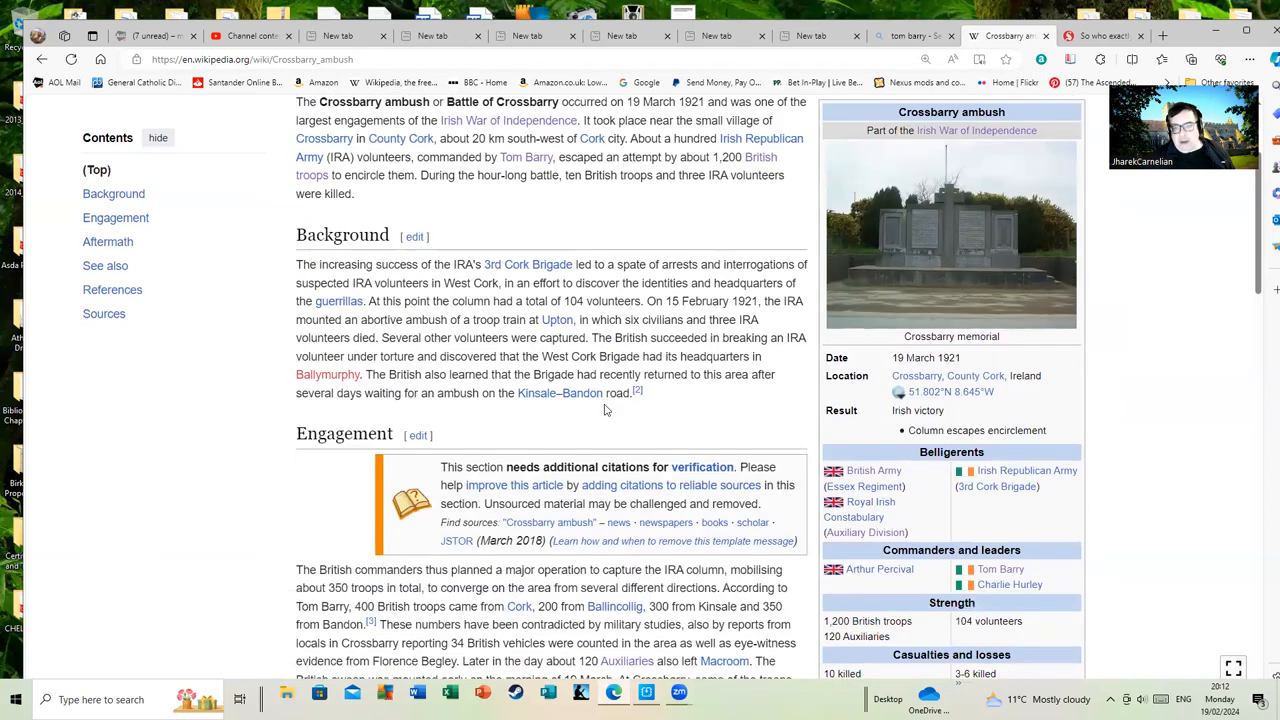
pyautogui.scroll(-3)
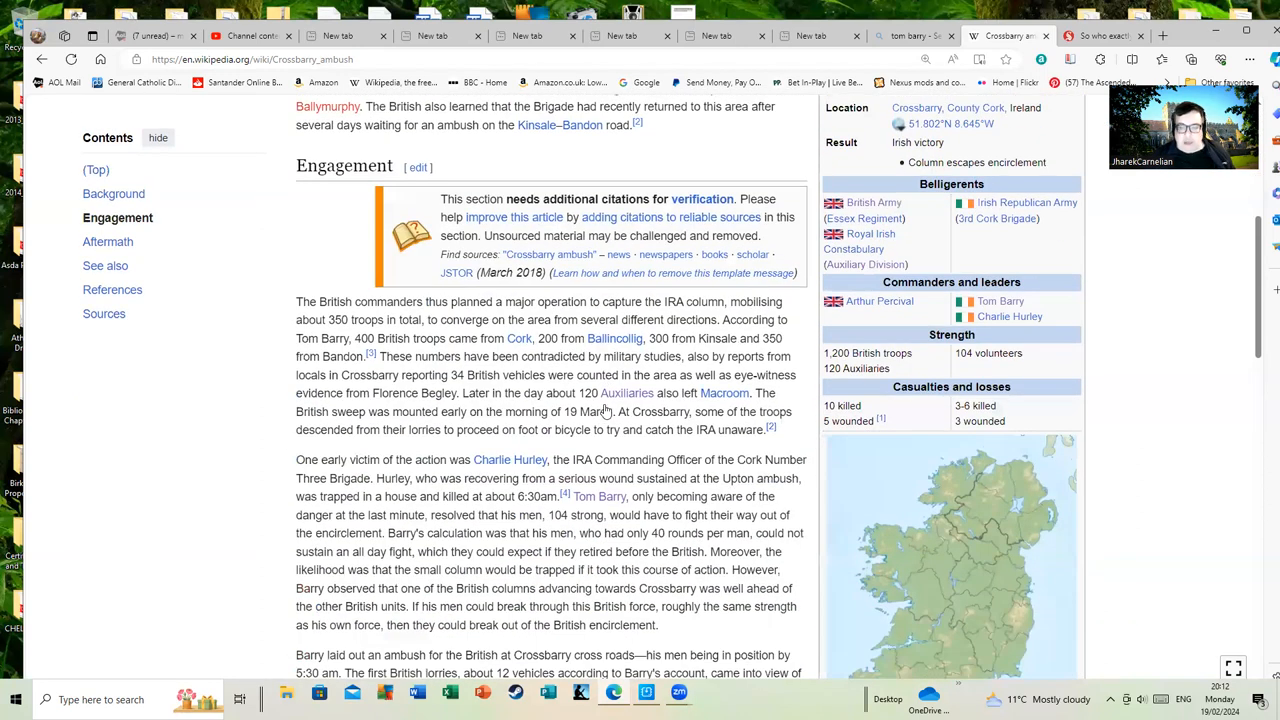
pyautogui.scroll(-3)
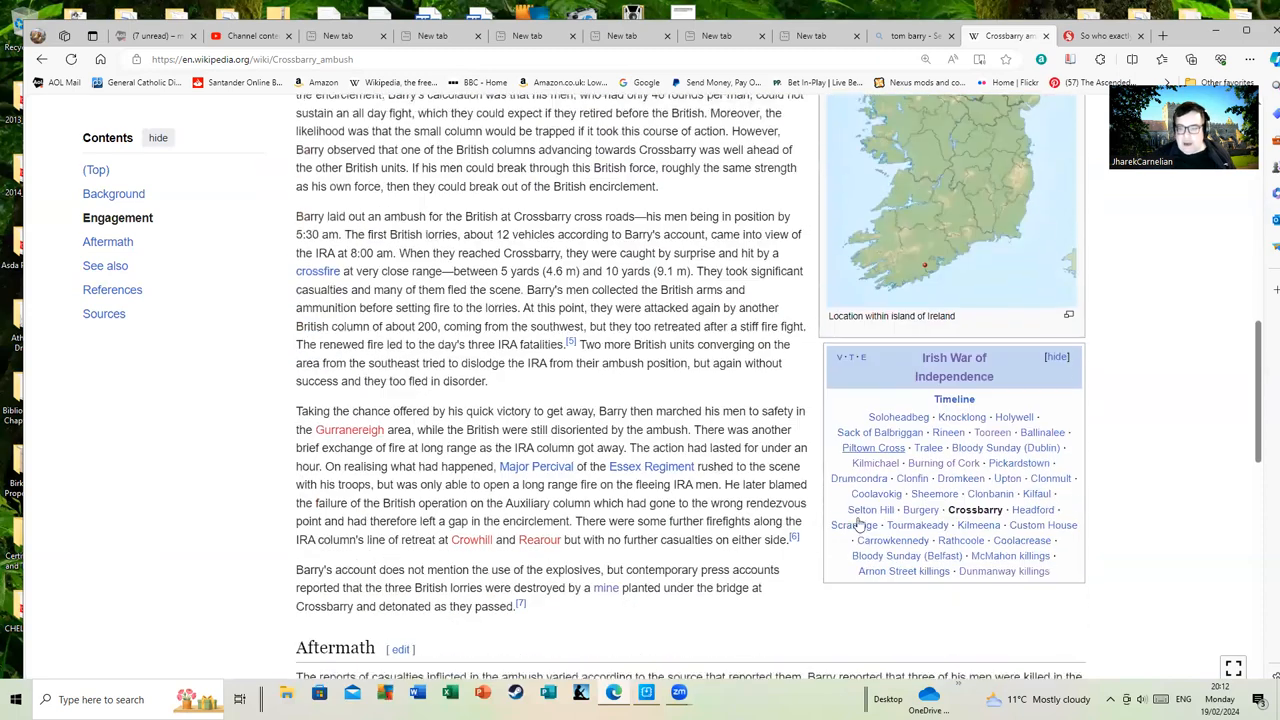
pyautogui.moveTo(952, 358)
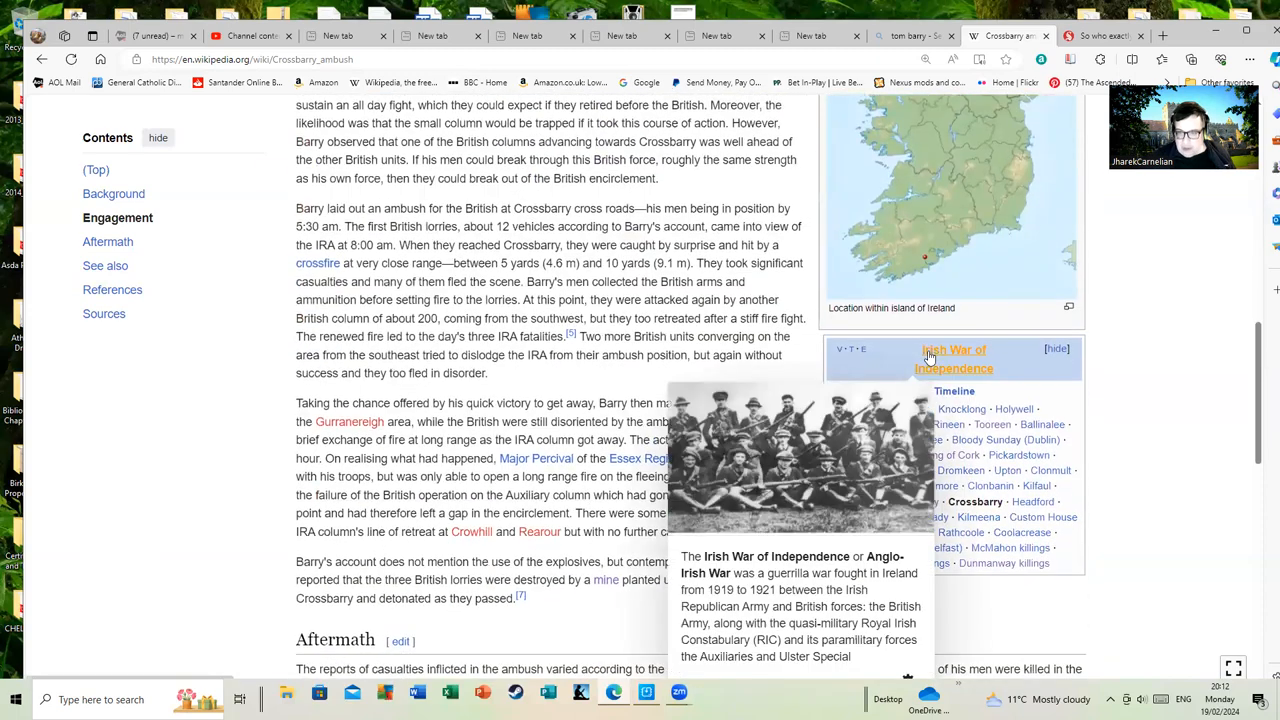
# Follow the navbox link to Irish War of Independence and read its lead and infobox casualty figures
pyautogui.click(952, 360)
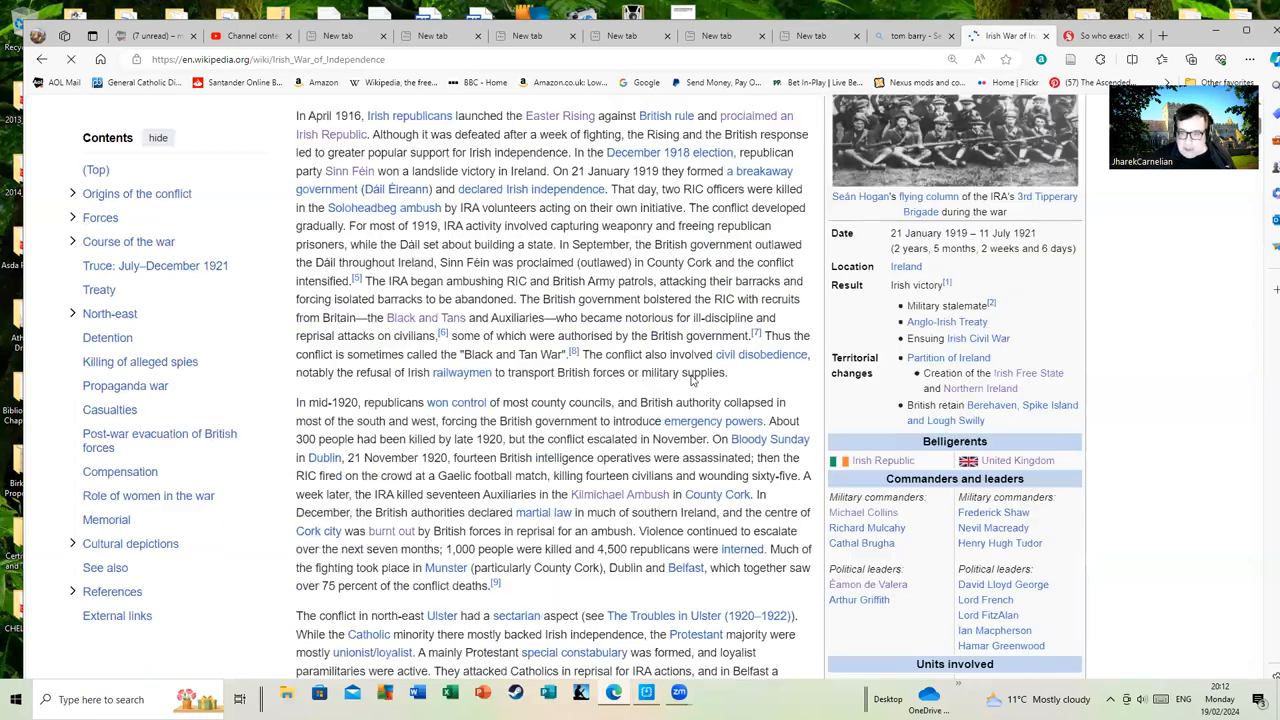
pyautogui.scroll(-3)
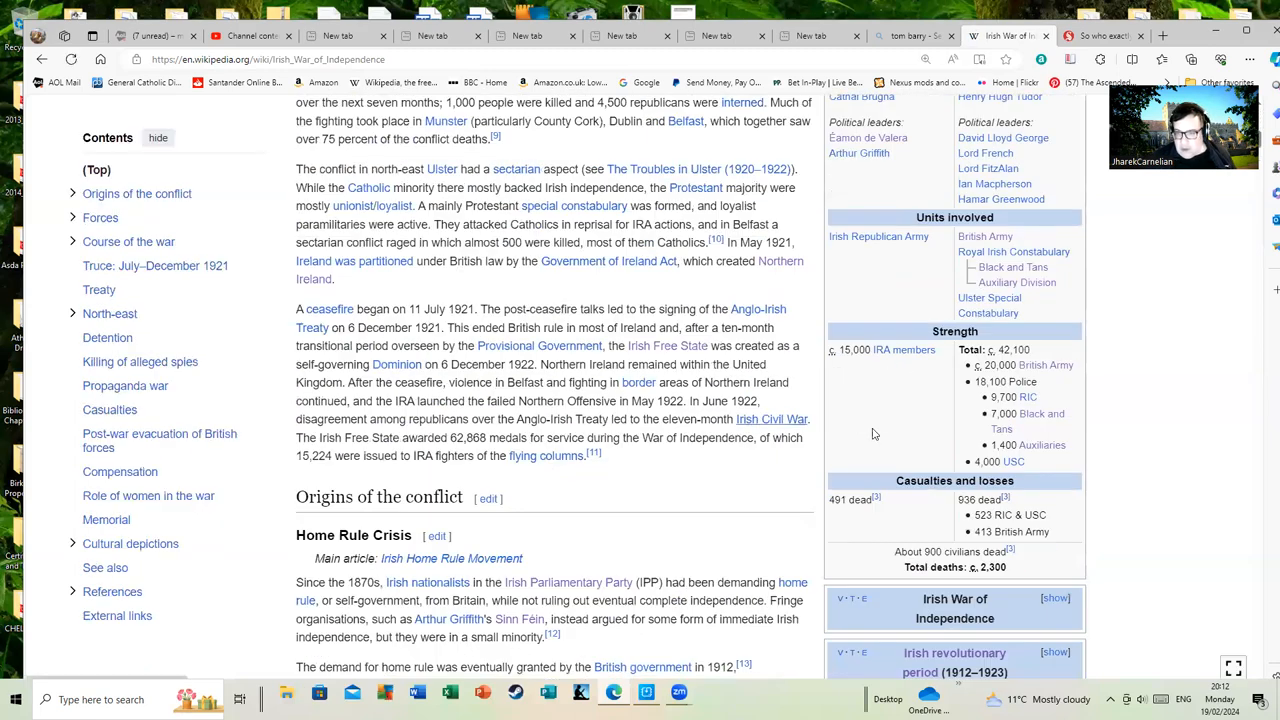
pyautogui.scroll(3)
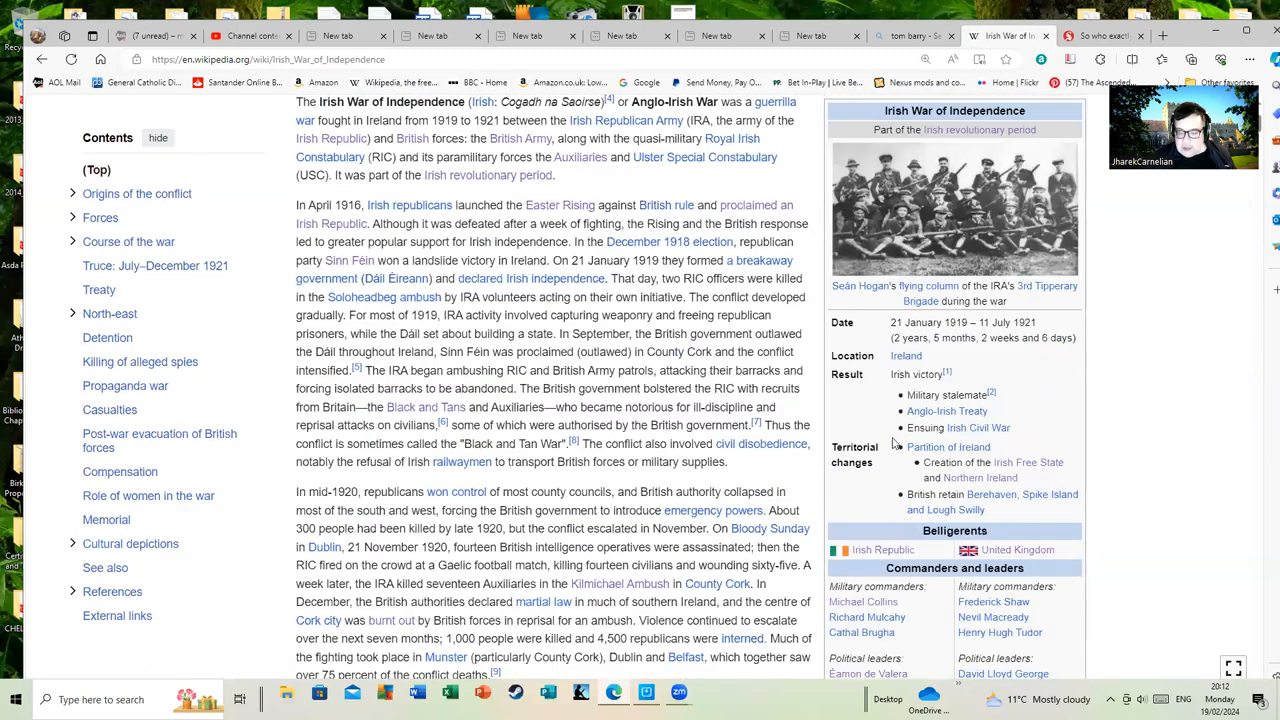
pyautogui.scroll(-3)
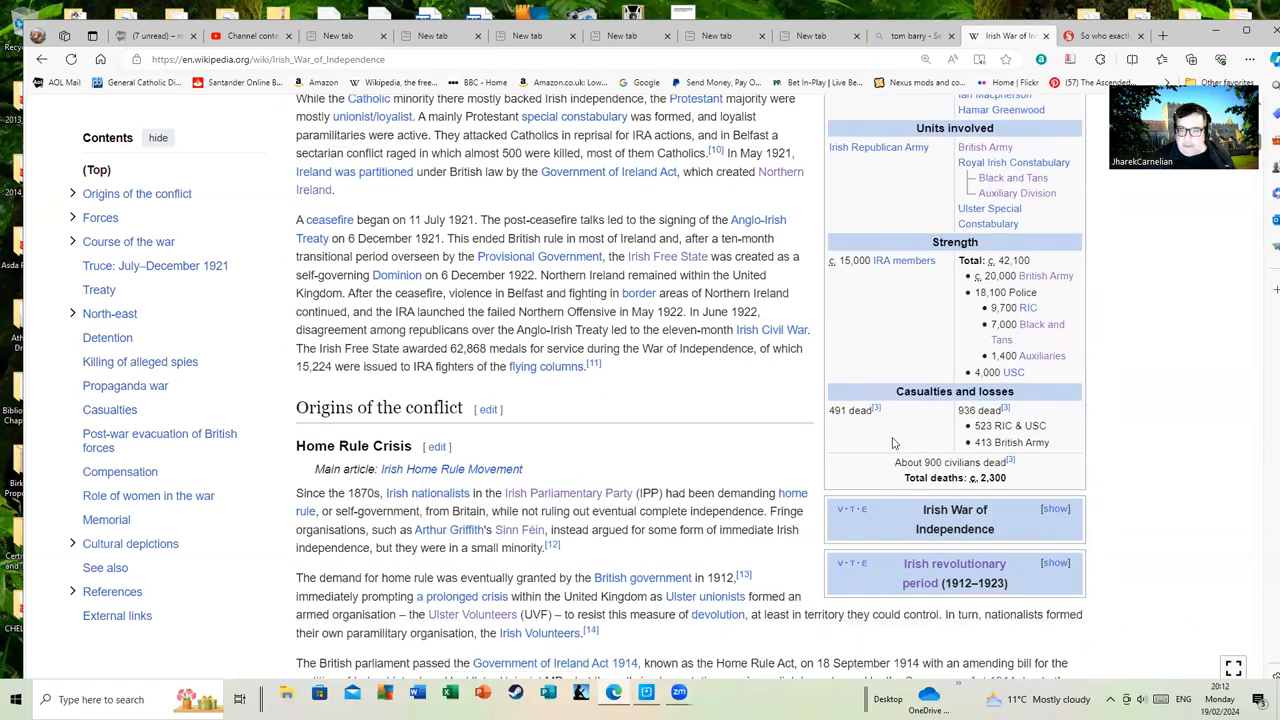
pyautogui.moveTo(870, 408)
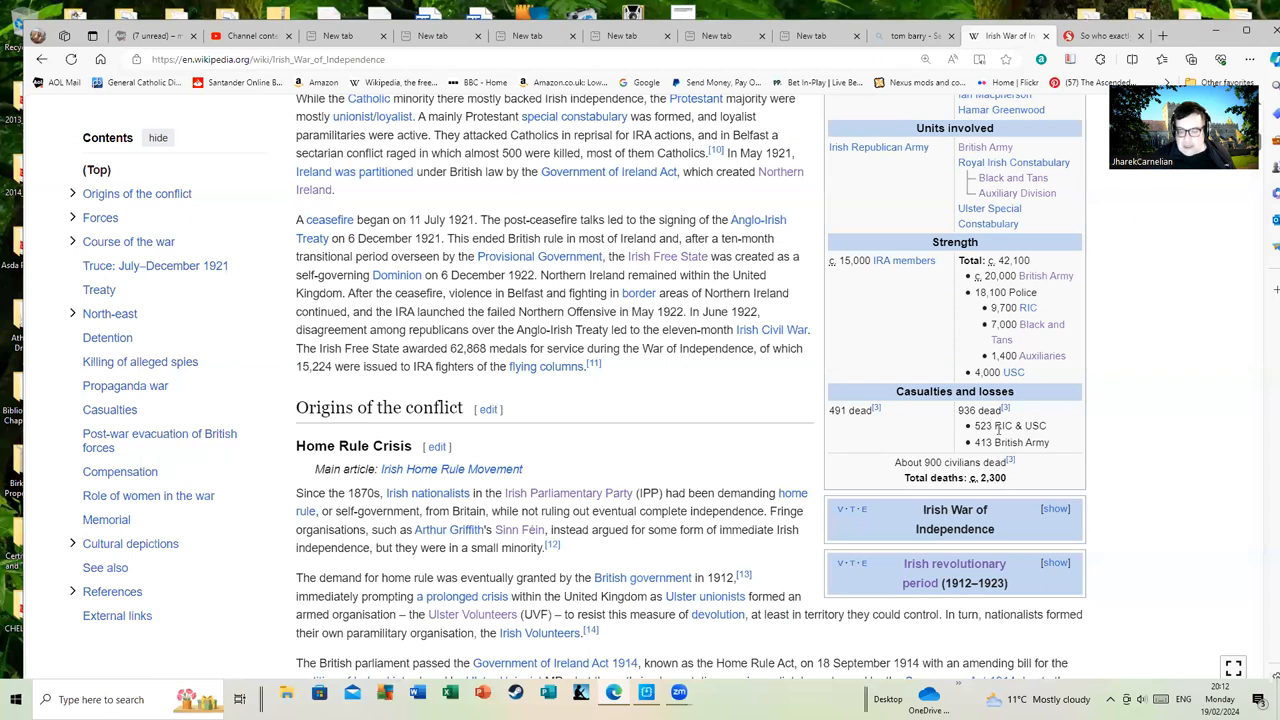
pyautogui.moveTo(1014, 470)
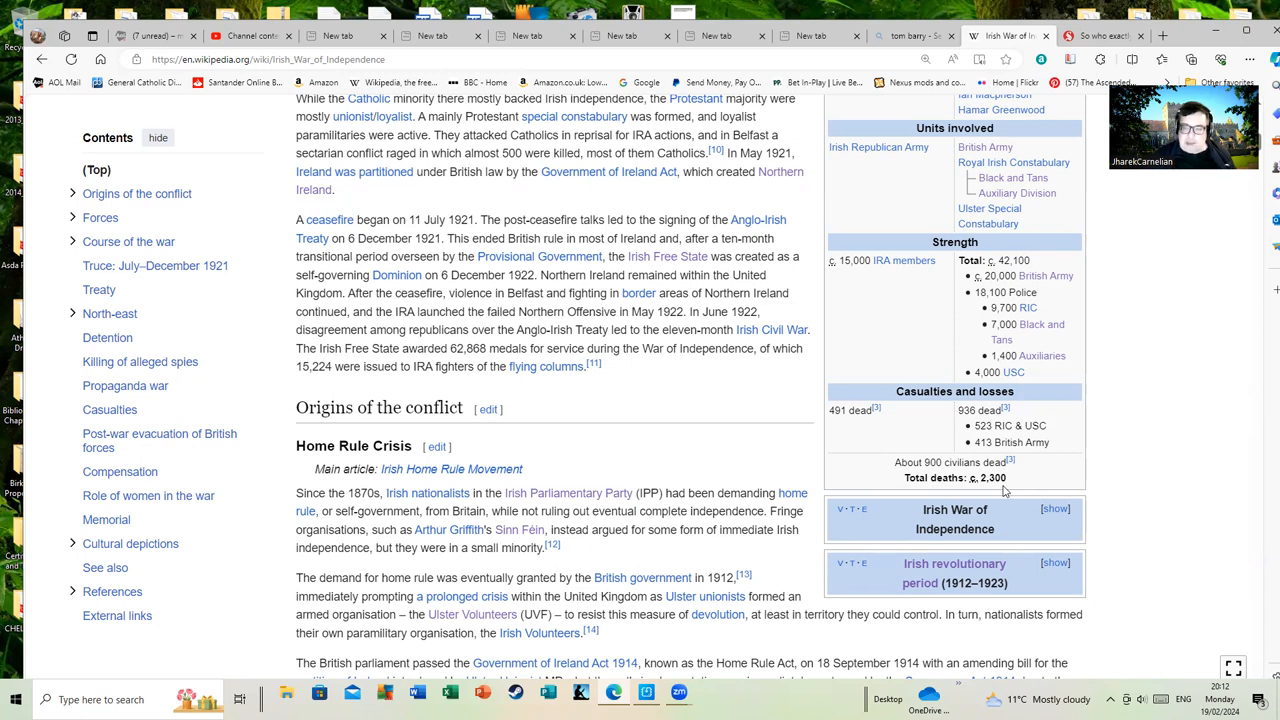
pyautogui.scroll(3)
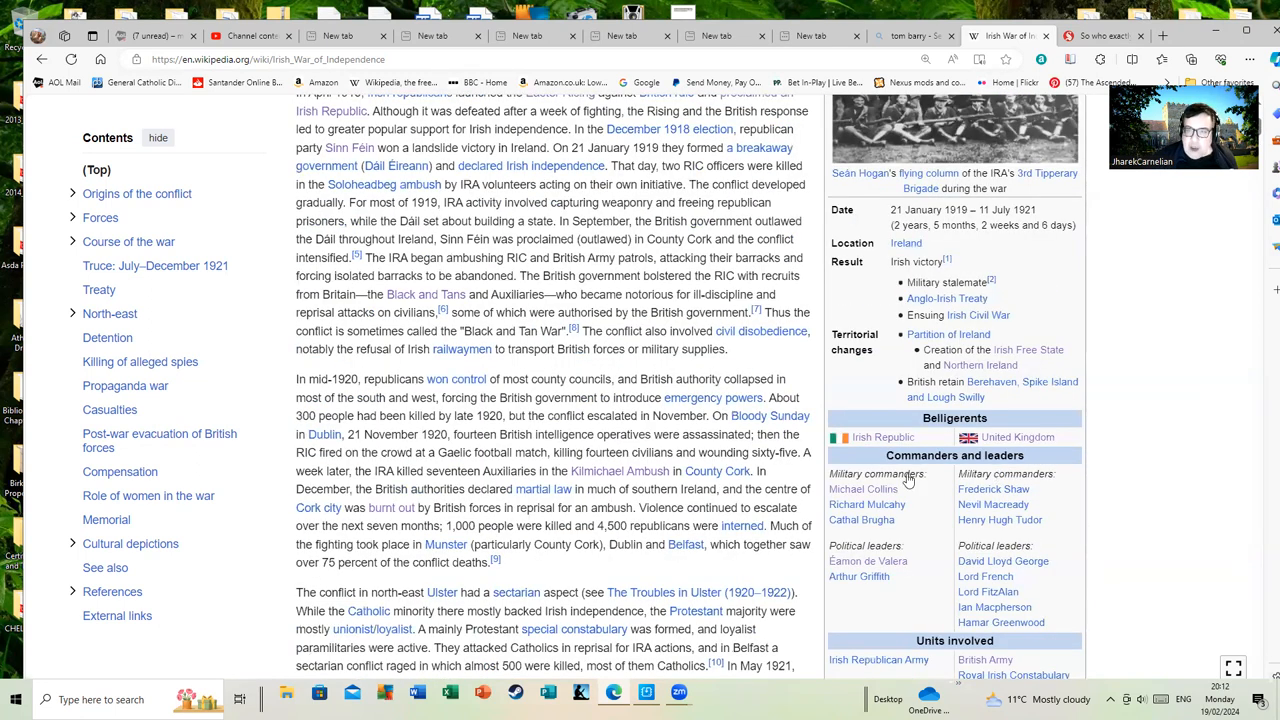
pyautogui.scroll(3)
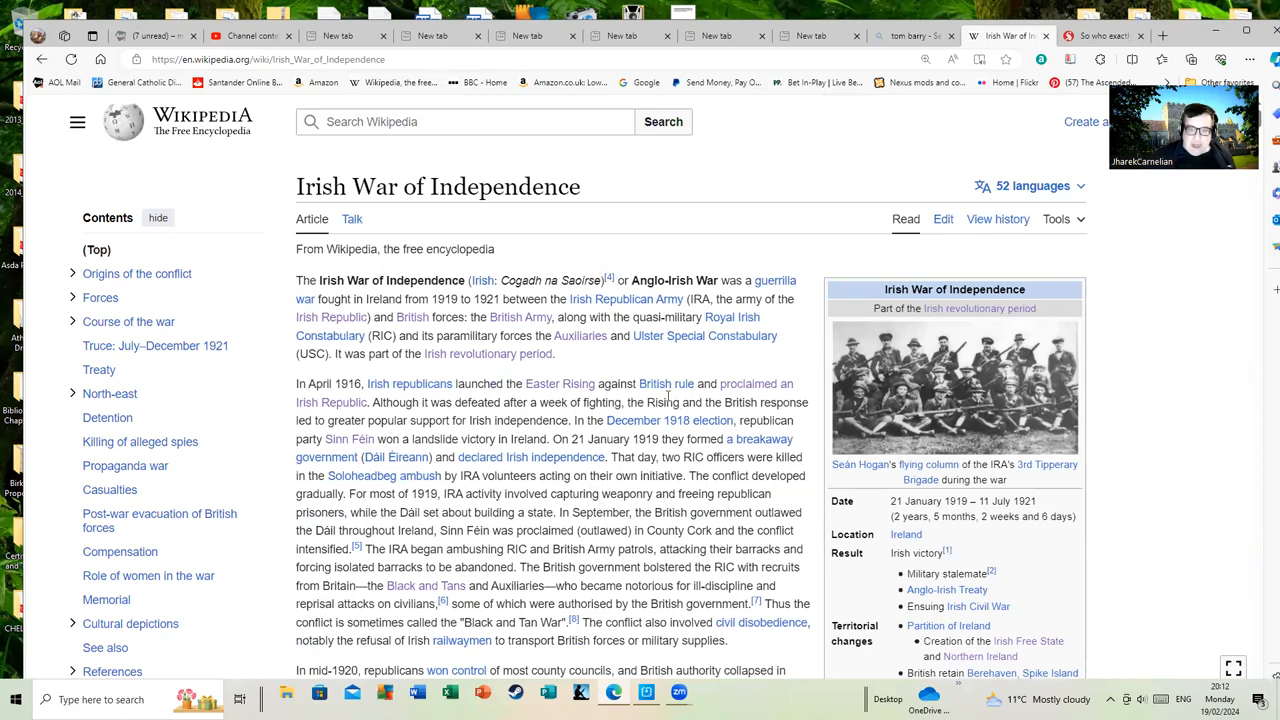
pyautogui.moveTo(660, 380)
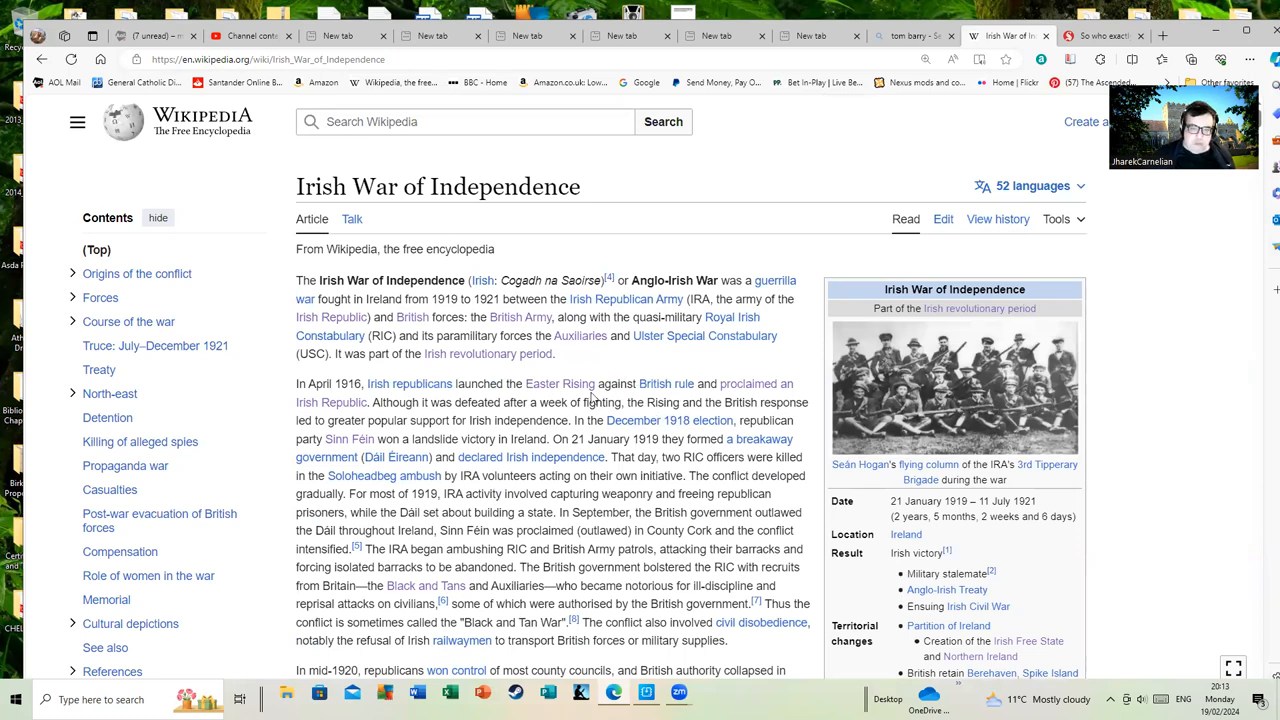
pyautogui.moveTo(616, 368)
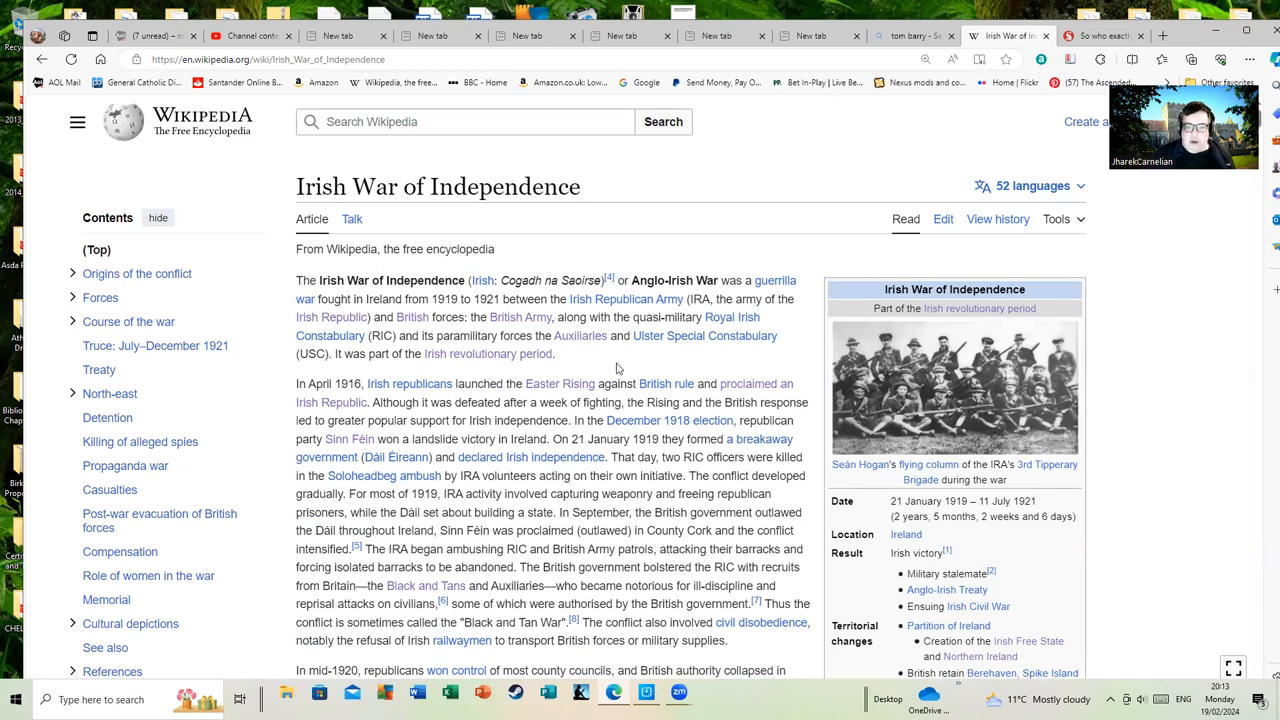
pyautogui.scroll(-3)
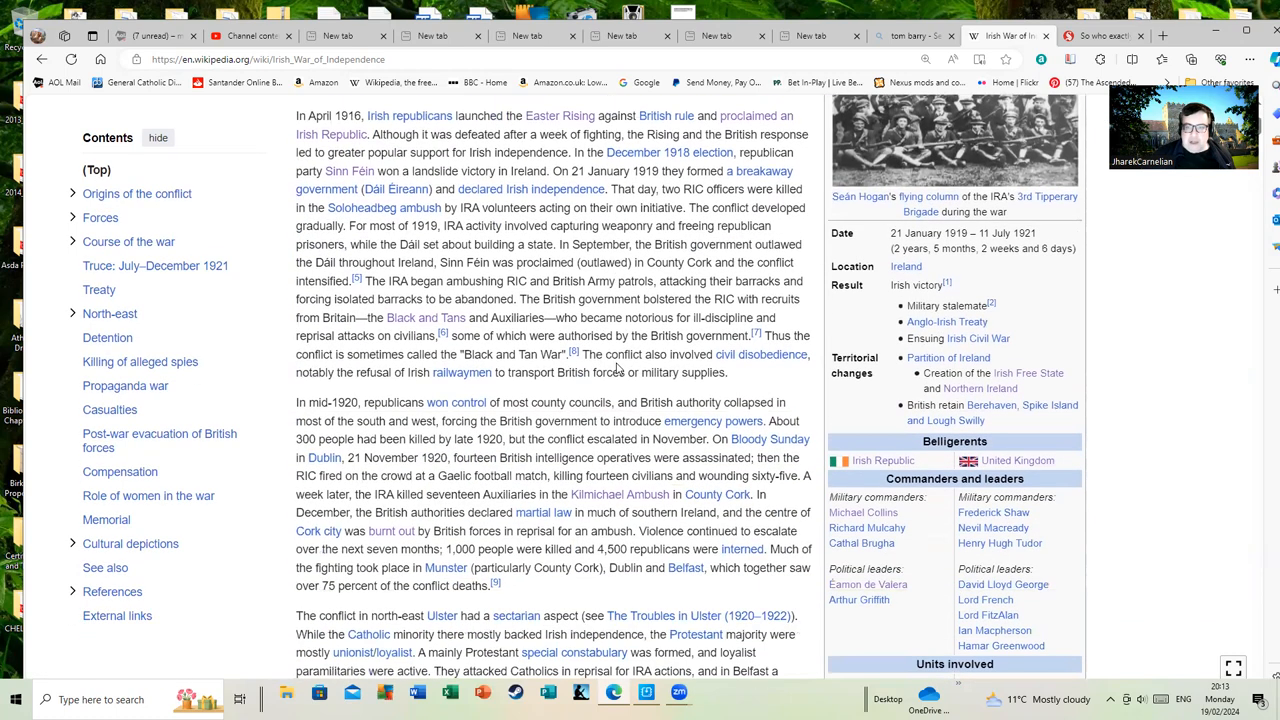
pyautogui.scroll(-3)
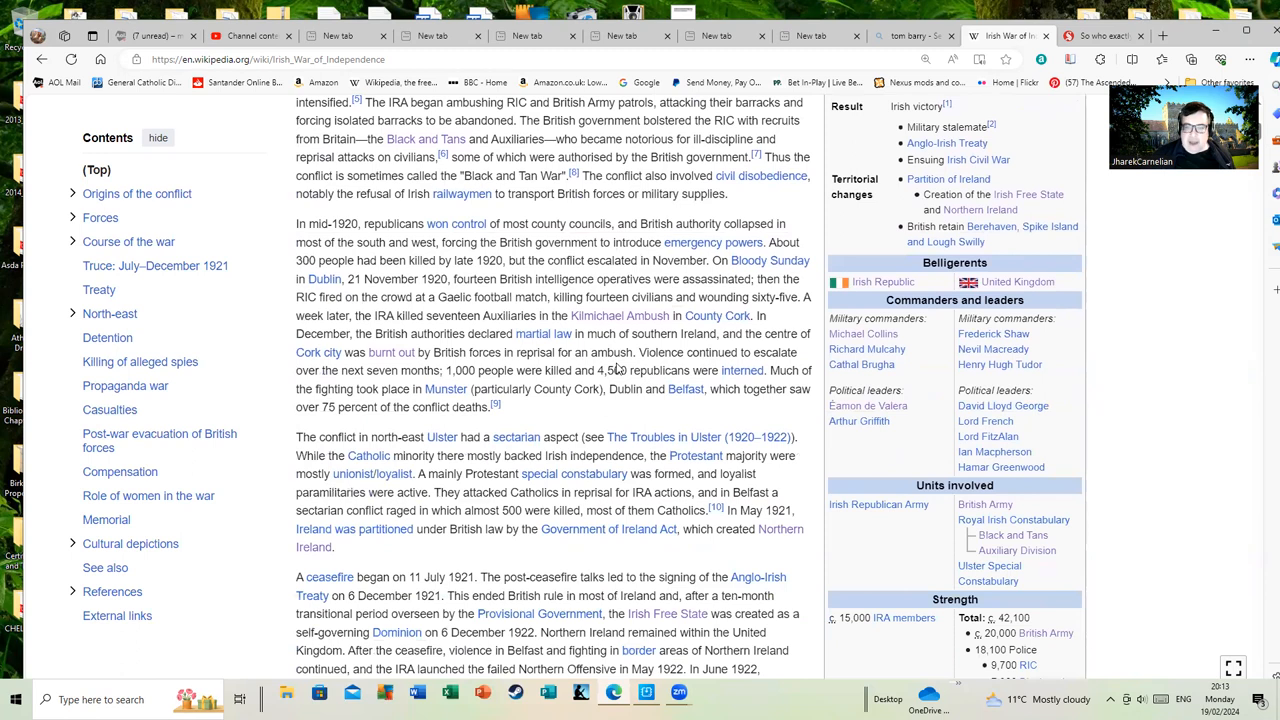
pyautogui.scroll(-3)
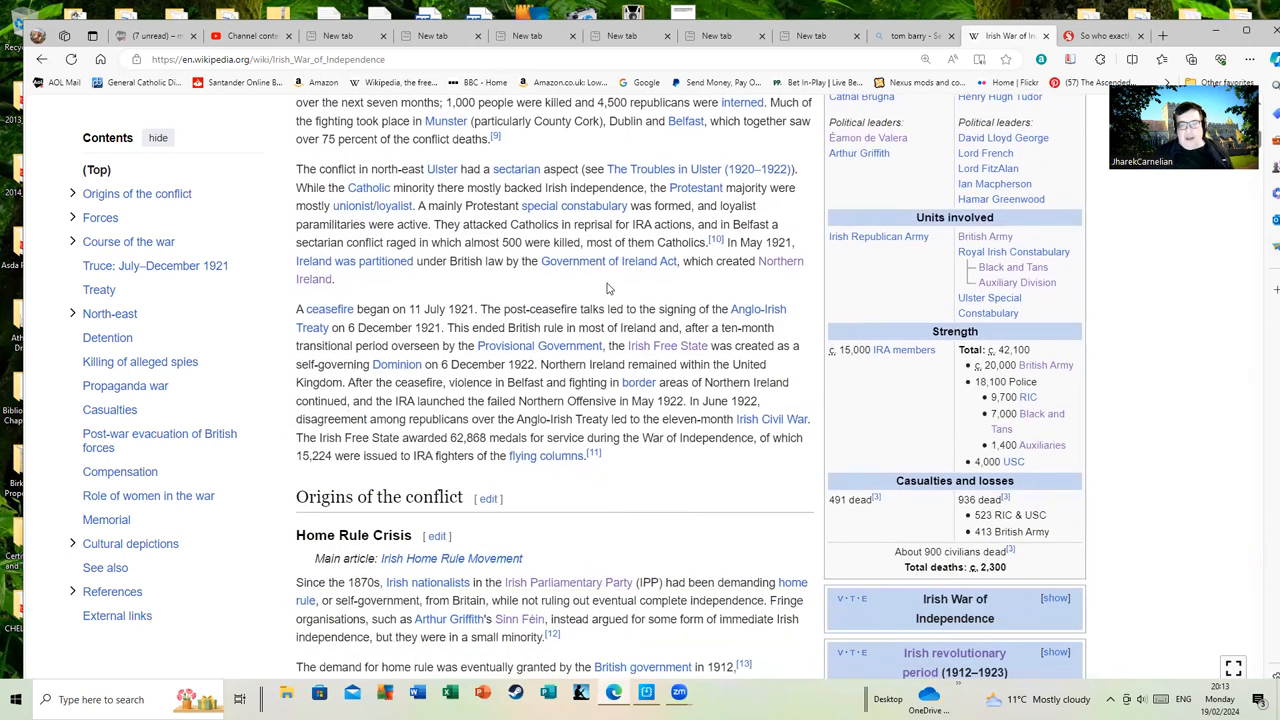
pyautogui.scroll(-3)
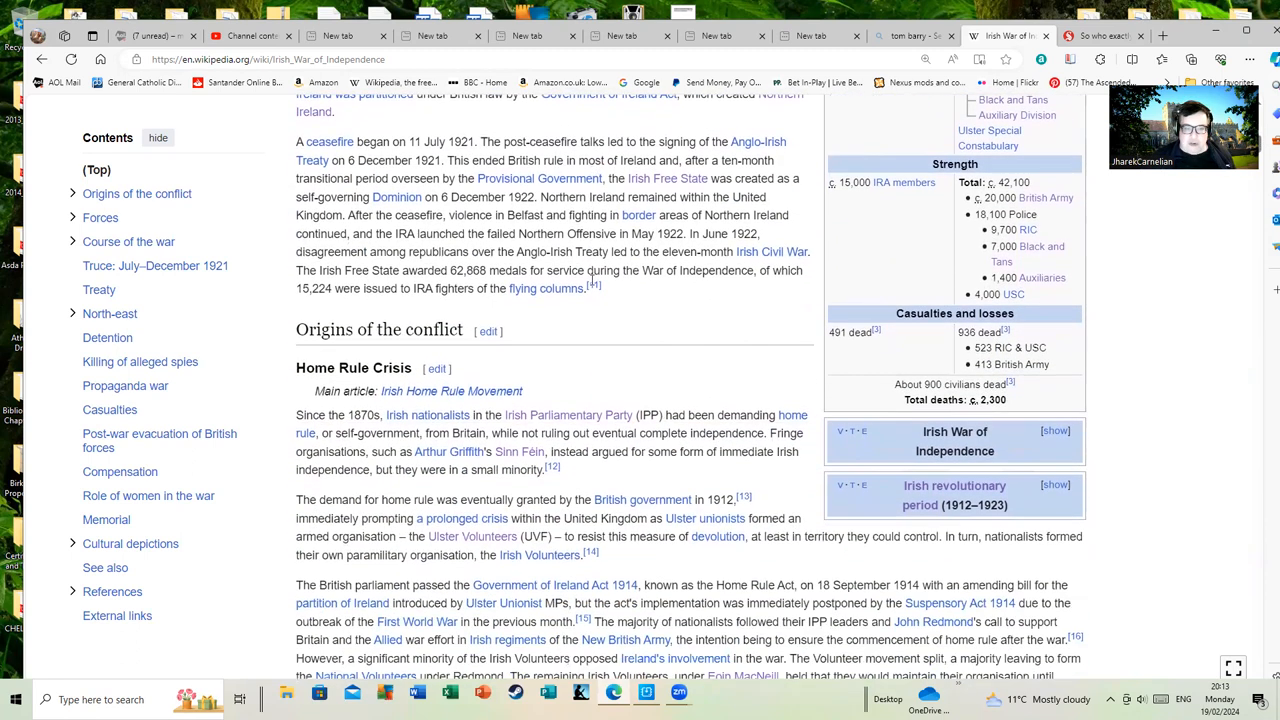
pyautogui.scroll(-3)
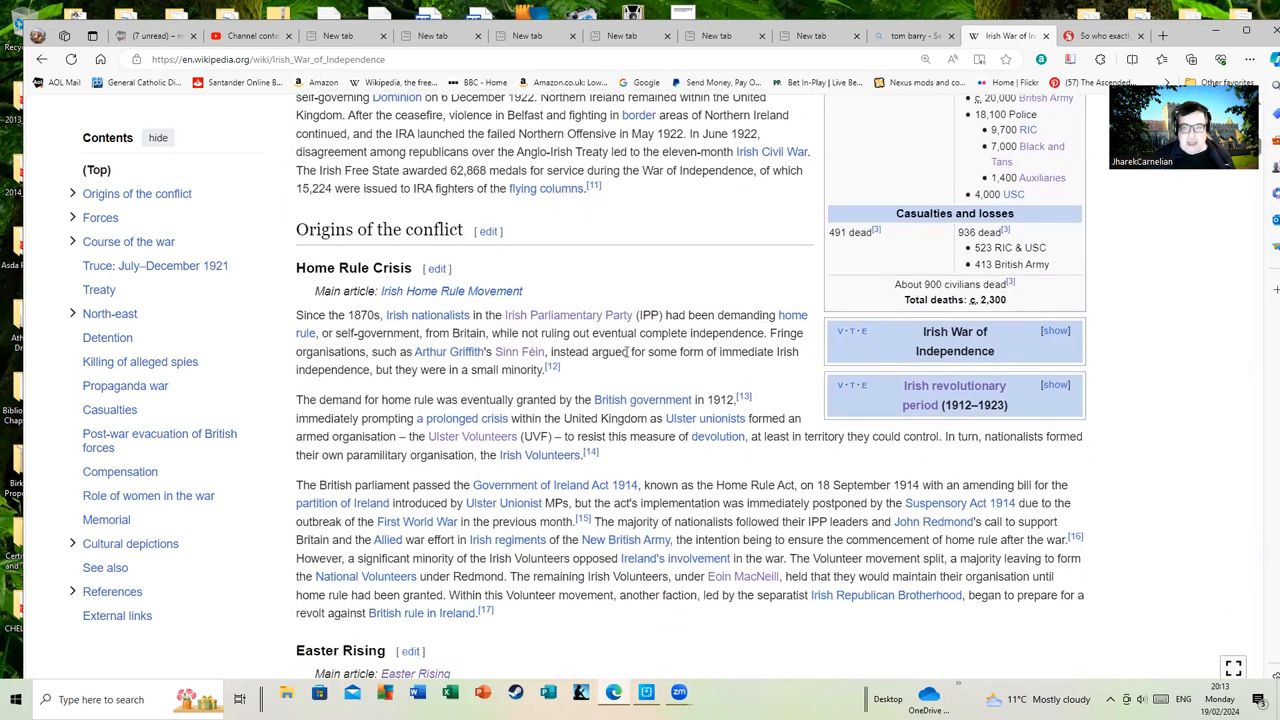
pyautogui.scroll(-3)
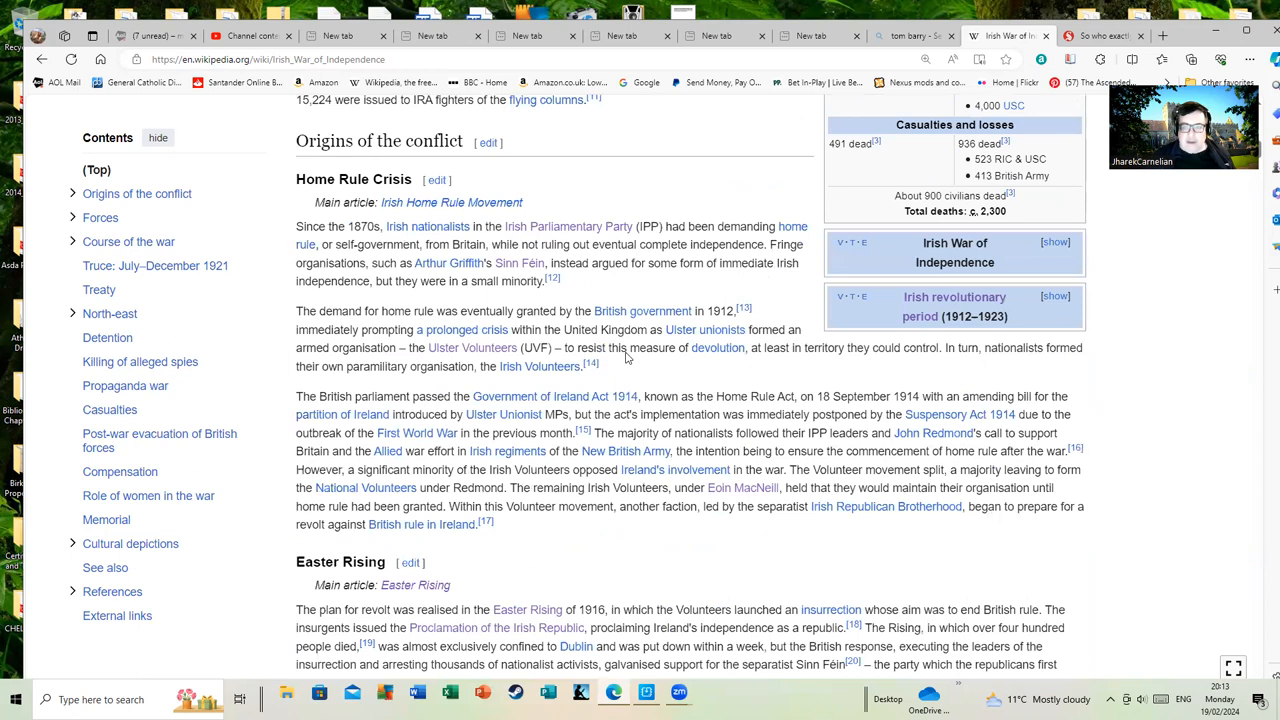
pyautogui.scroll(3)
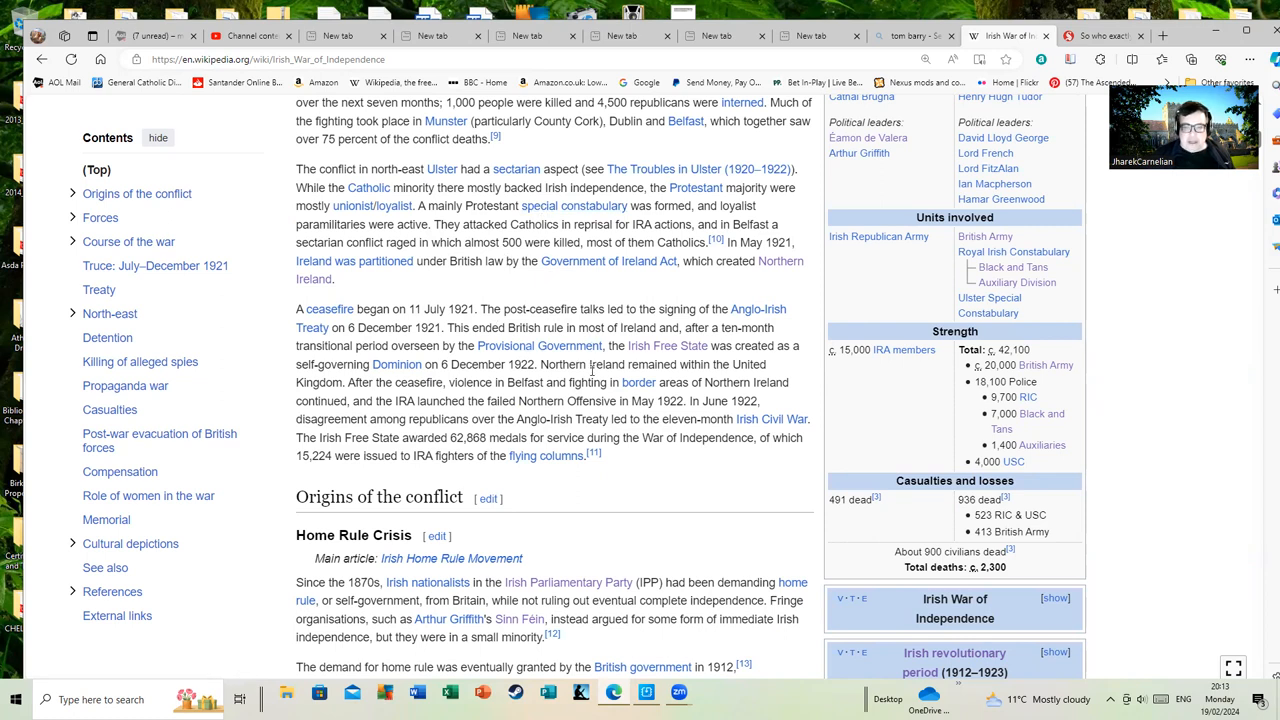
pyautogui.moveTo(608, 432)
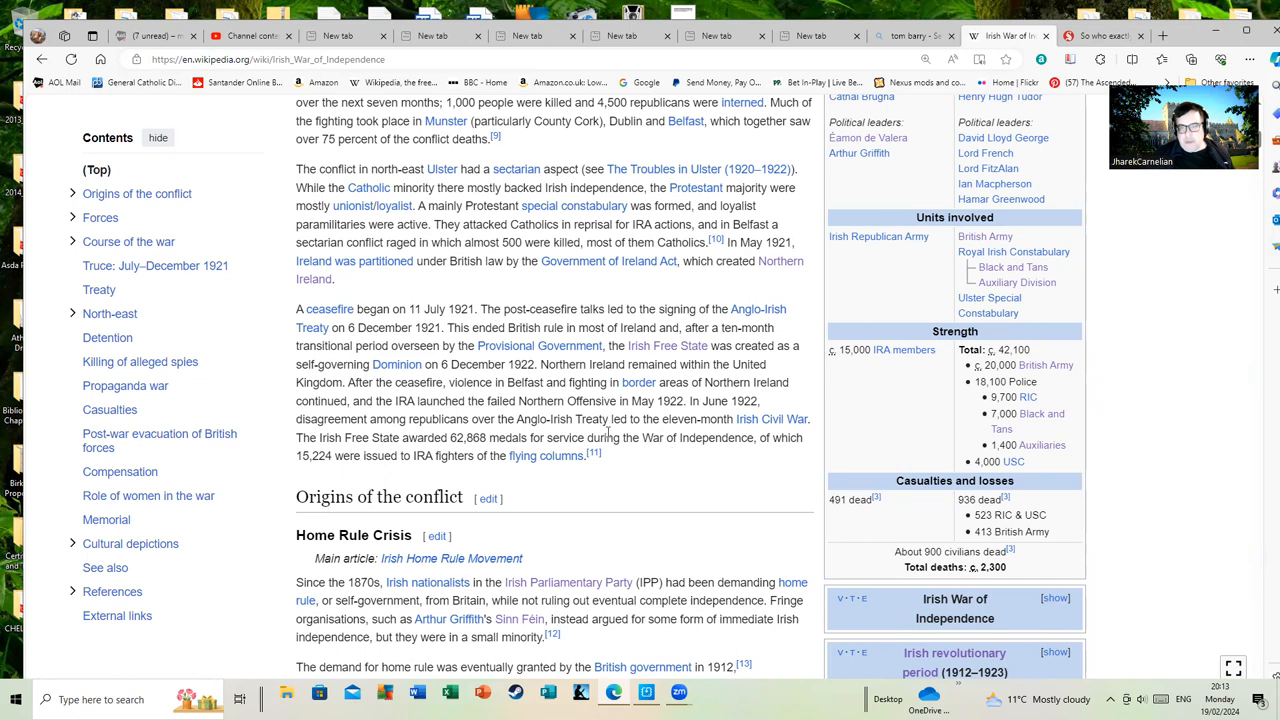
pyautogui.moveTo(518, 296)
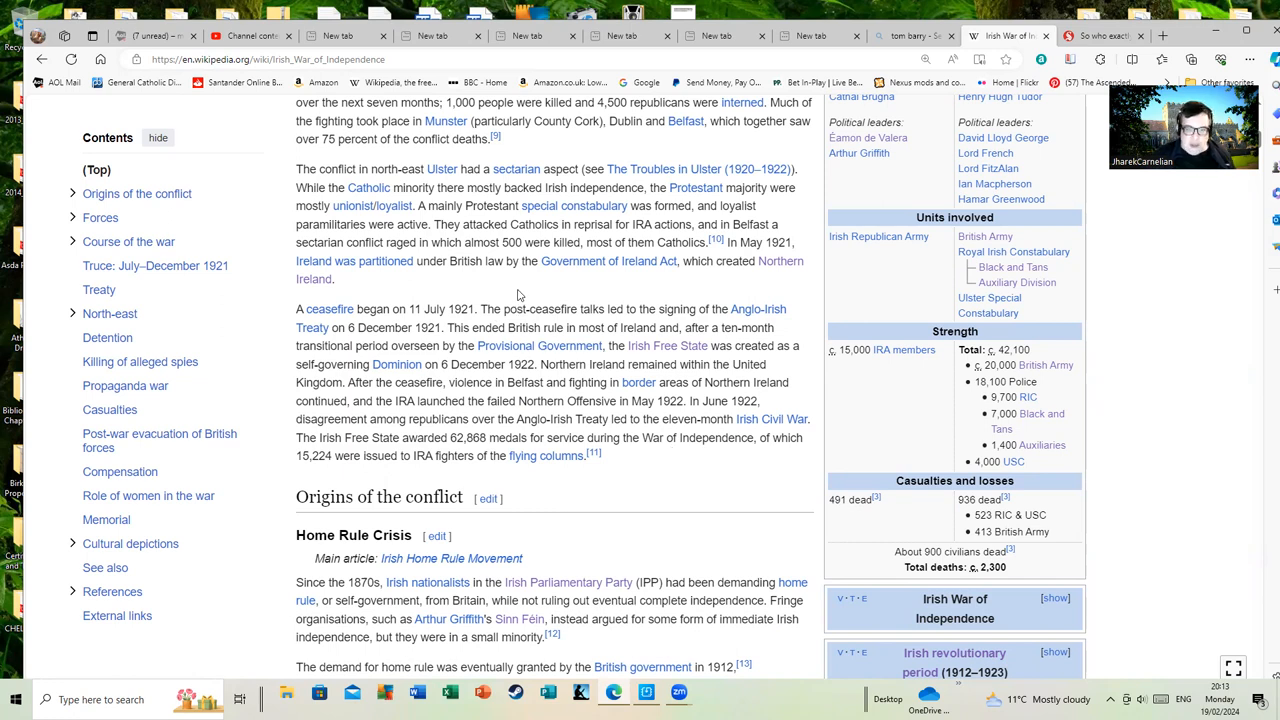